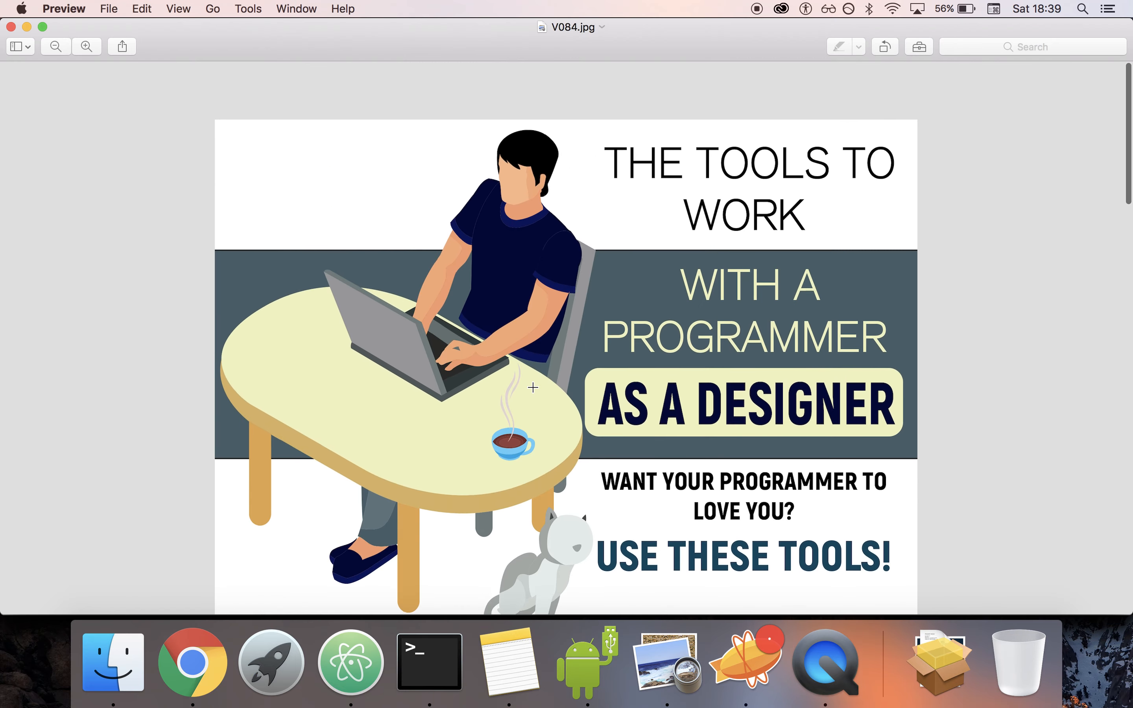
- Visit the YouTube channel and LinkedIn profile tabs in Chrome, then bring Zeplin forward
scroll("down", 3)
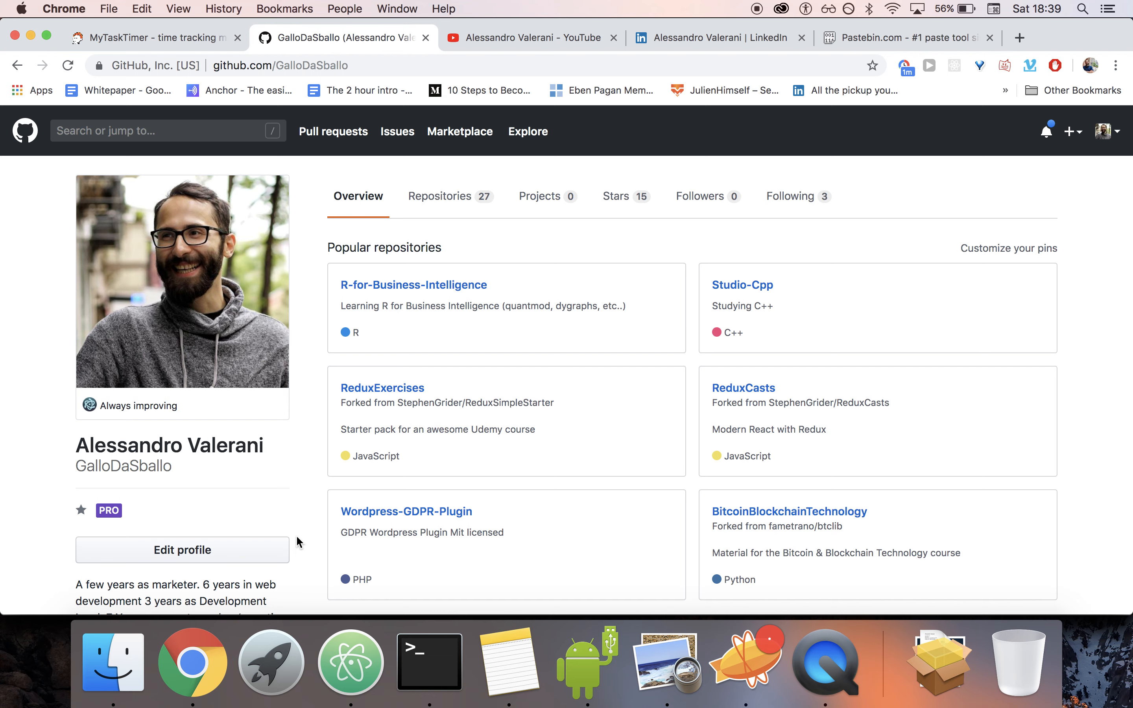
left_click(529, 37)
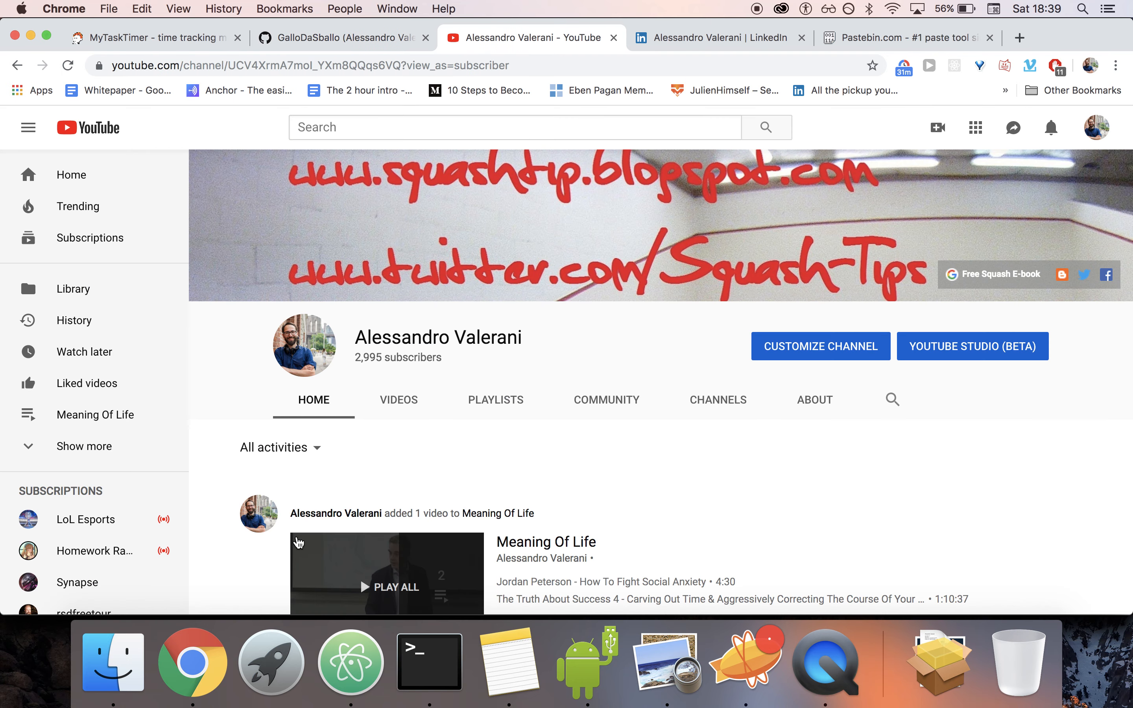
left_click(719, 37)
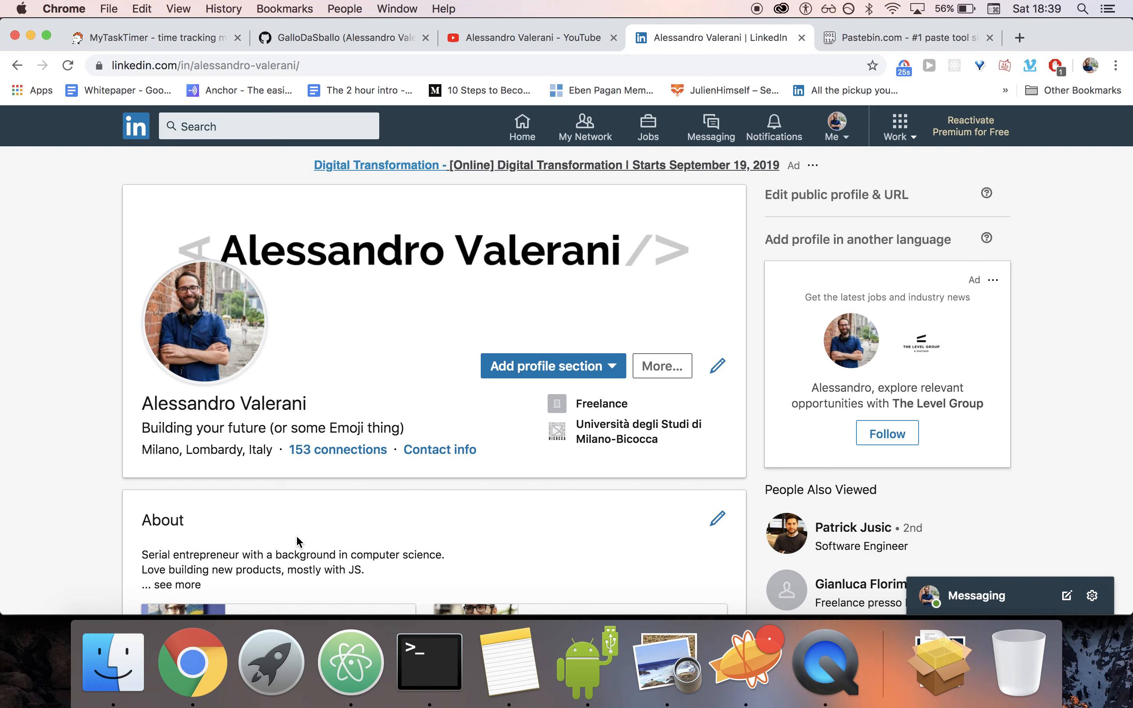
left_click(908, 37)
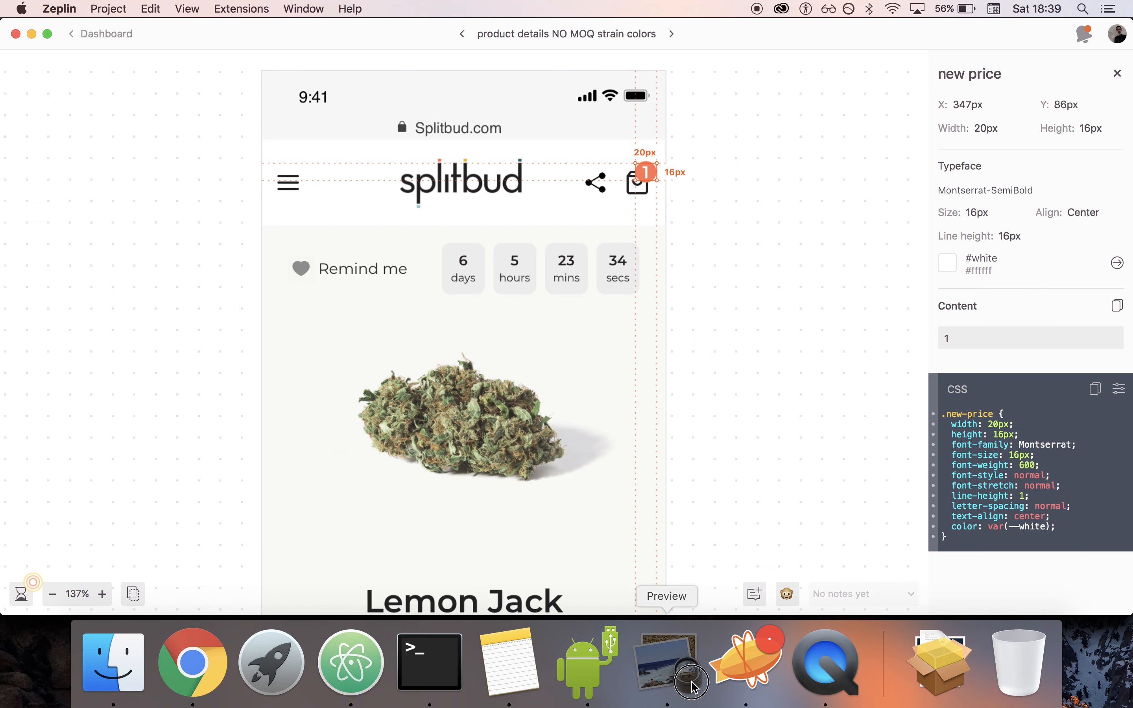
- Scroll the infographic in Preview down to the Zeplin and Dropbox/Drive sections
left_click(671, 661)
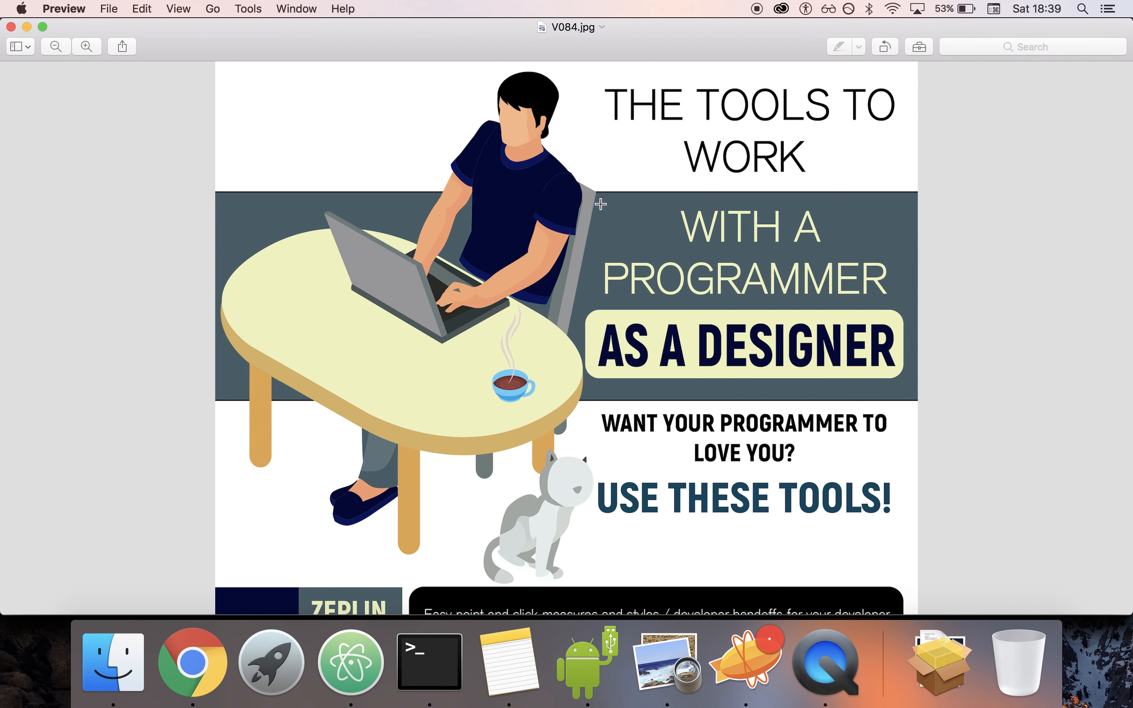
mouse_move(985, 341)
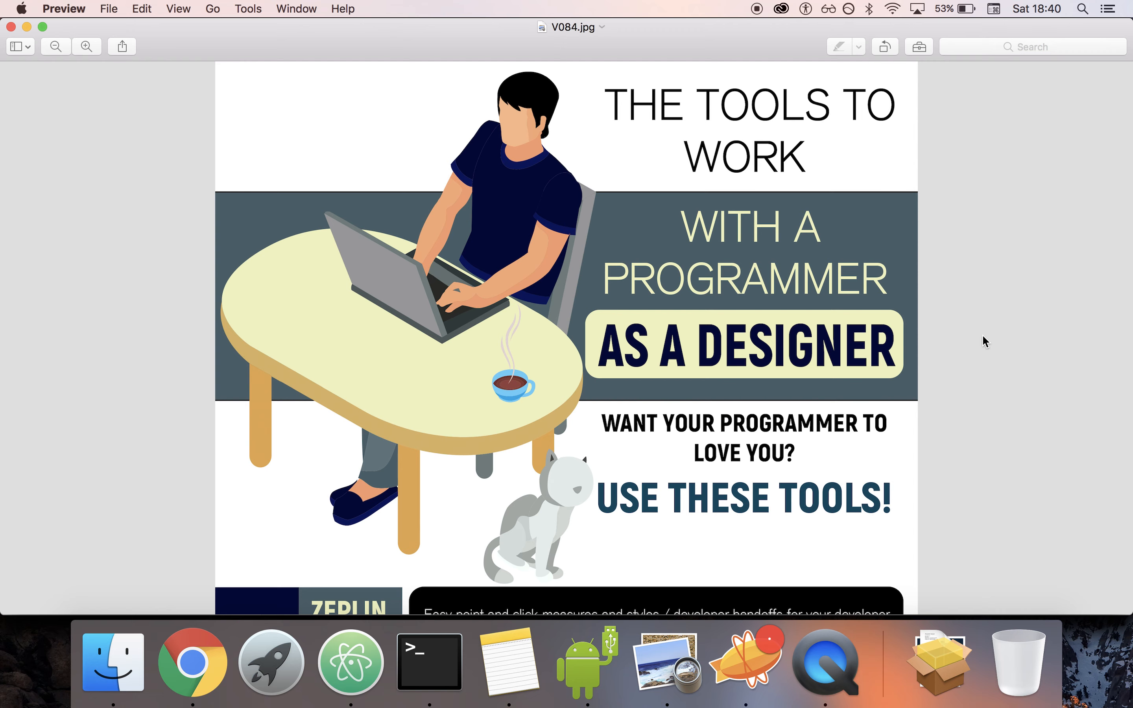
scroll("down", 3)
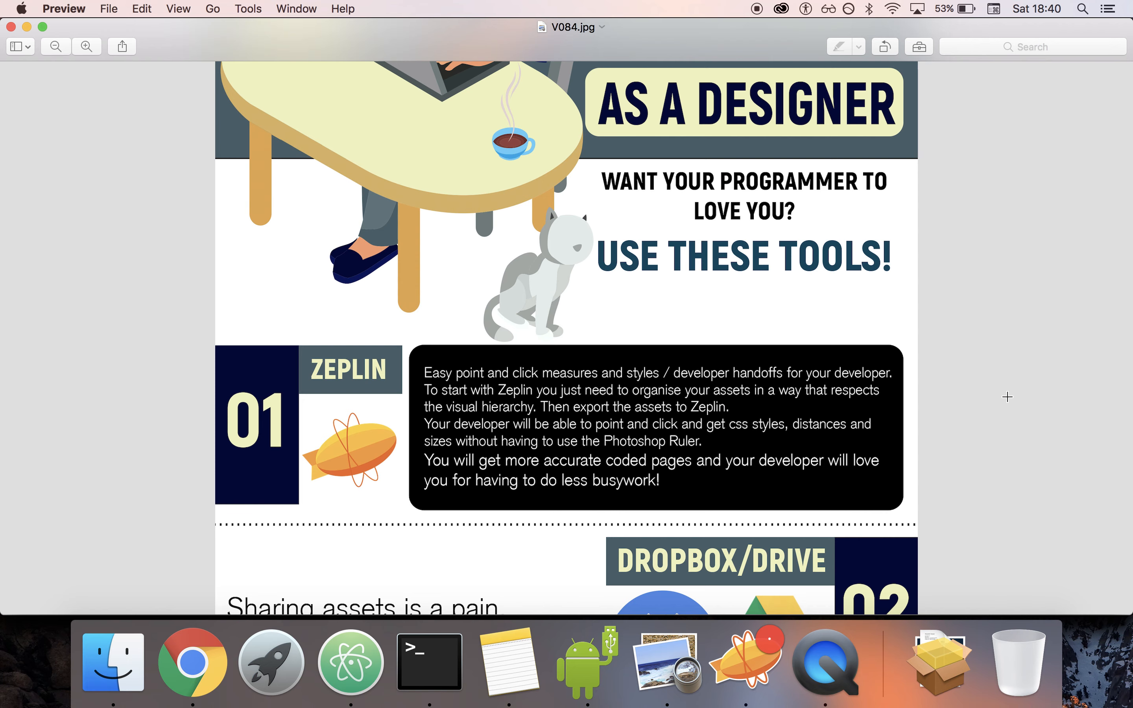
scroll("down", 3)
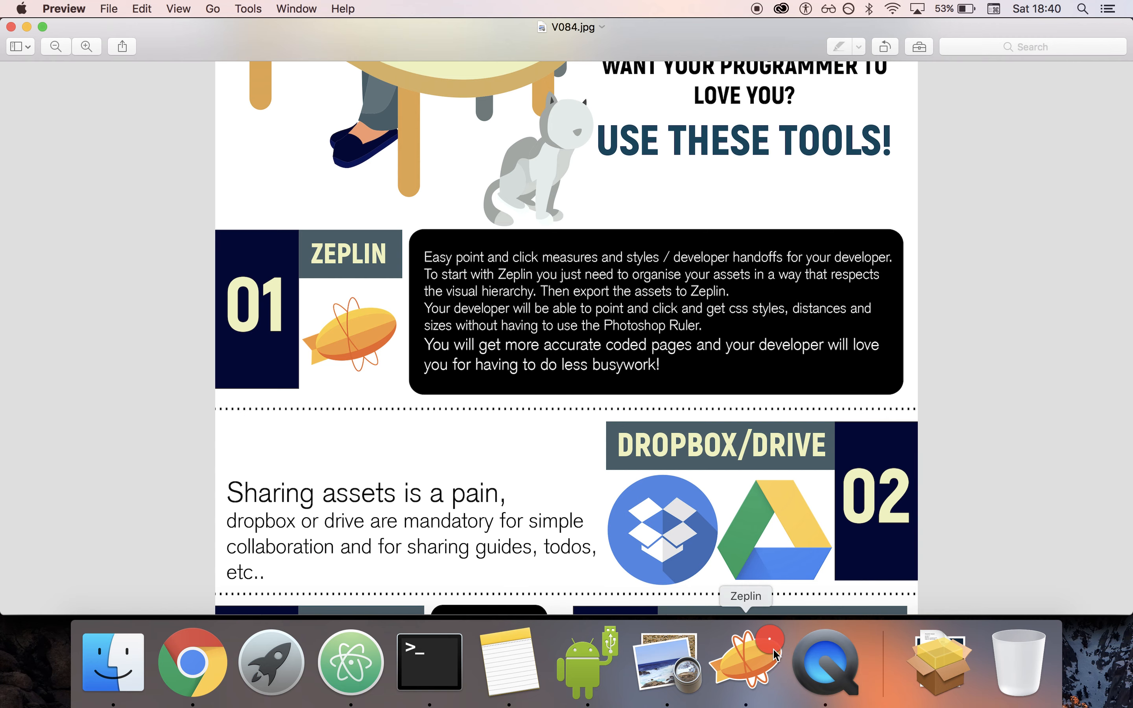
- In Zeplin's shop V1 screen, inspect the INDICA product card's measurements and the discount badge colour
left_click(745, 659)
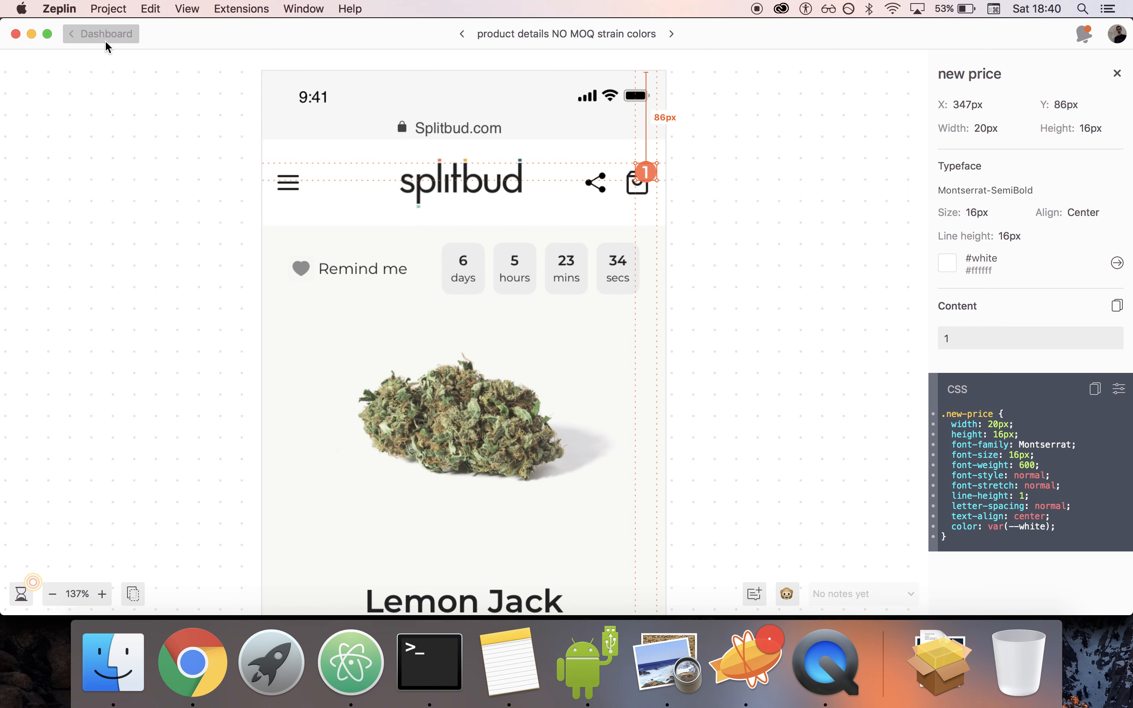
left_click(105, 33)
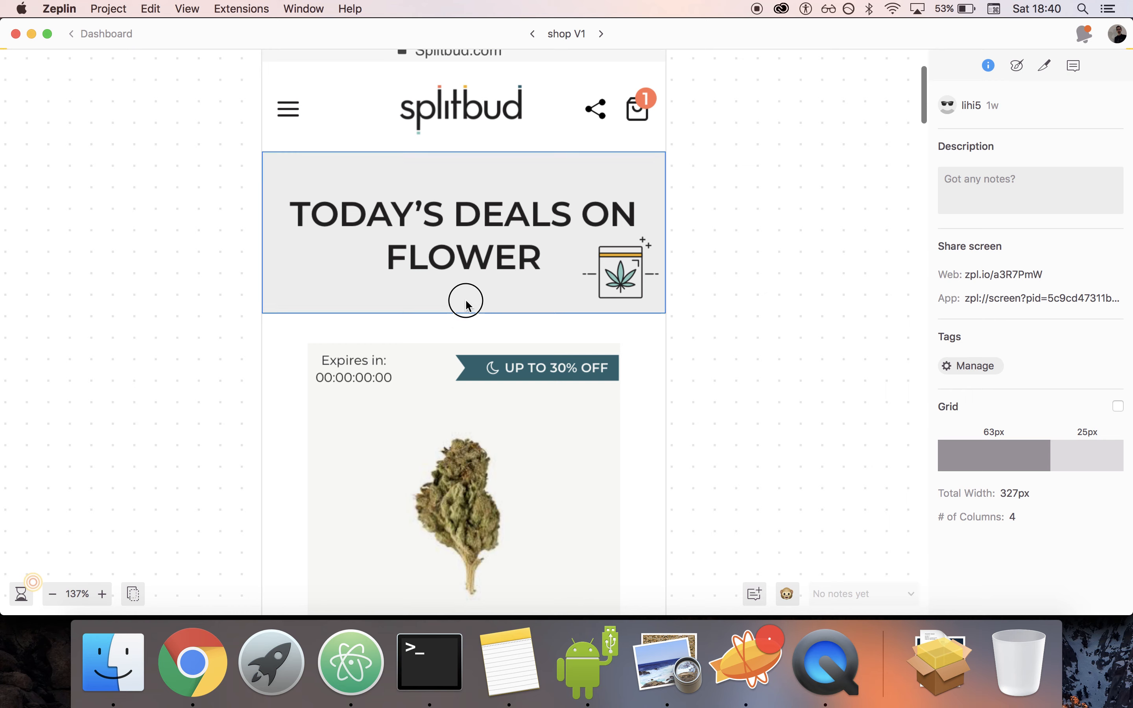
left_click(464, 231)
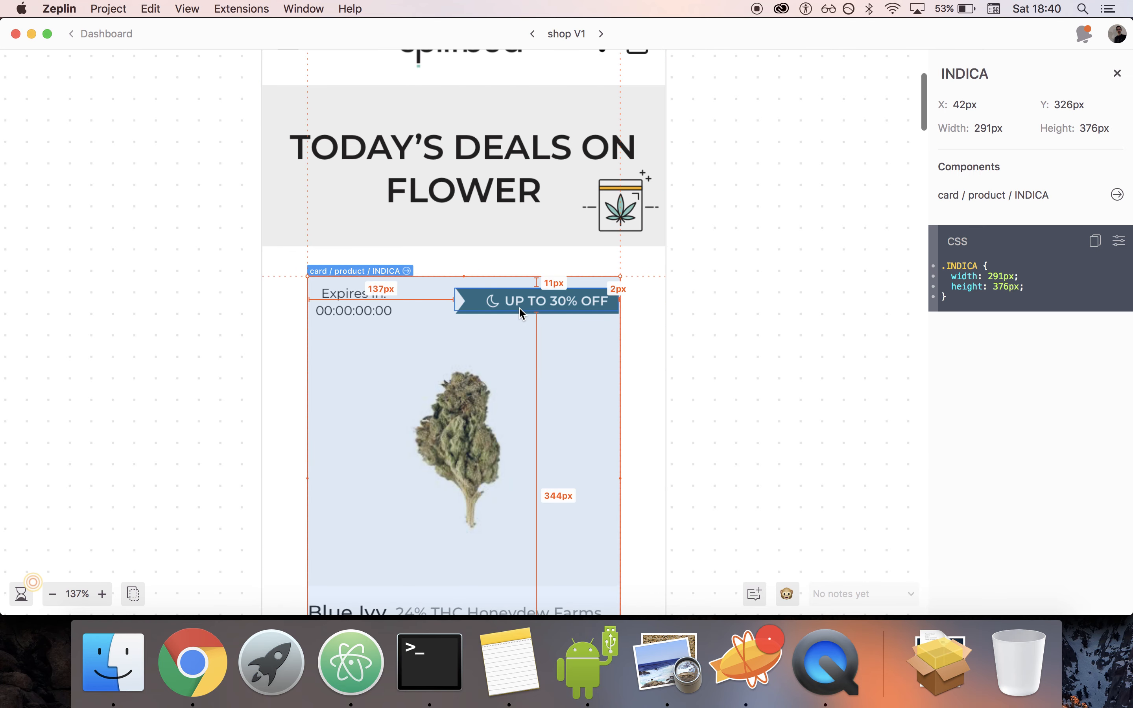
left_click(536, 300)
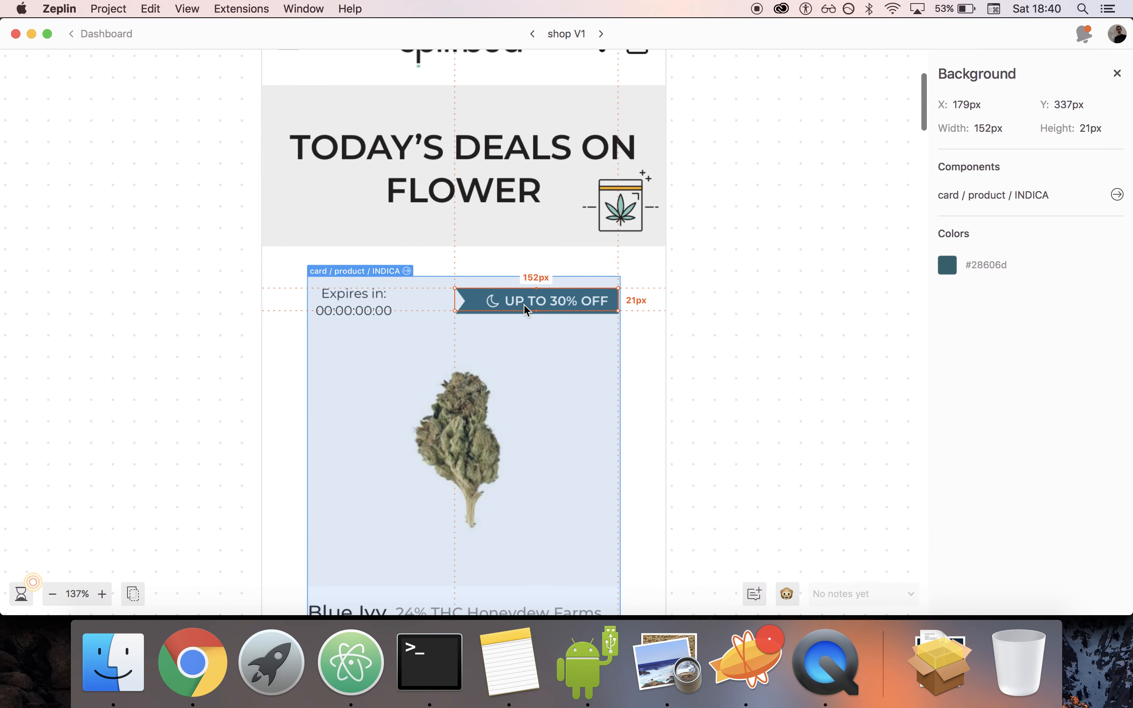
- Go to the project dashboard and view the styleguide's Components page, then return to the infographic
left_click(353, 302)
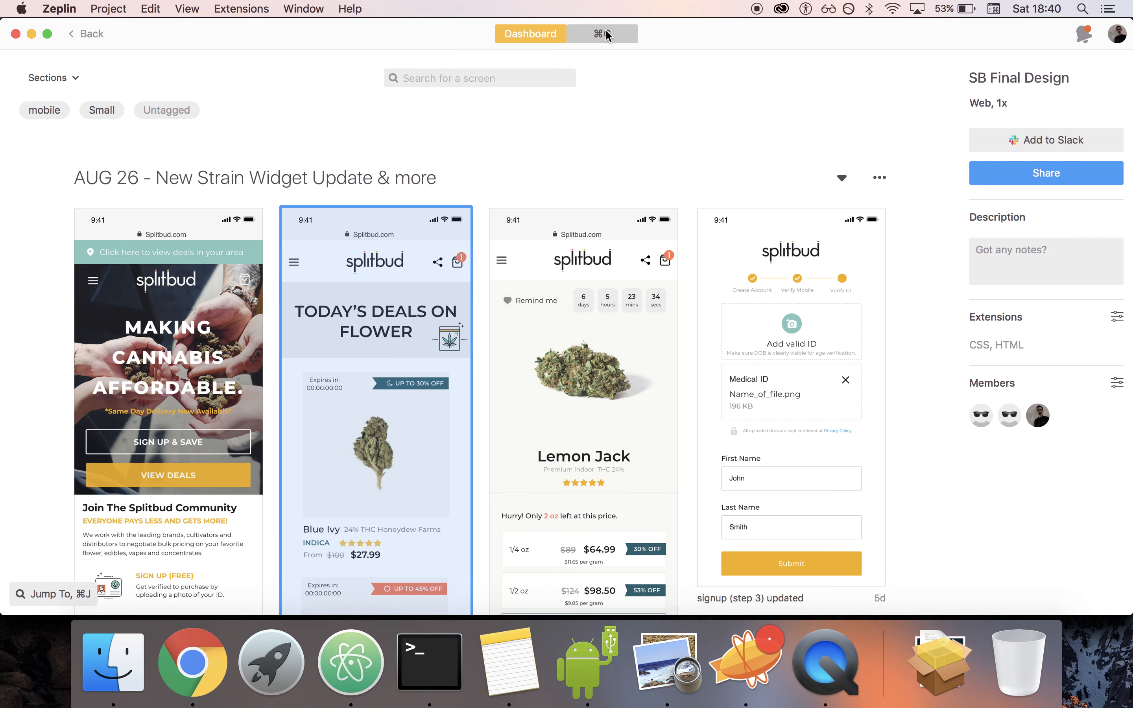
left_click(602, 33)
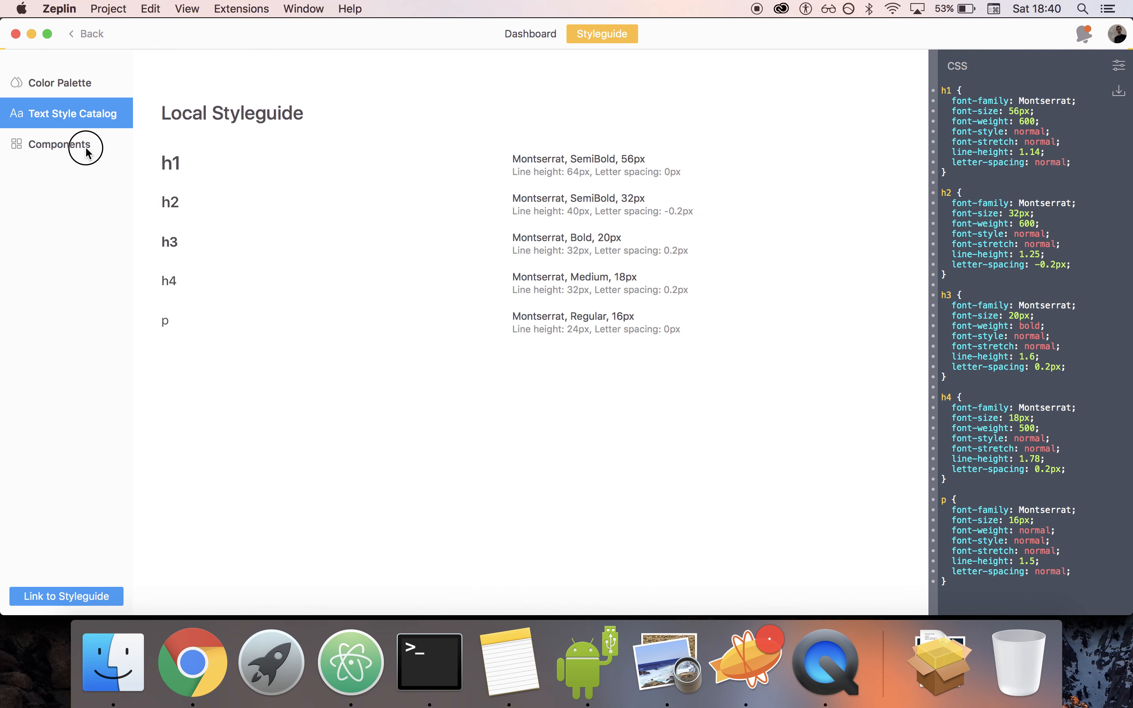
left_click(58, 144)
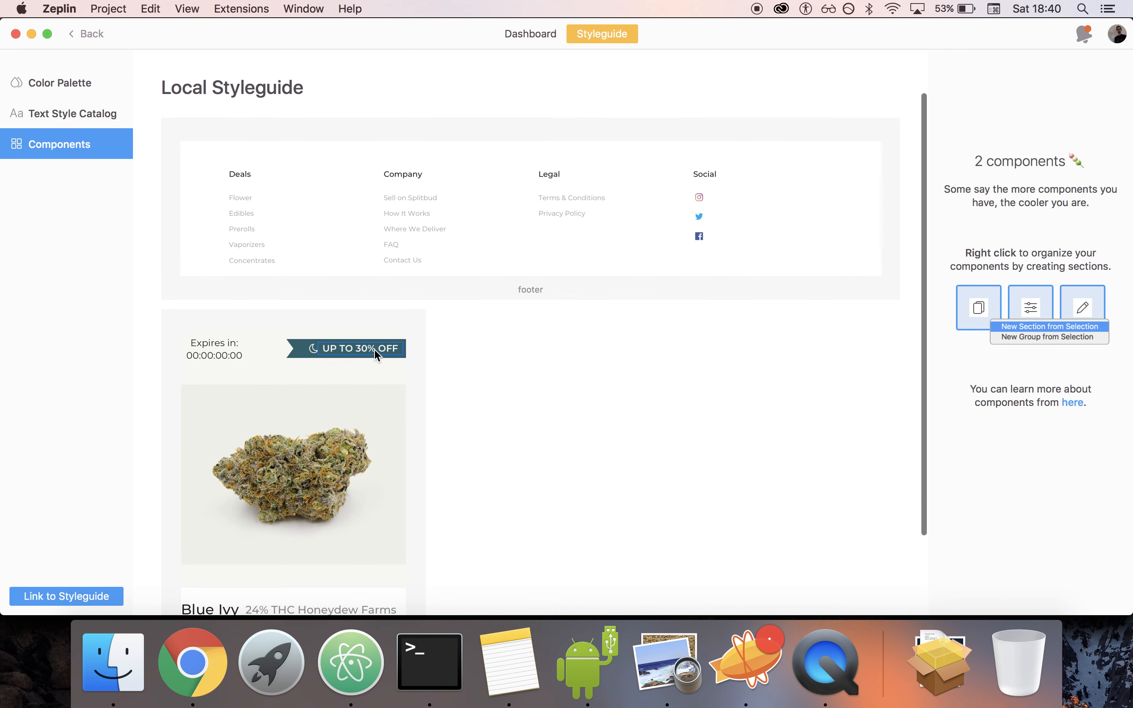
left_click(530, 34)
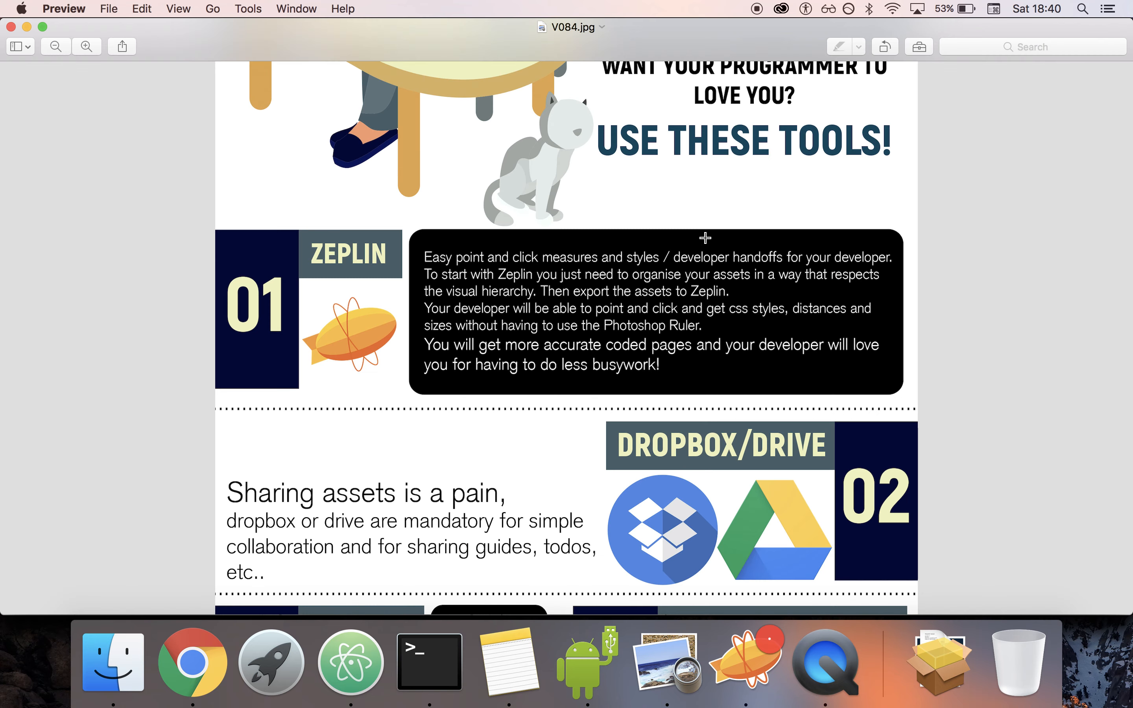
- Scroll the infographic down to the Pastebin, Slack/Trello/Monday and Google Developer Console sections
scroll("down", 3)
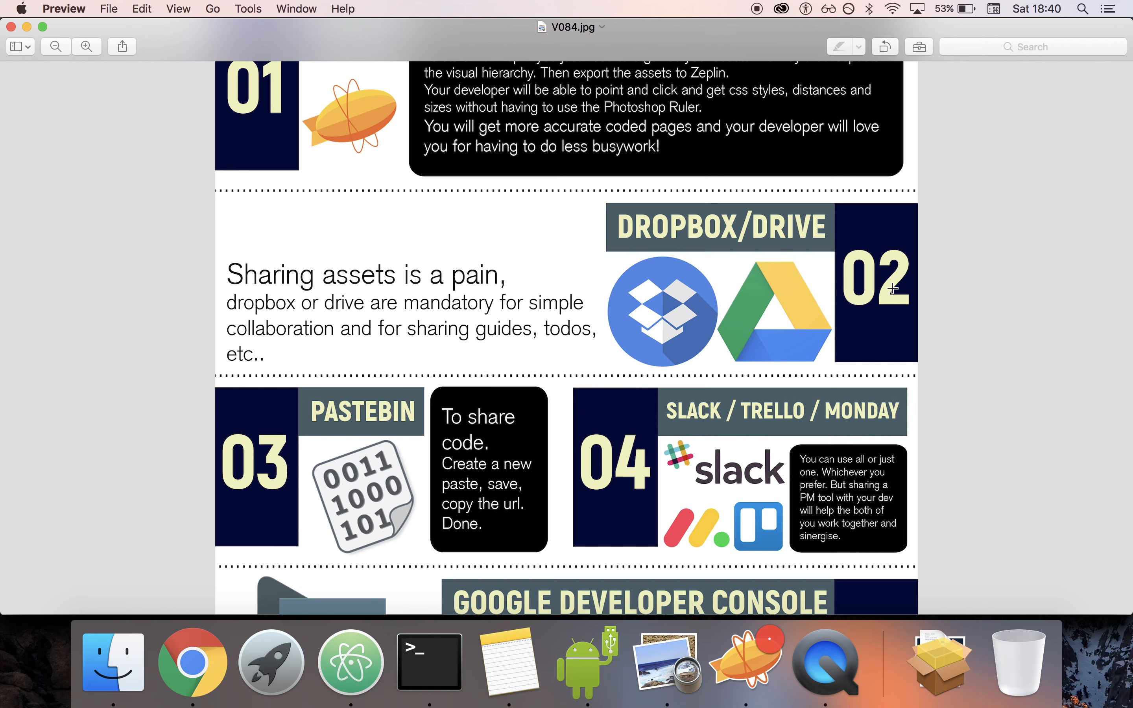
scroll("down", 3)
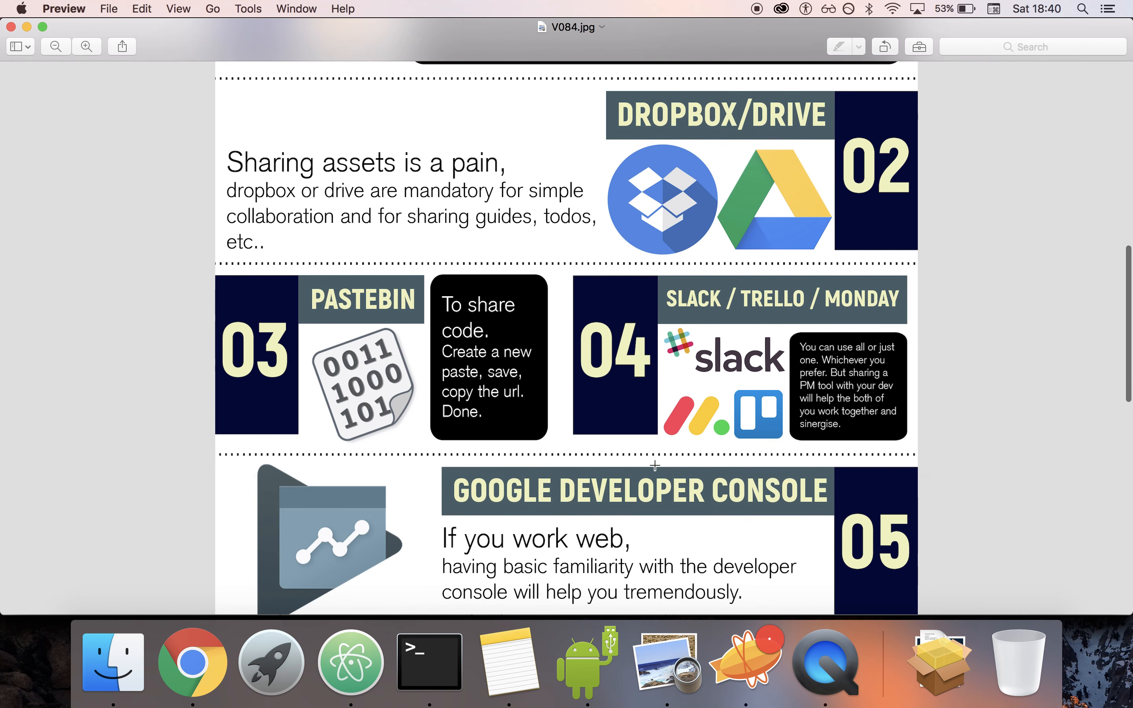
mouse_move(320, 388)
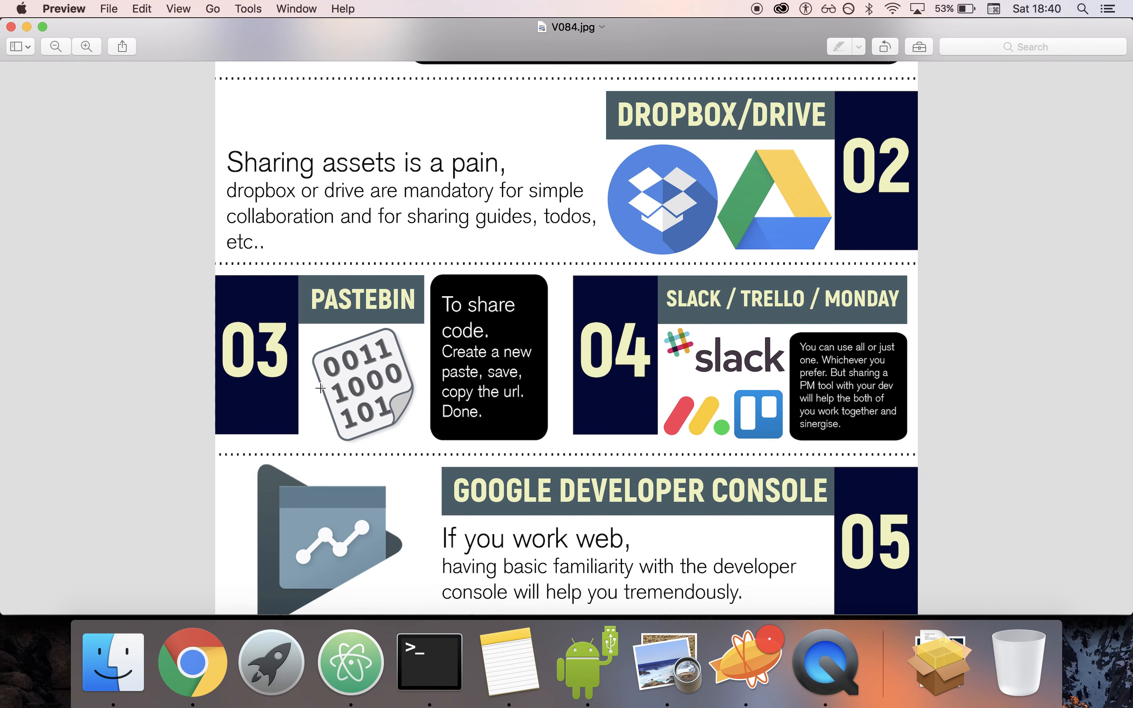
mouse_move(192, 660)
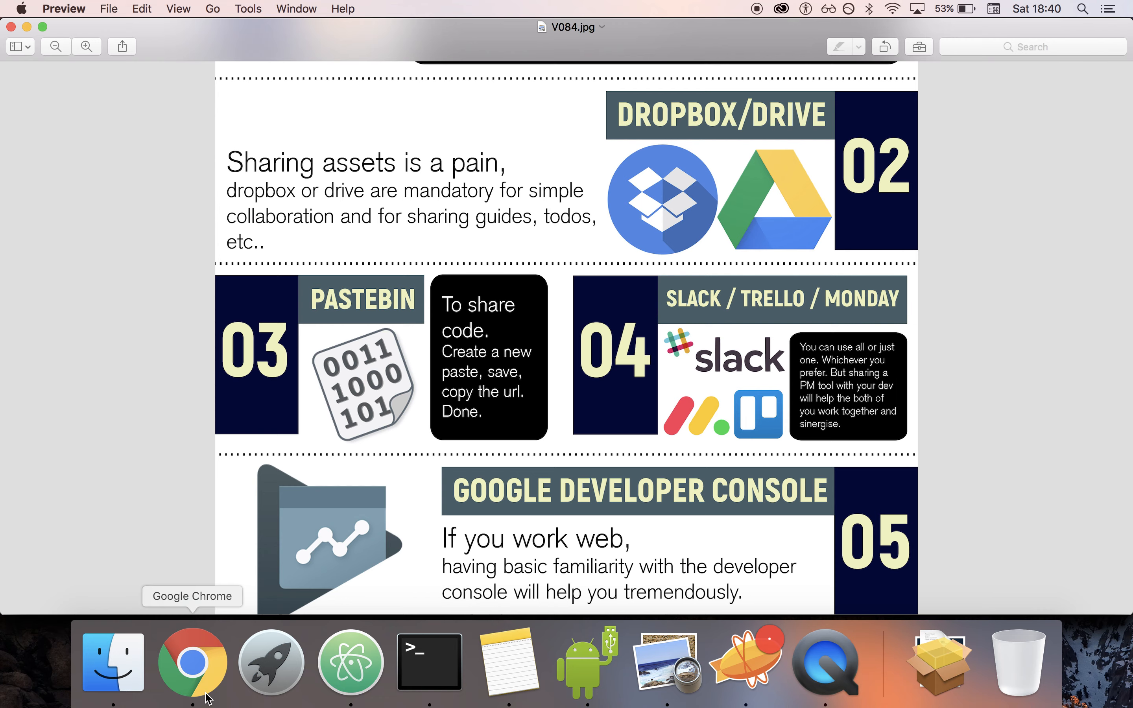
- Bring Chrome forward at Pastebin's New Paste box
left_click(192, 661)
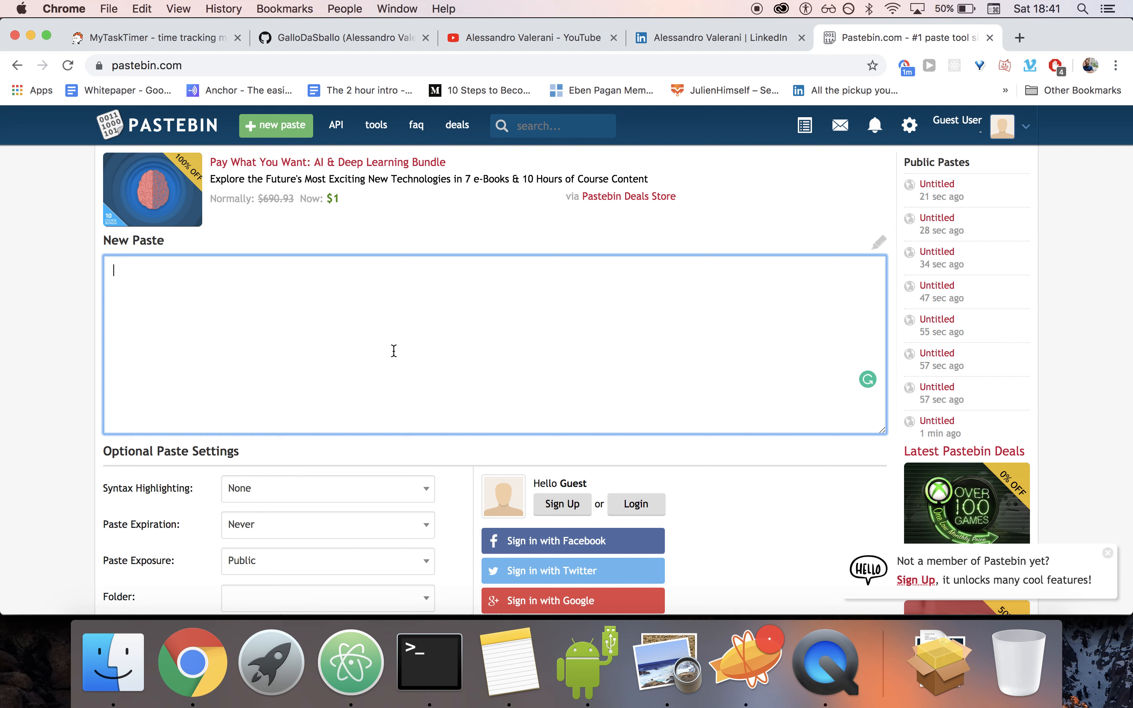
mouse_move(314, 369)
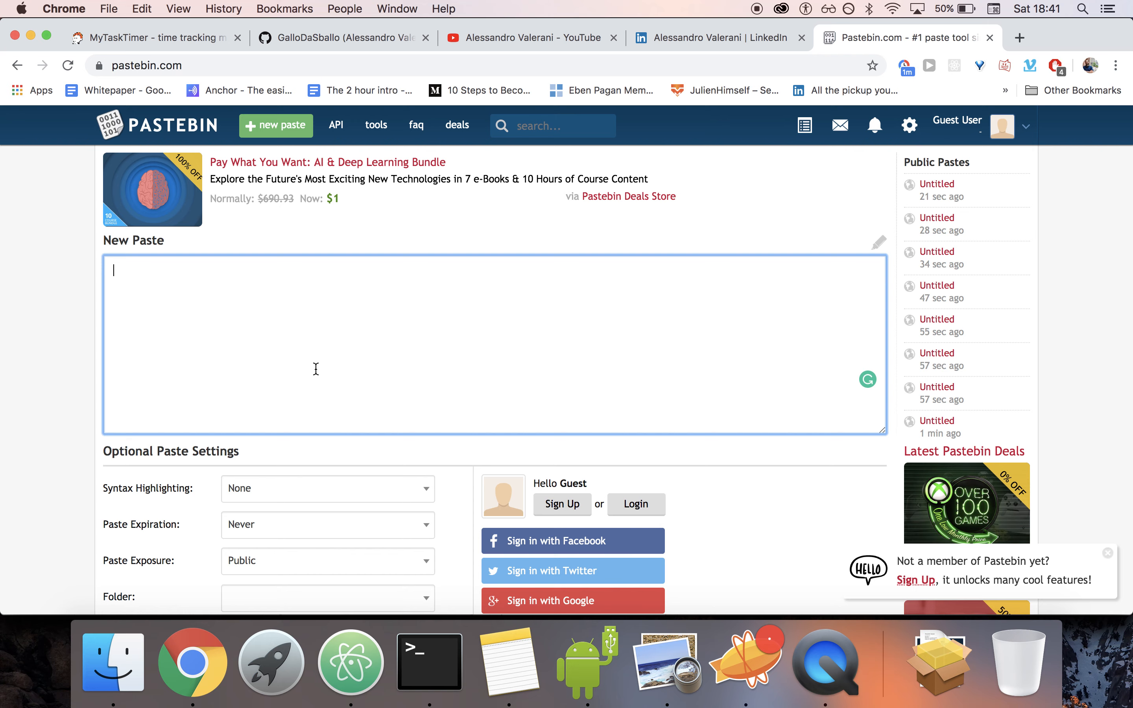
scroll("down", 3)
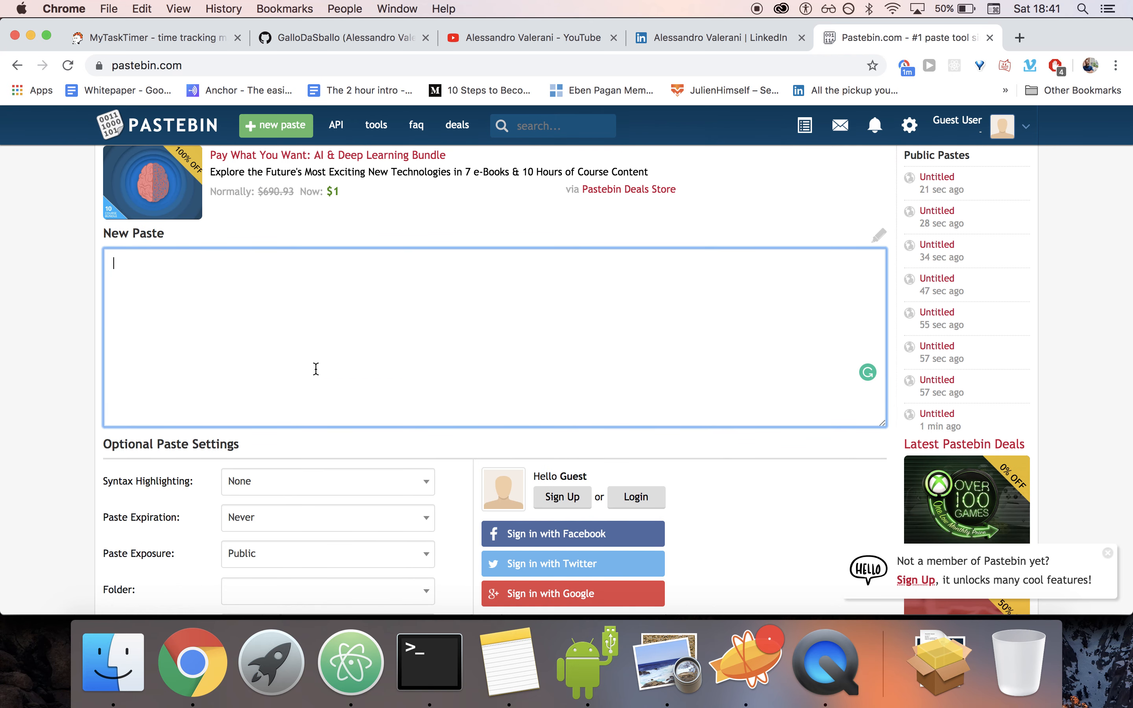
- Create a Pastebin paste containing <h1>hey dude</h1> with HTML syntax highlighting
type("<h1>")
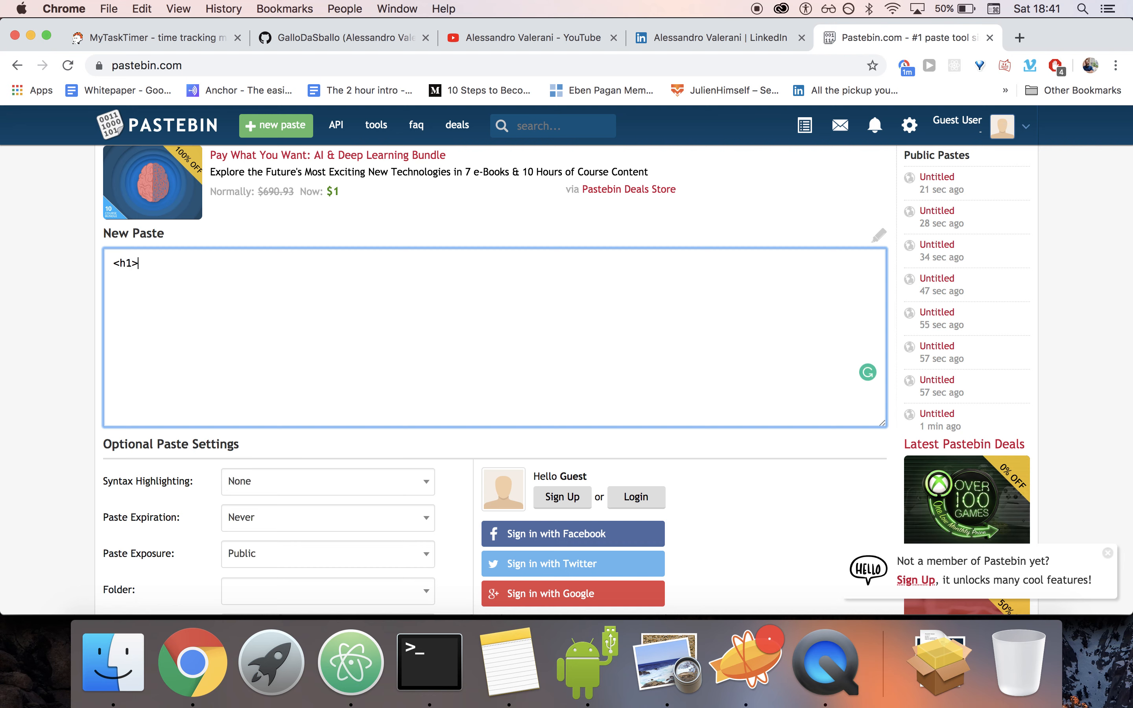
type("hey d")
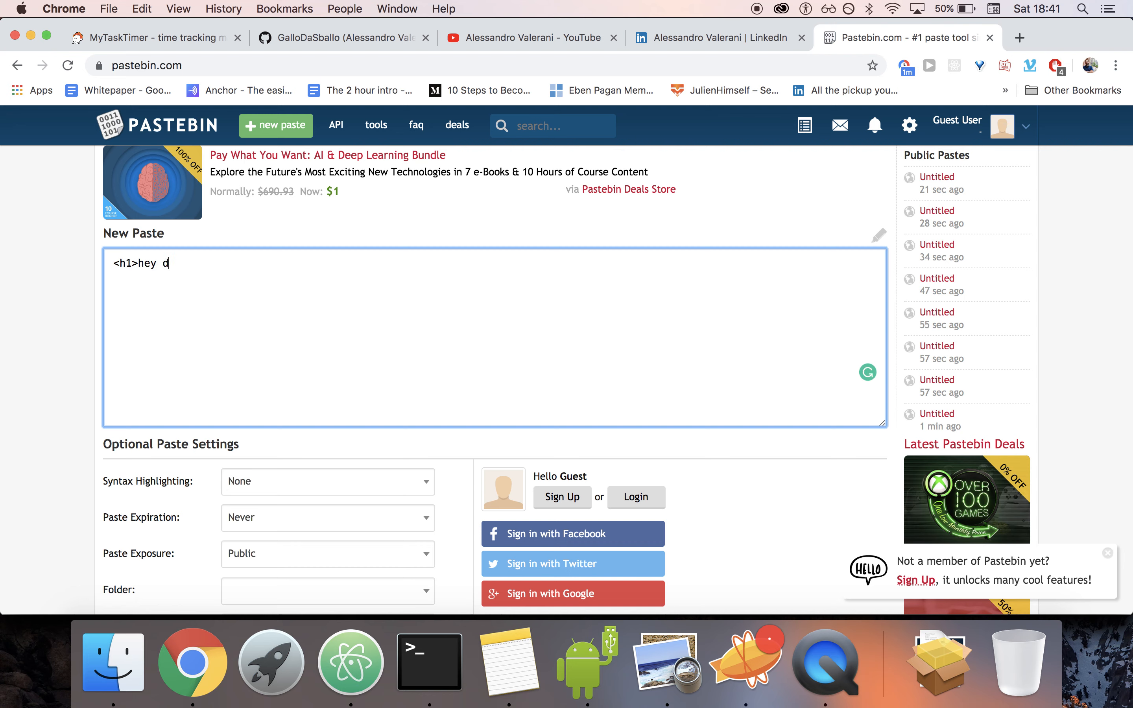
type("ude</")
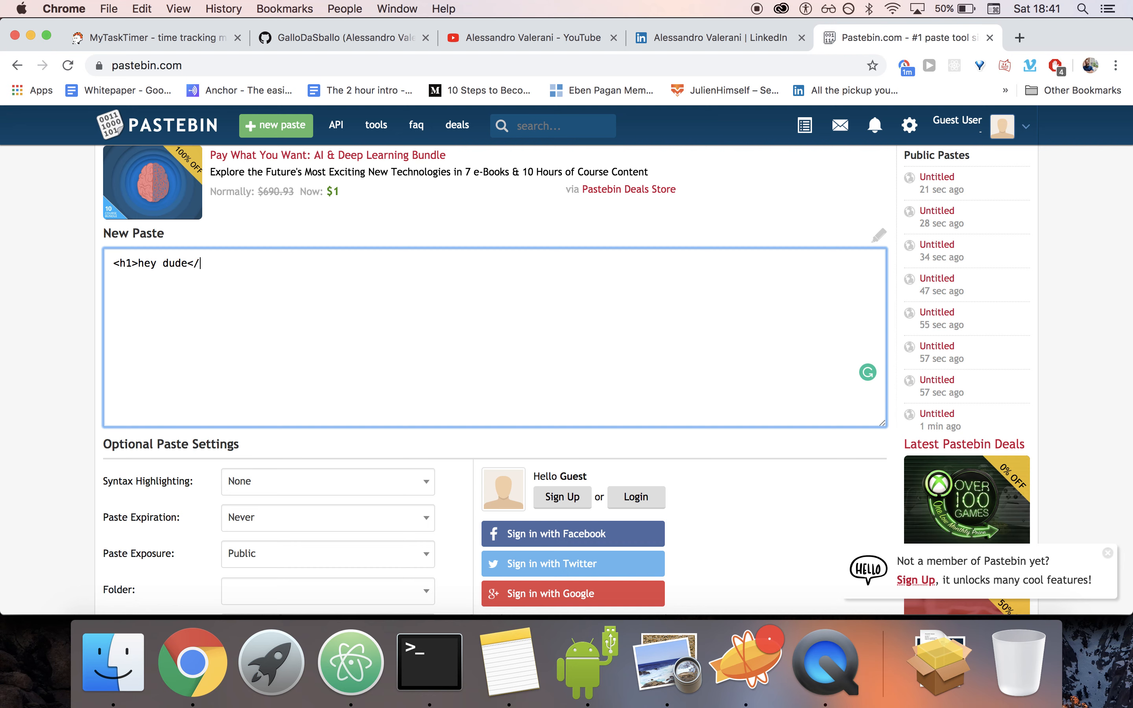
left_click(327, 481)
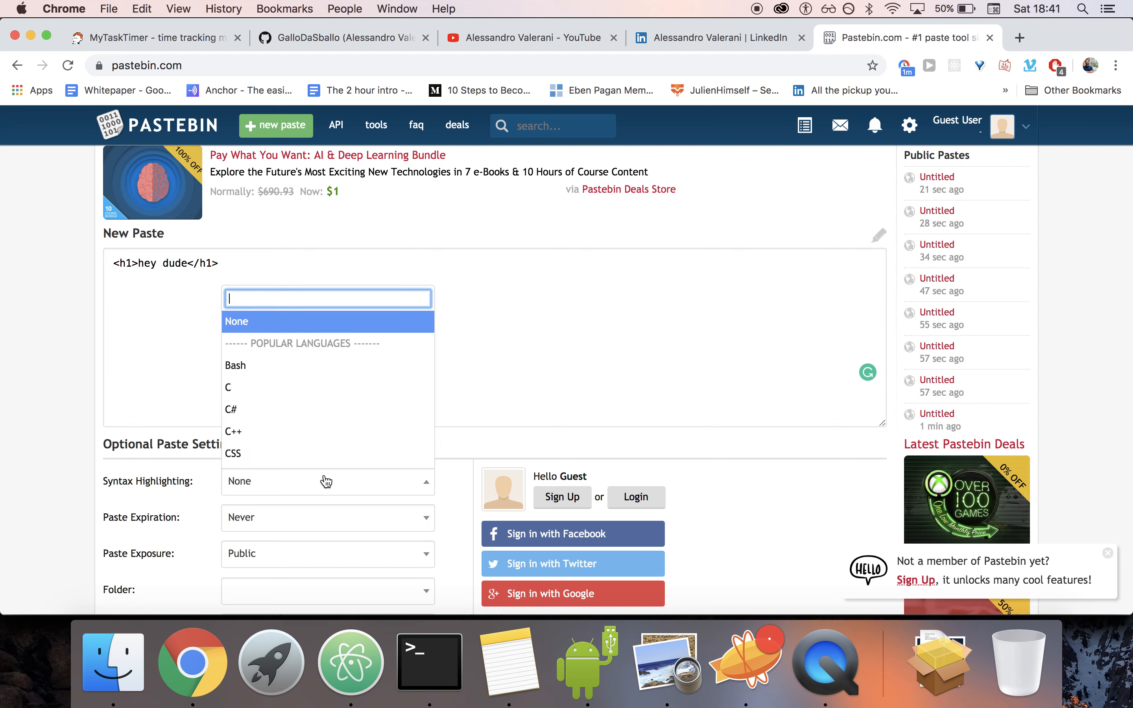
type("htm")
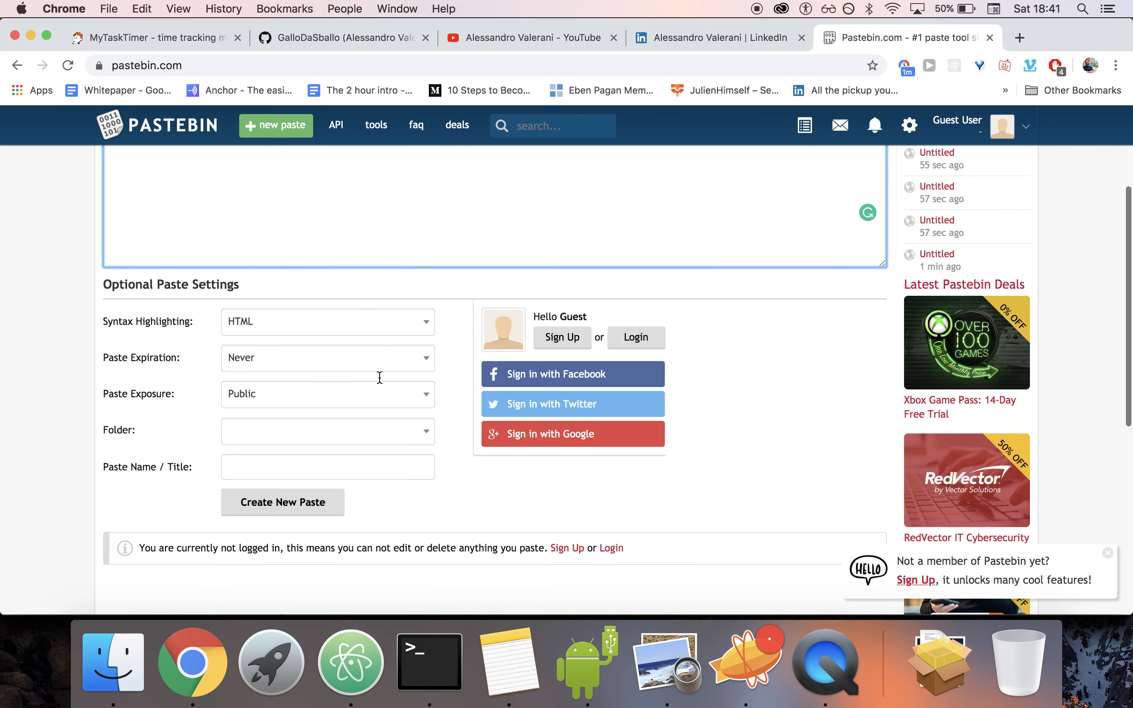
left_click(282, 502)
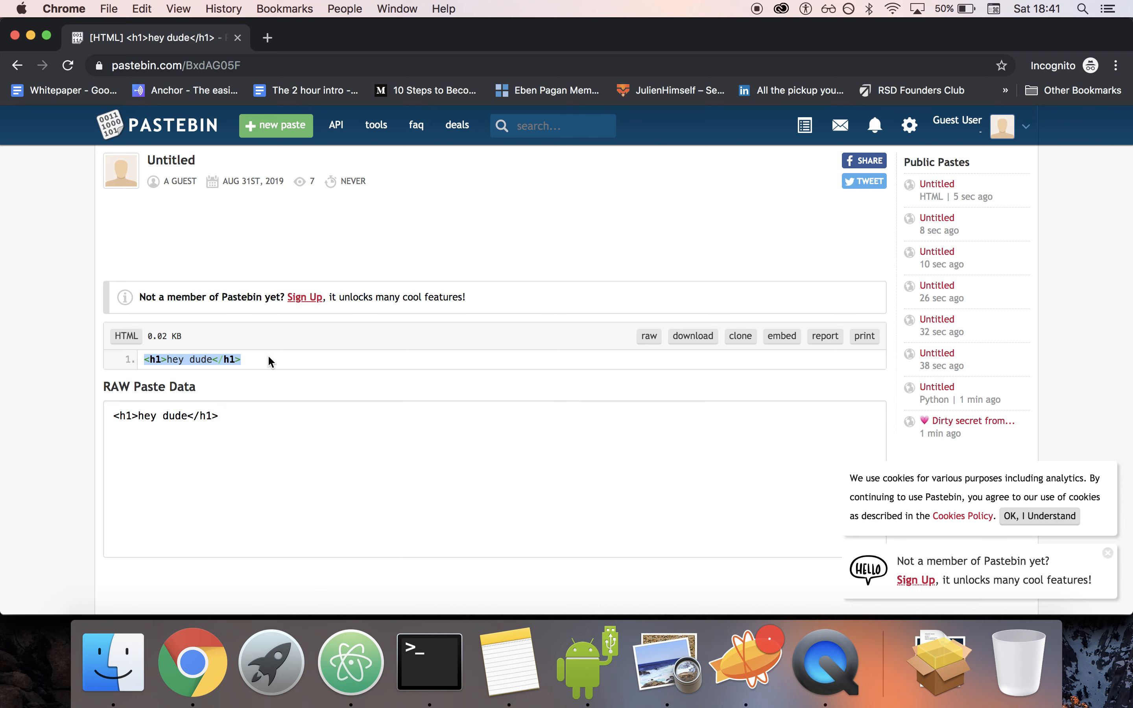
- View the saved <h1>hey dude</h1> paste in the private browsing window
scroll("down", 3)
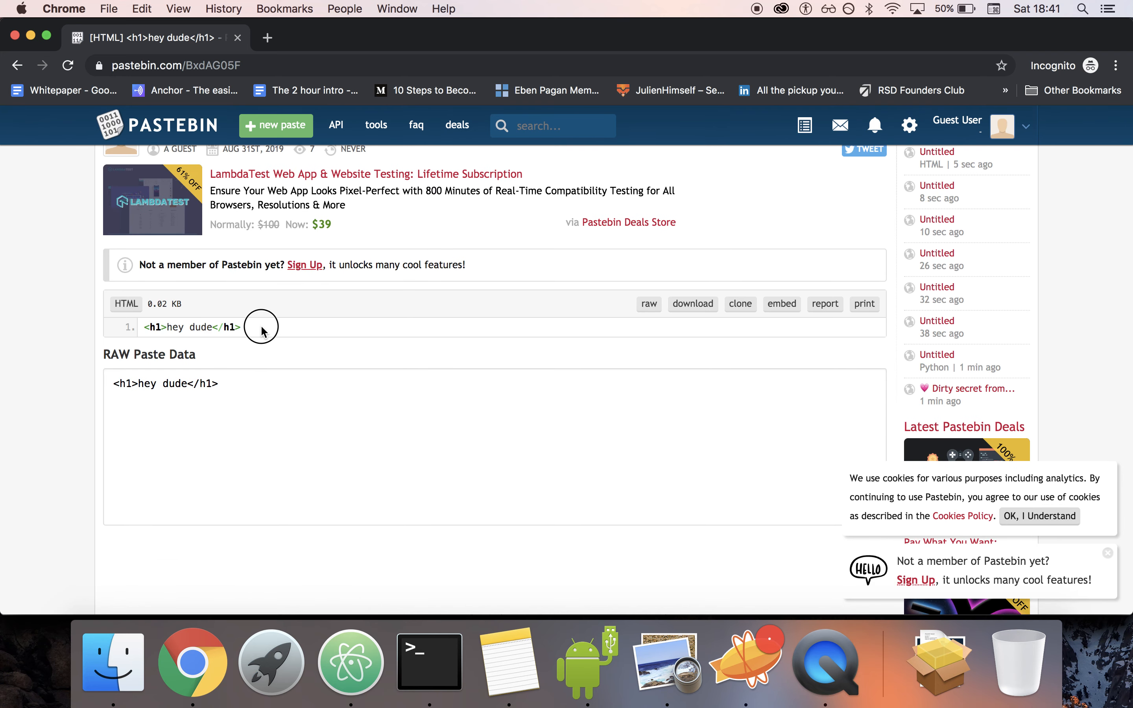
left_click(648, 303)
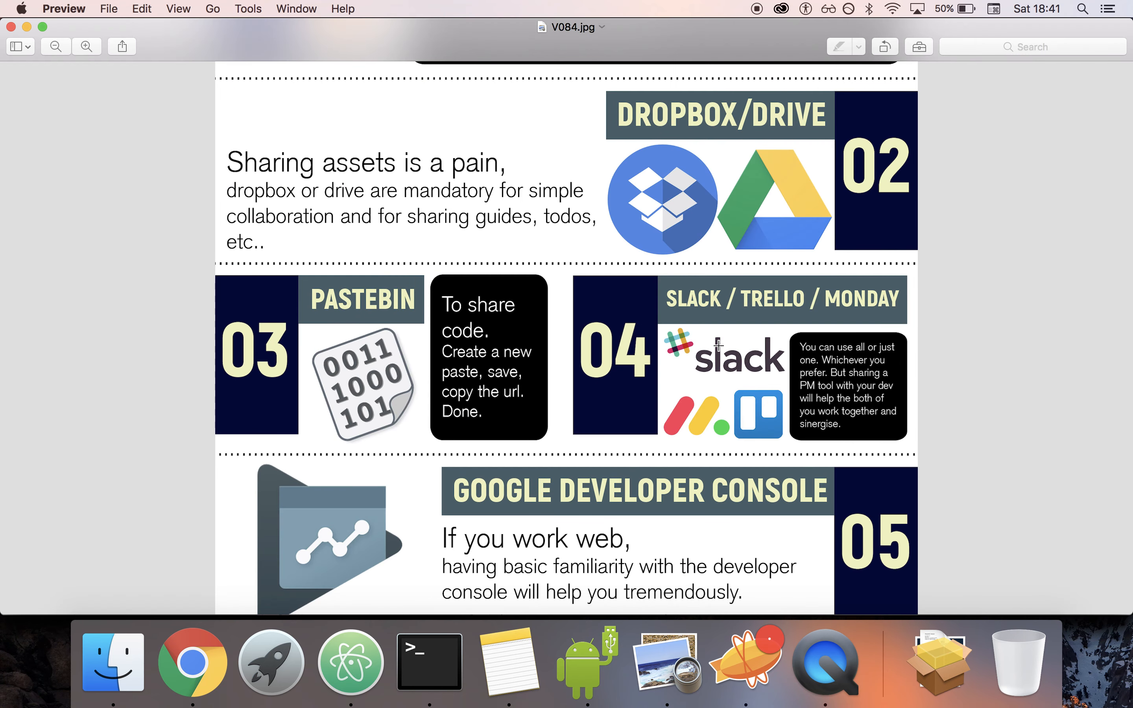
scroll("down", 3)
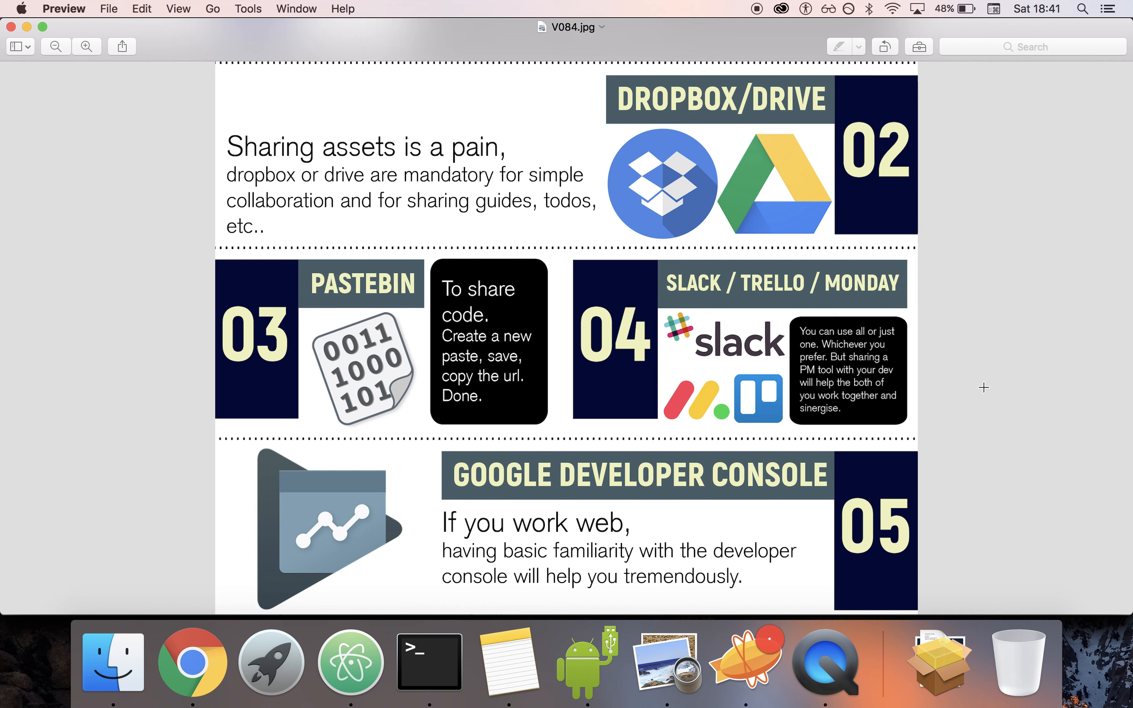
mouse_move(969, 419)
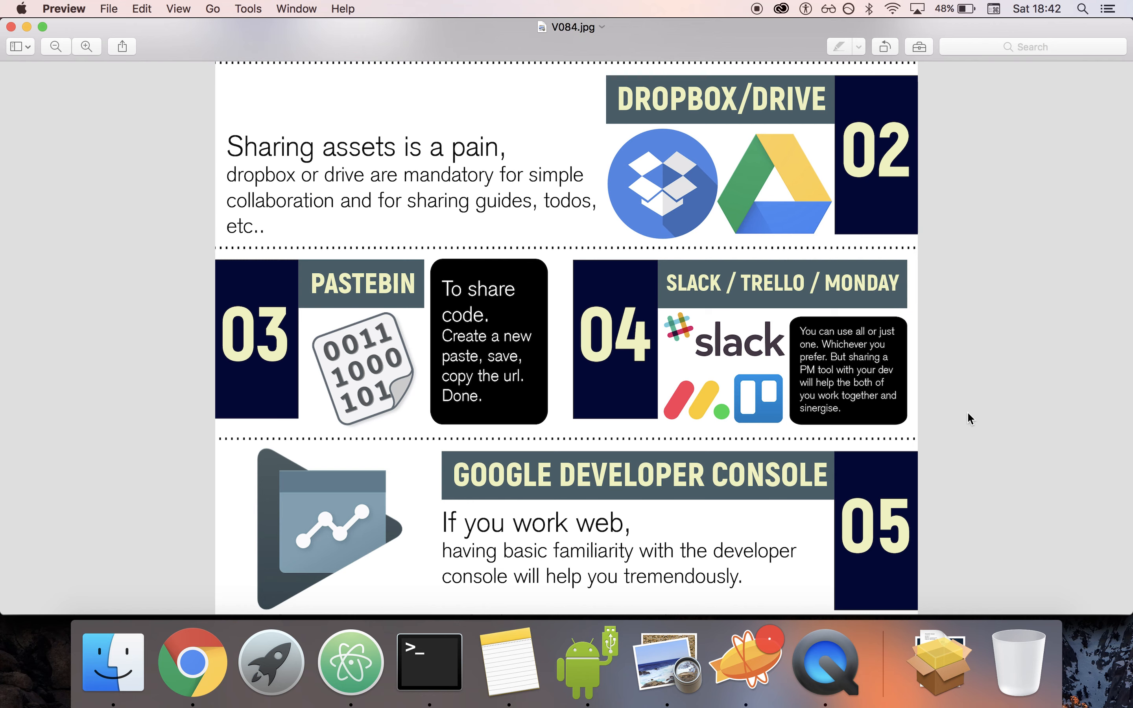
mouse_move(965, 497)
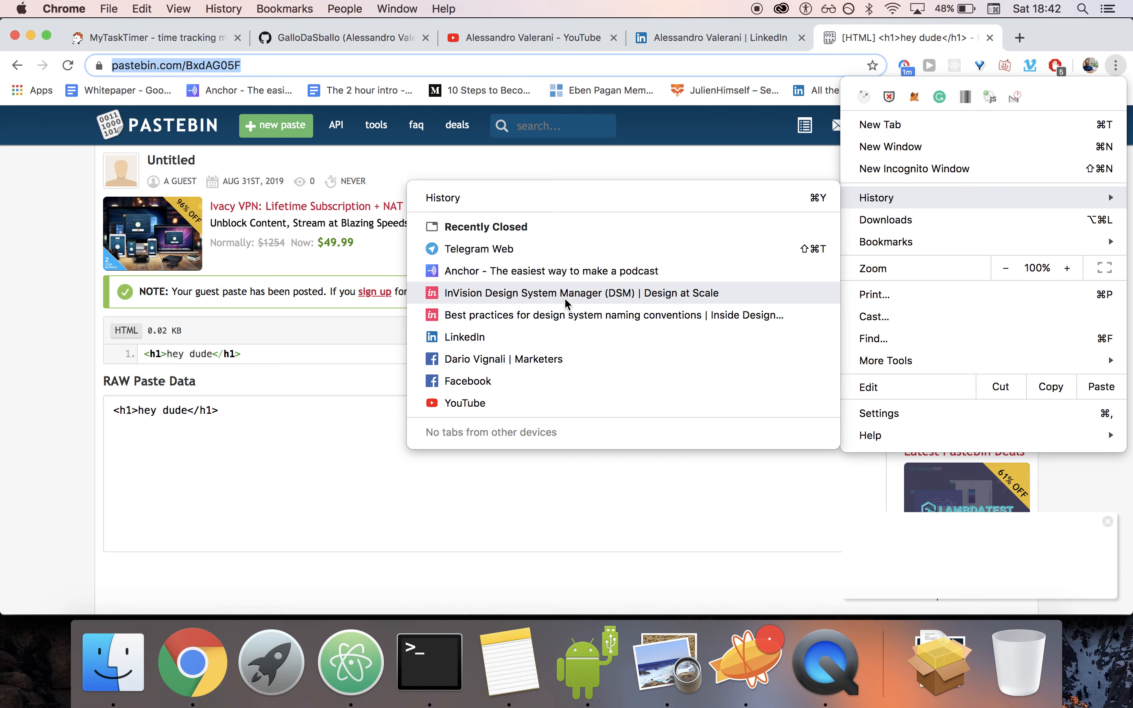
- Reopen the closed InVision design system naming conventions article and scroll to its best practices
left_click(611, 315)
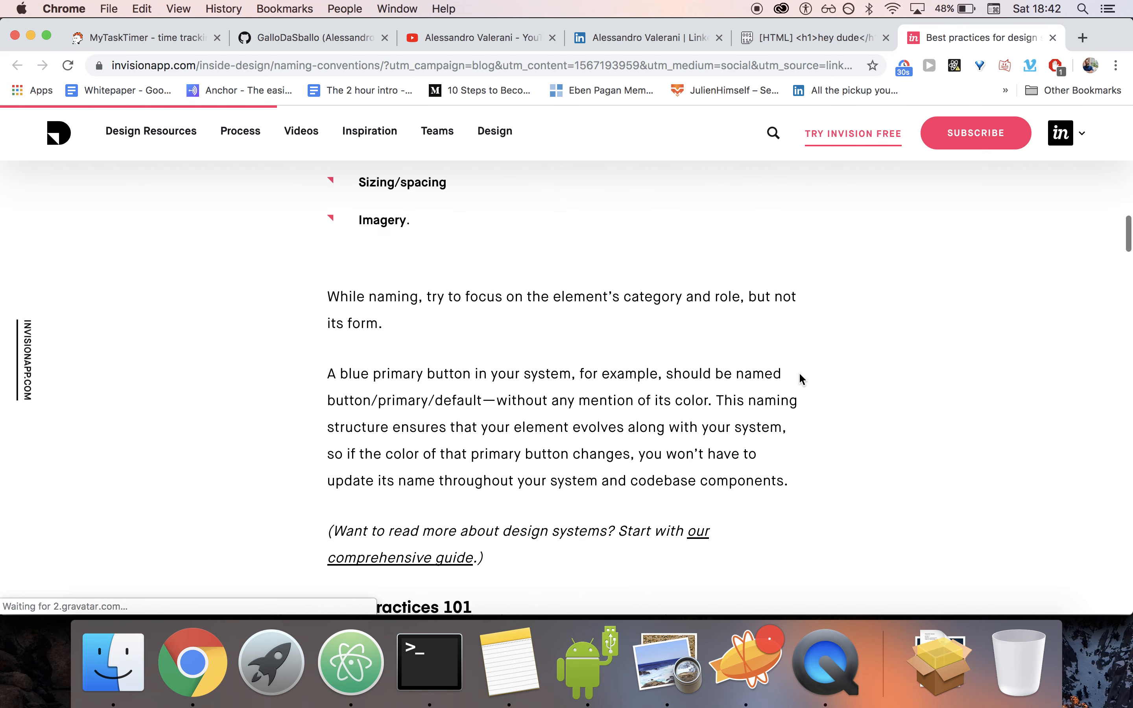
scroll("up", 3)
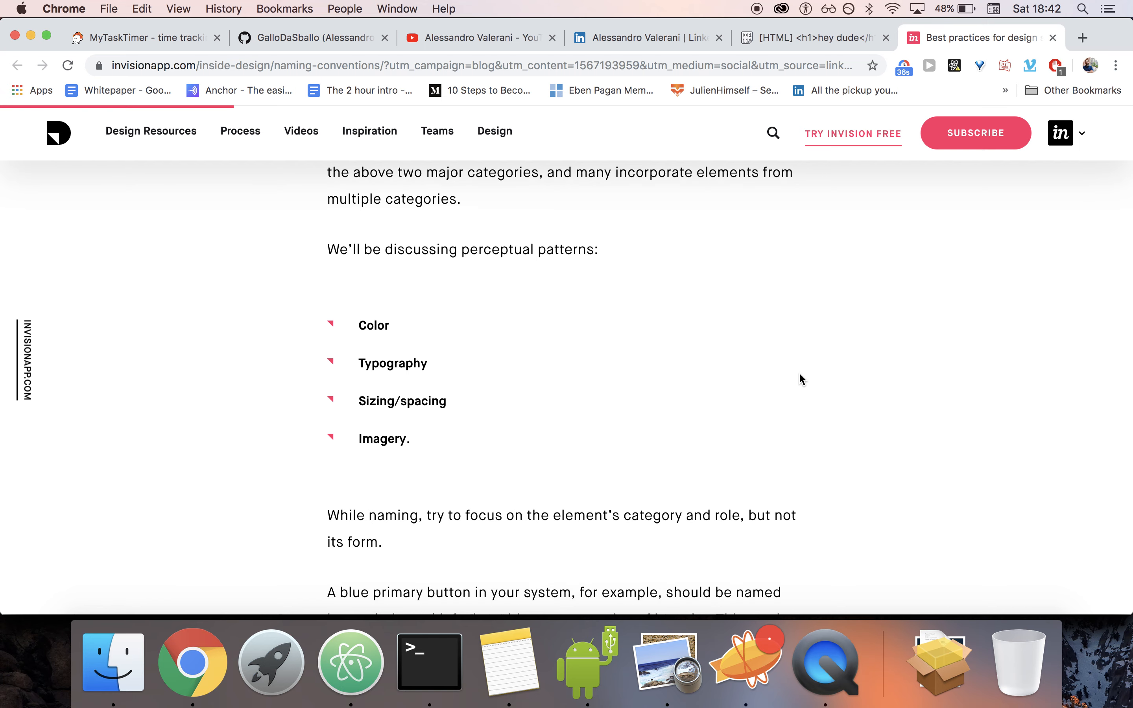
scroll("down", 3)
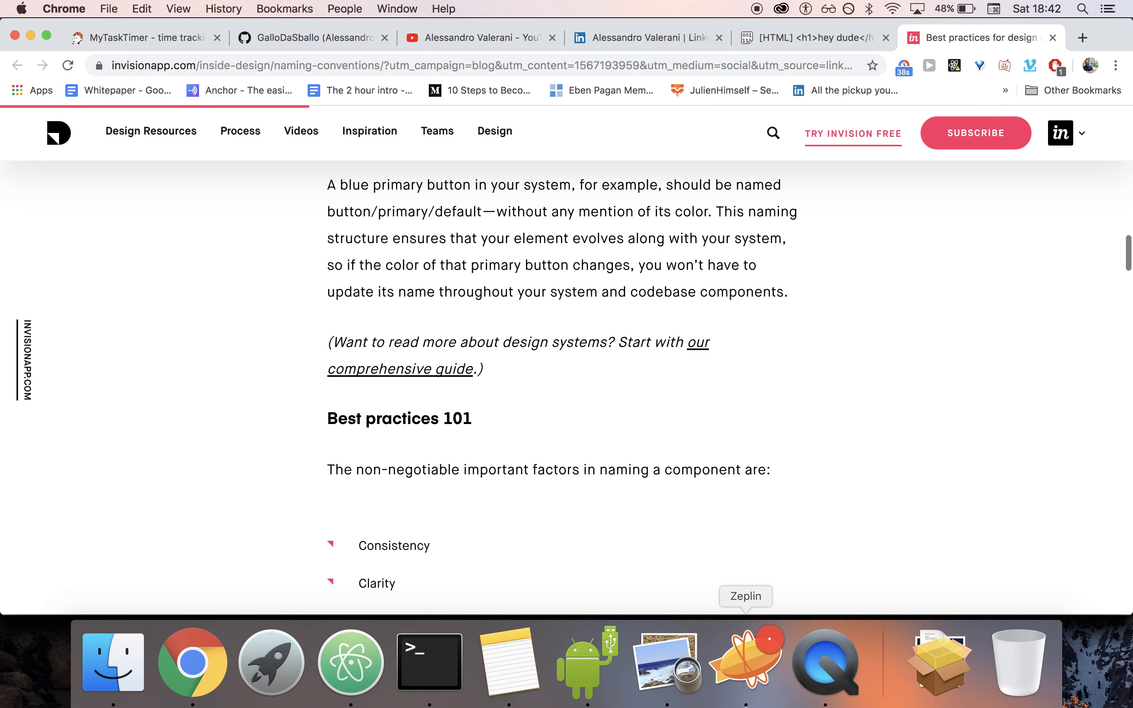
- In Zeplin's product details screen, inspect the Lemon Jack title block's size, colour and CSS
left_click(745, 662)
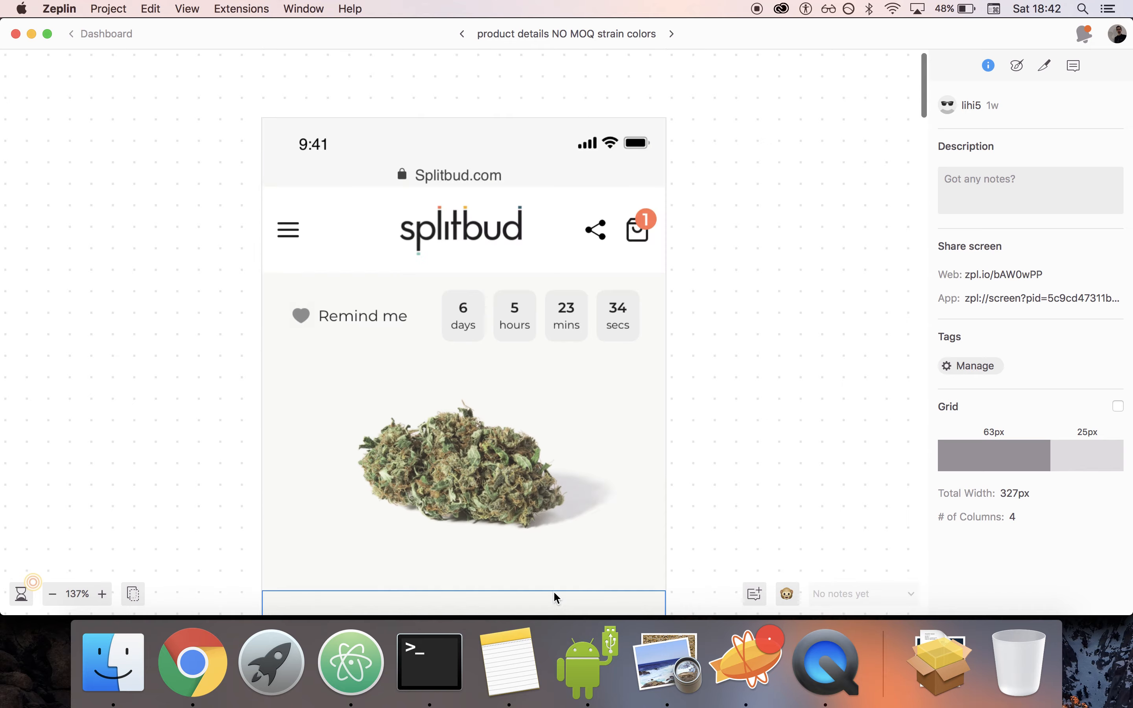
scroll("down", 3)
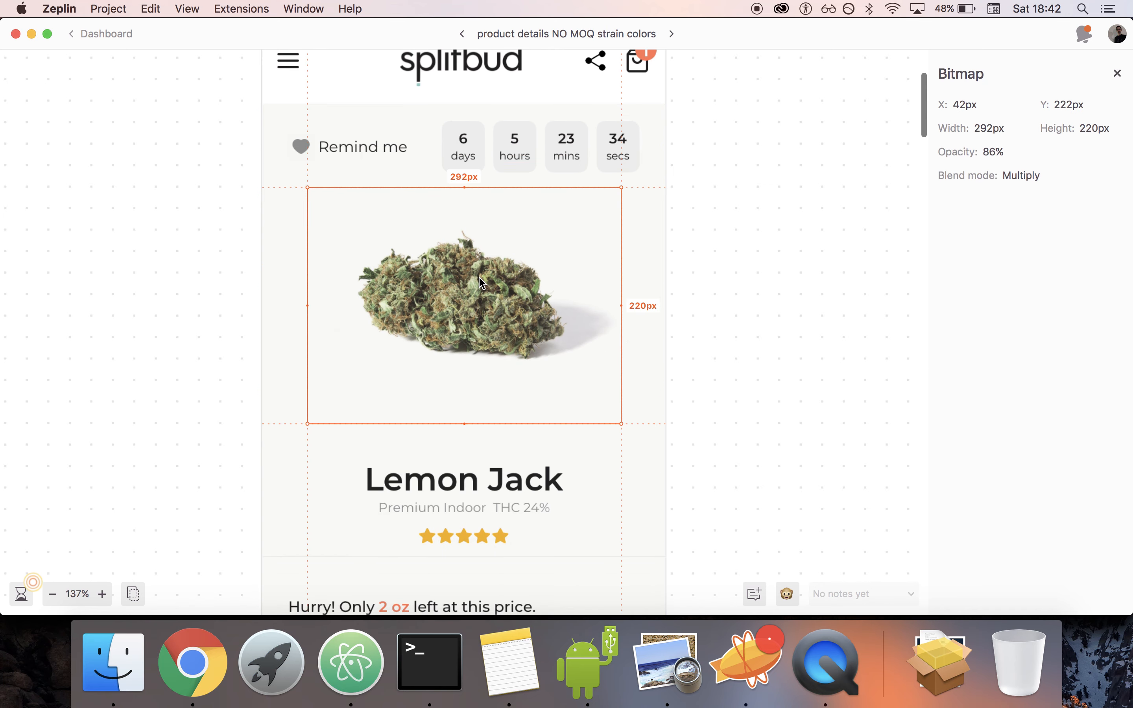
left_click(464, 451)
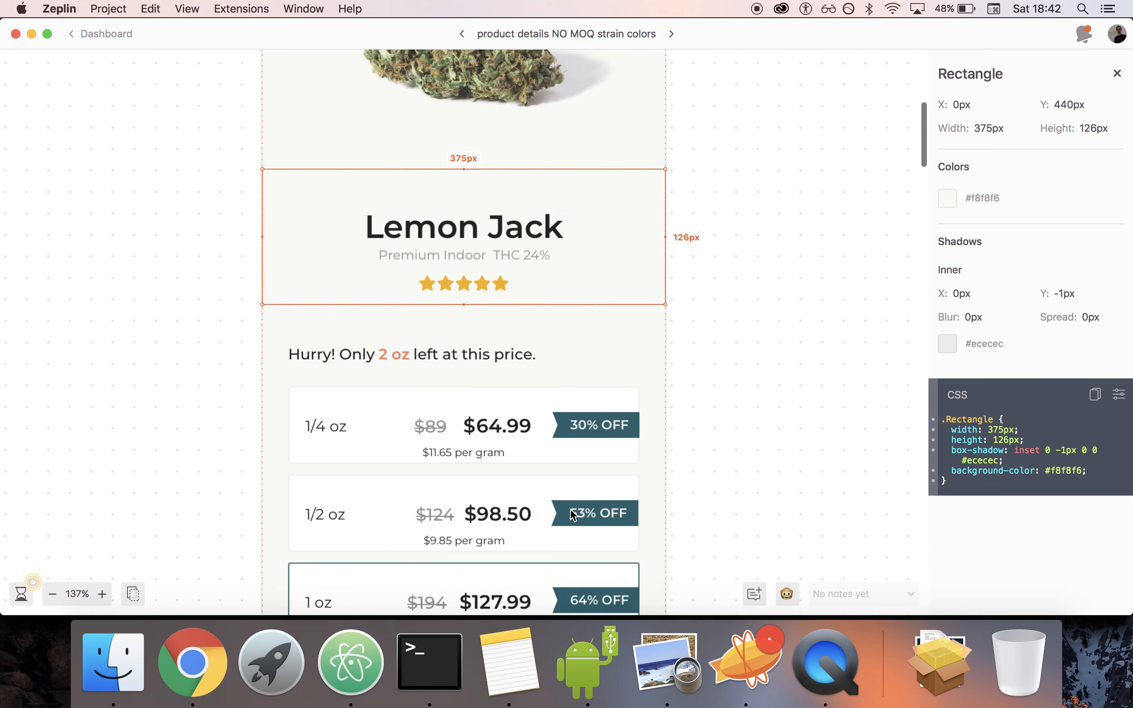
scroll("down", 3)
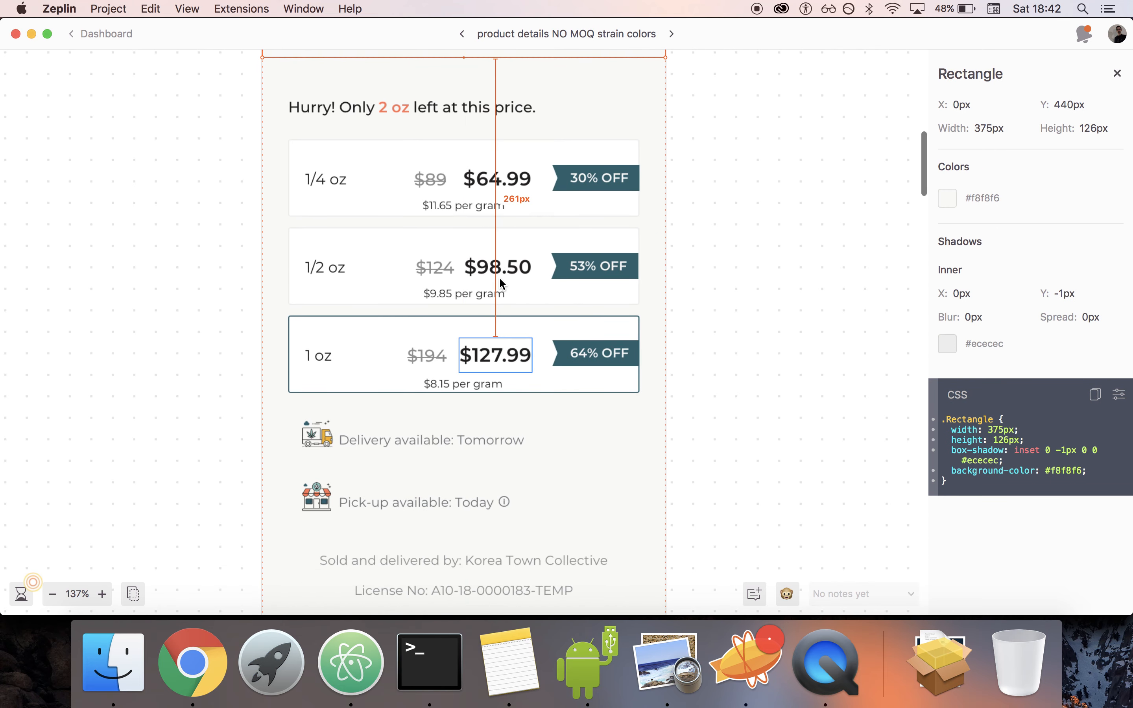
scroll("down", 3)
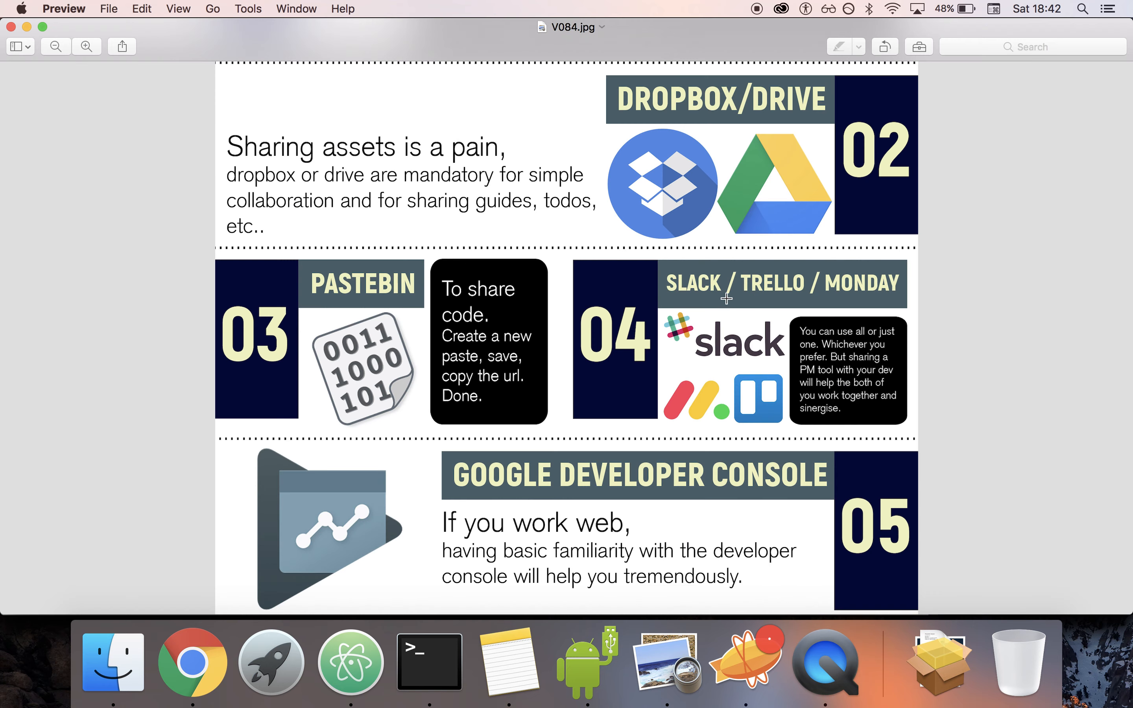
mouse_move(834, 376)
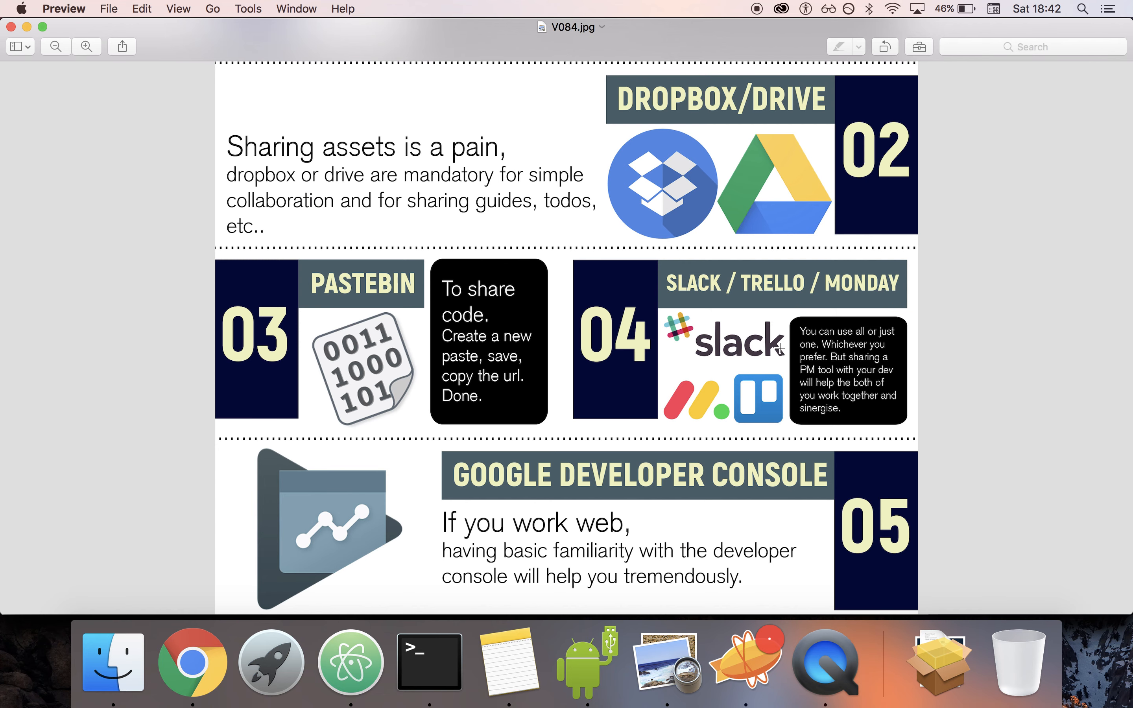
- Scroll the infographic further before returning to the InVision article in Chrome
scroll("down", 3)
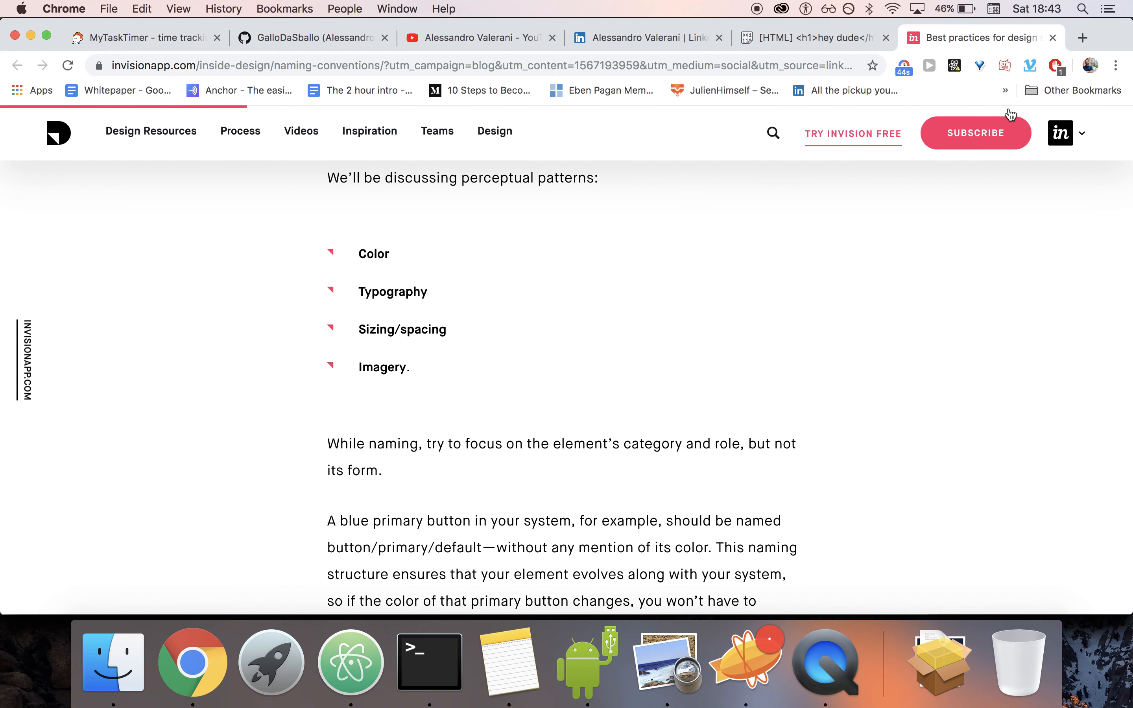
left_click(1115, 66)
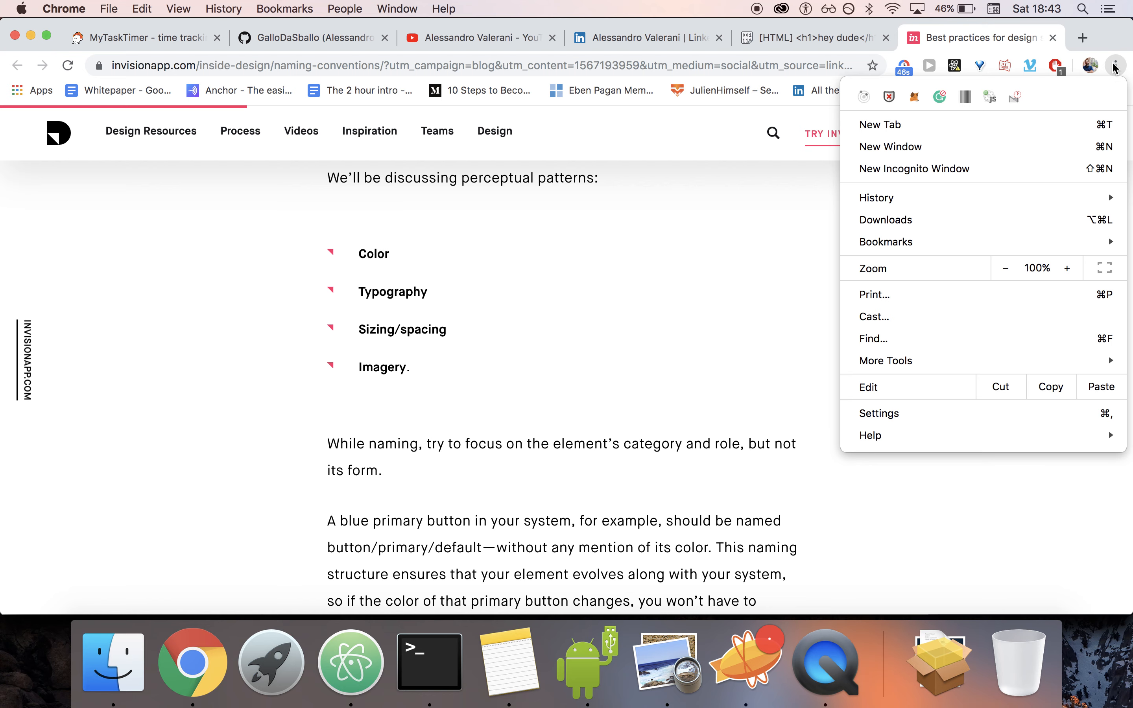
mouse_move(912, 361)
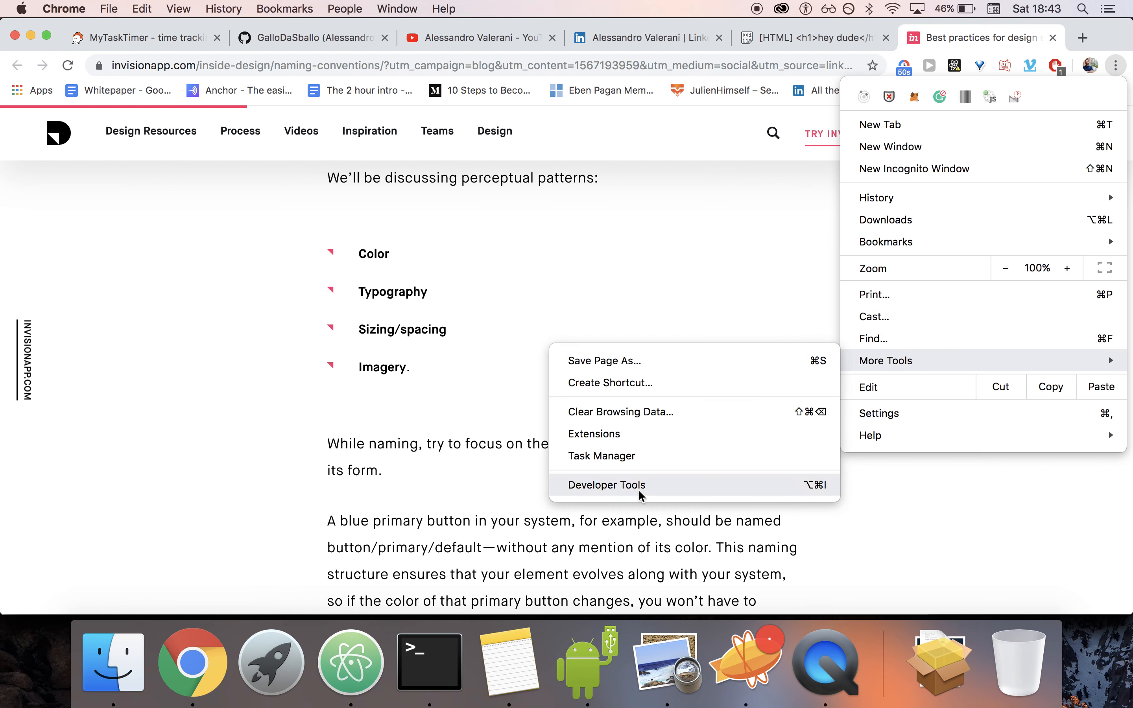
left_click(606, 485)
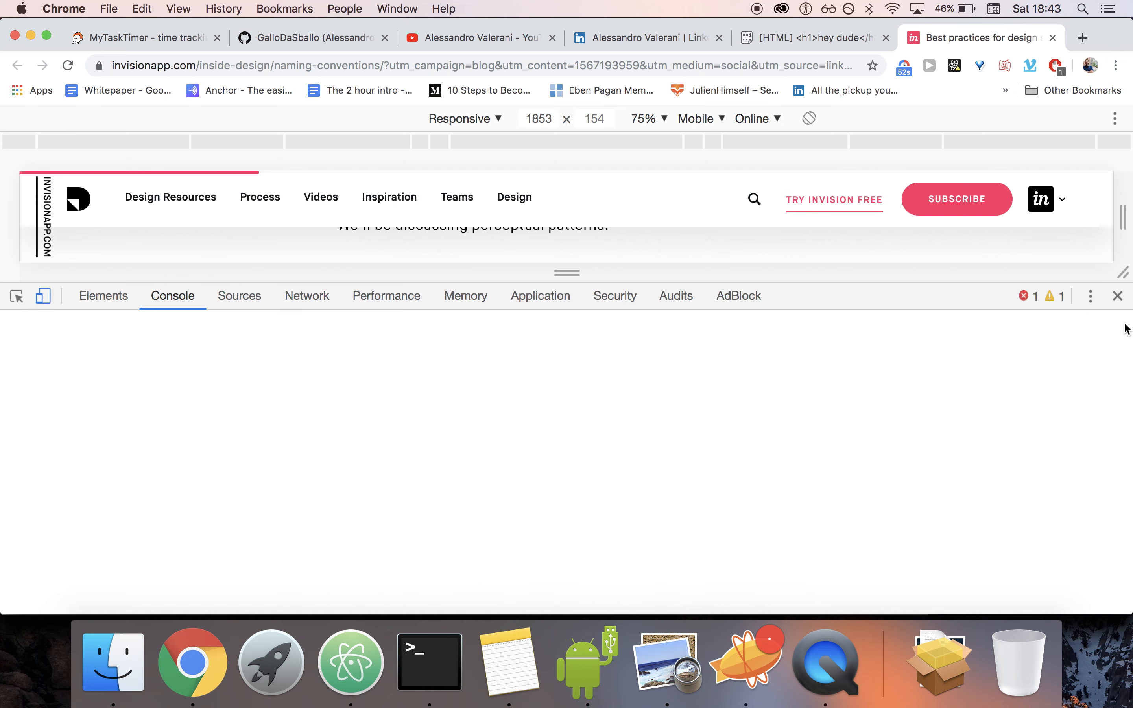
left_click(1117, 296)
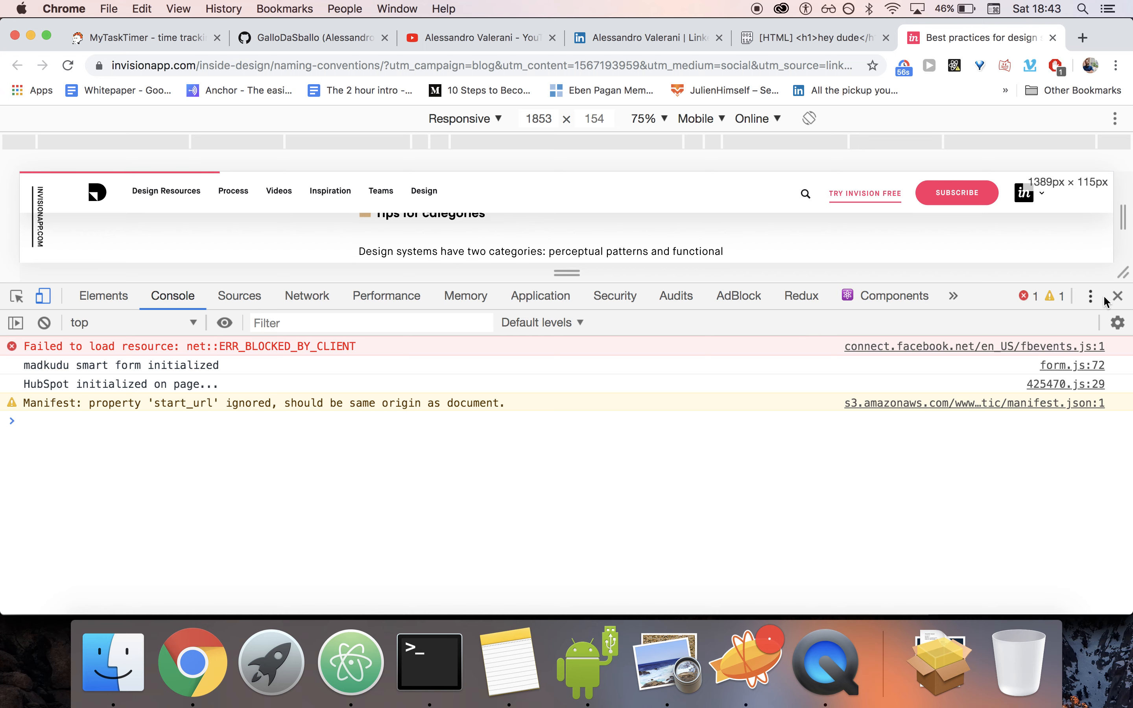
left_click(1119, 297)
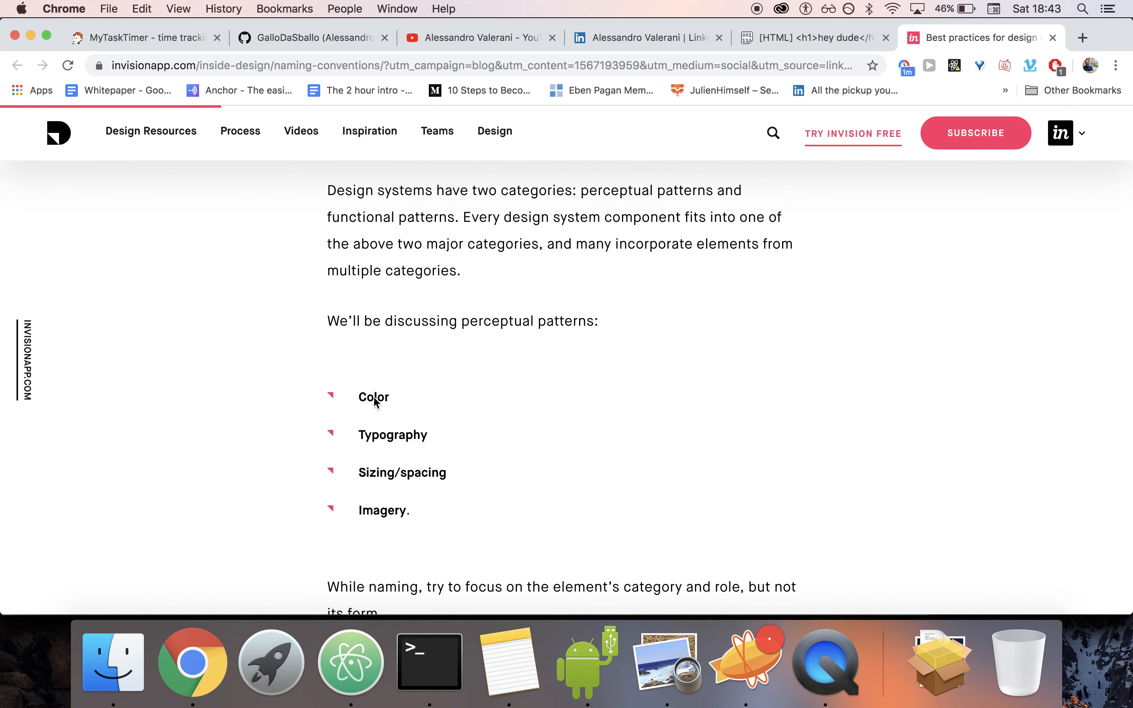
right_click(373, 396)
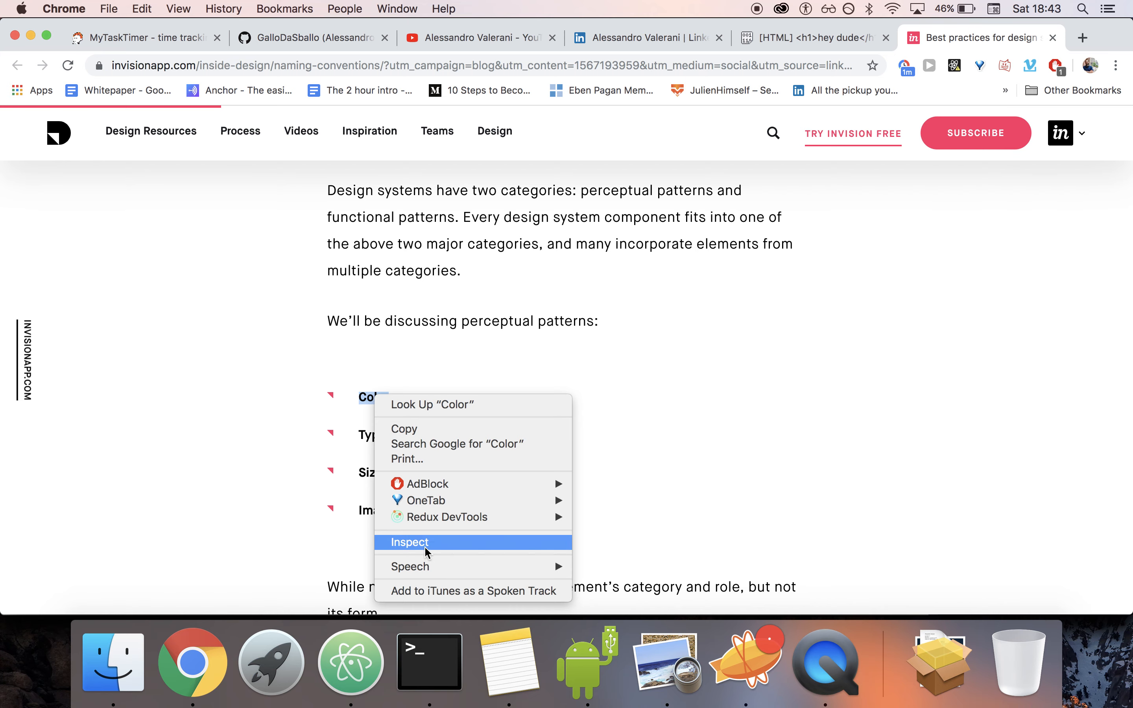
left_click(410, 543)
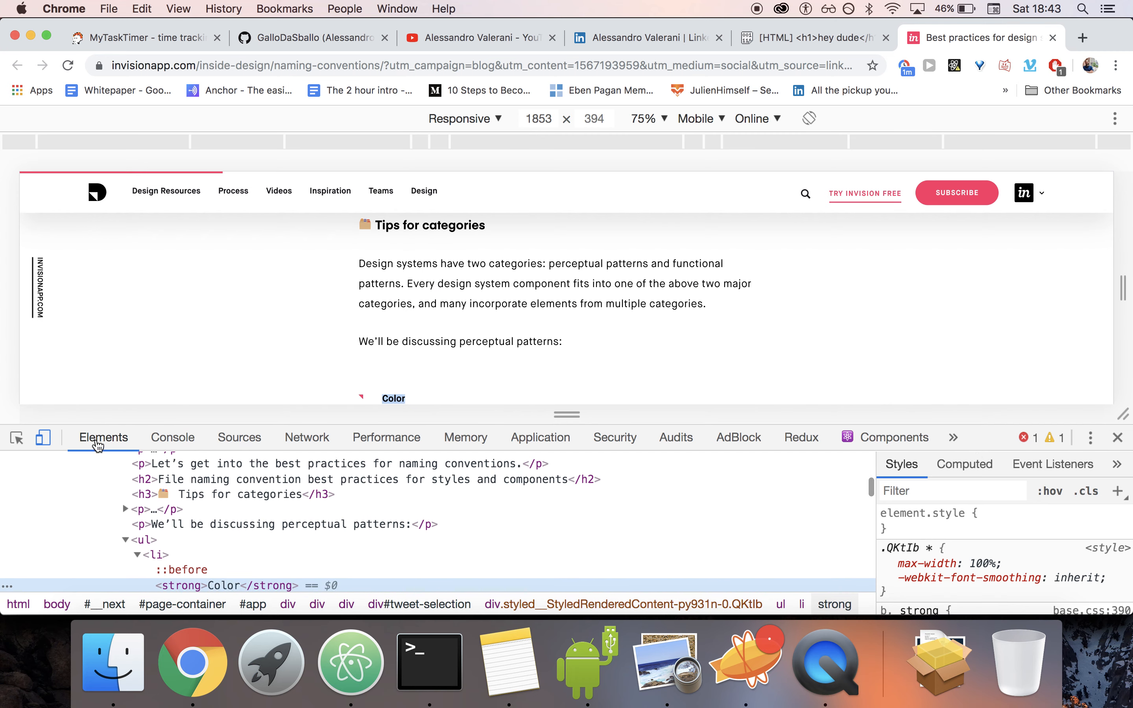
left_click(172, 437)
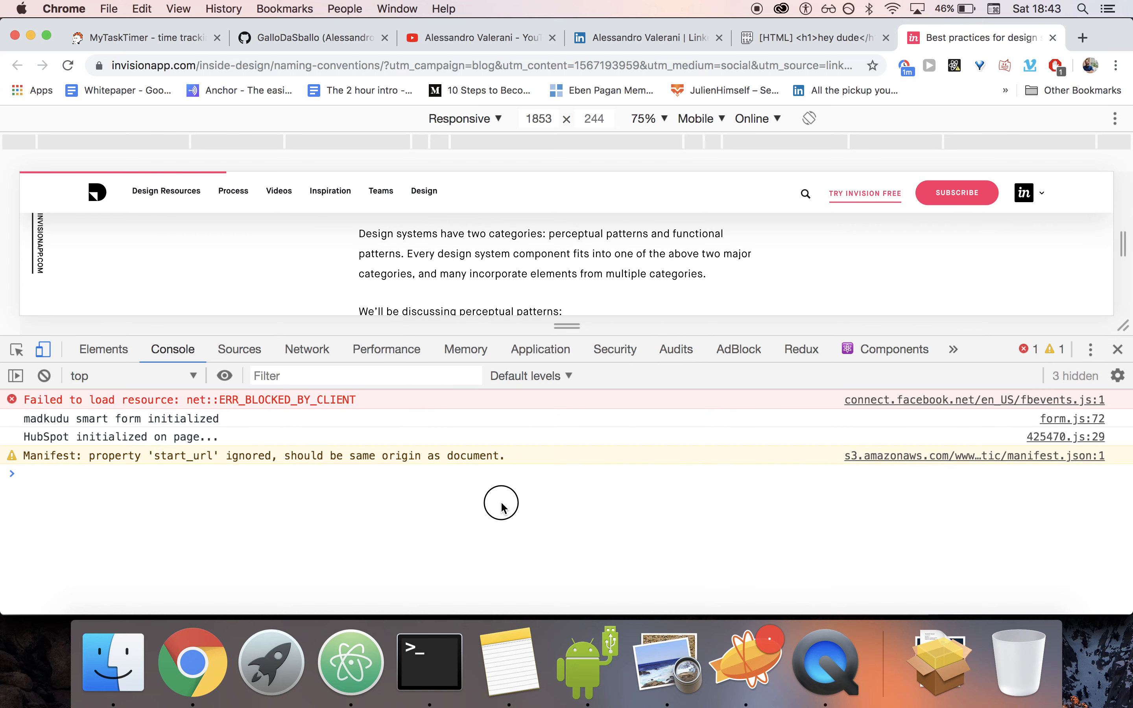
mouse_move(610, 521)
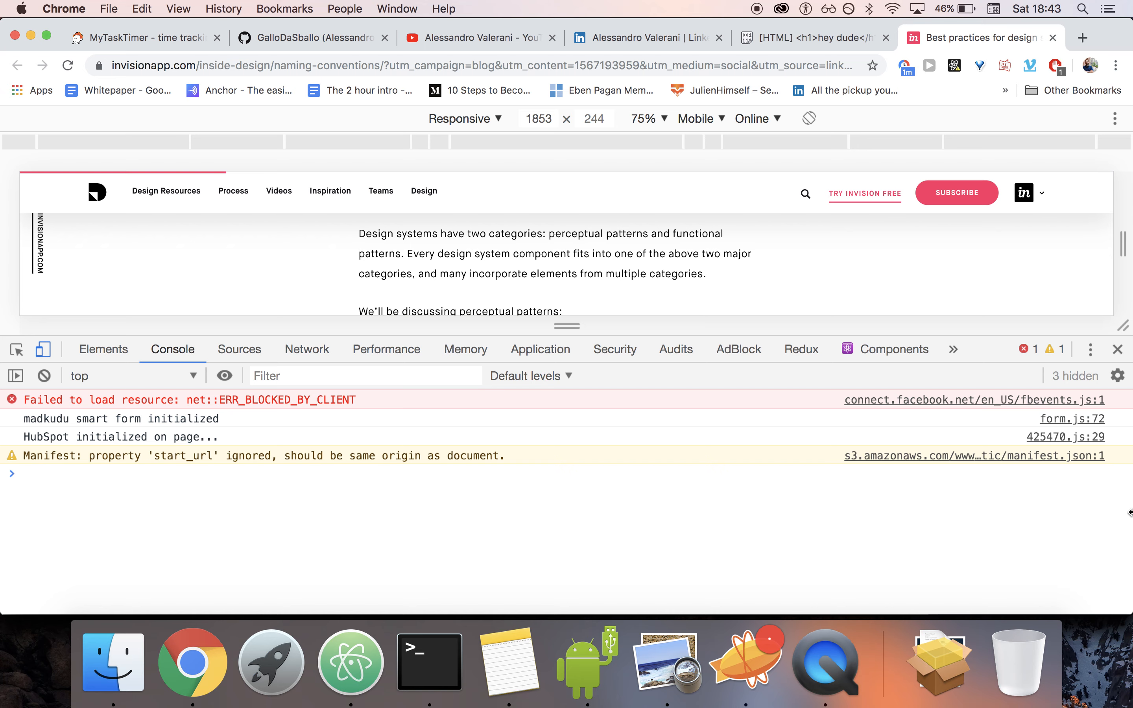
mouse_move(184, 334)
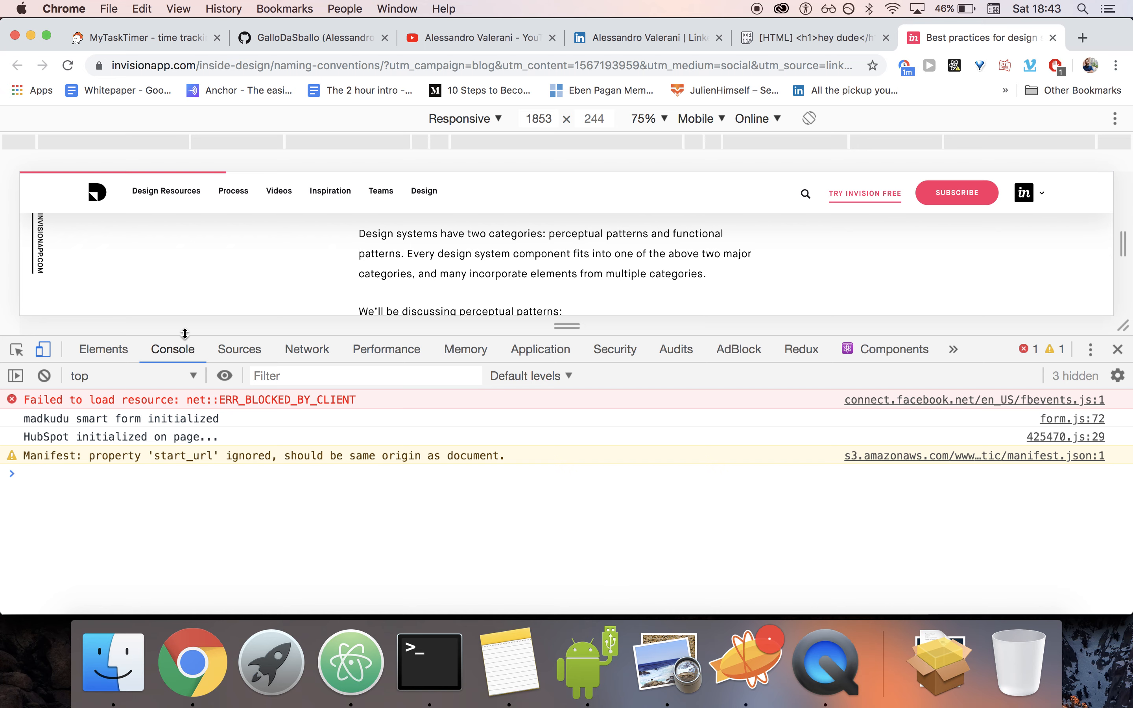
- Show the article's HTML elements and CSS rules in the DevTools Elements panel
left_click(102, 350)
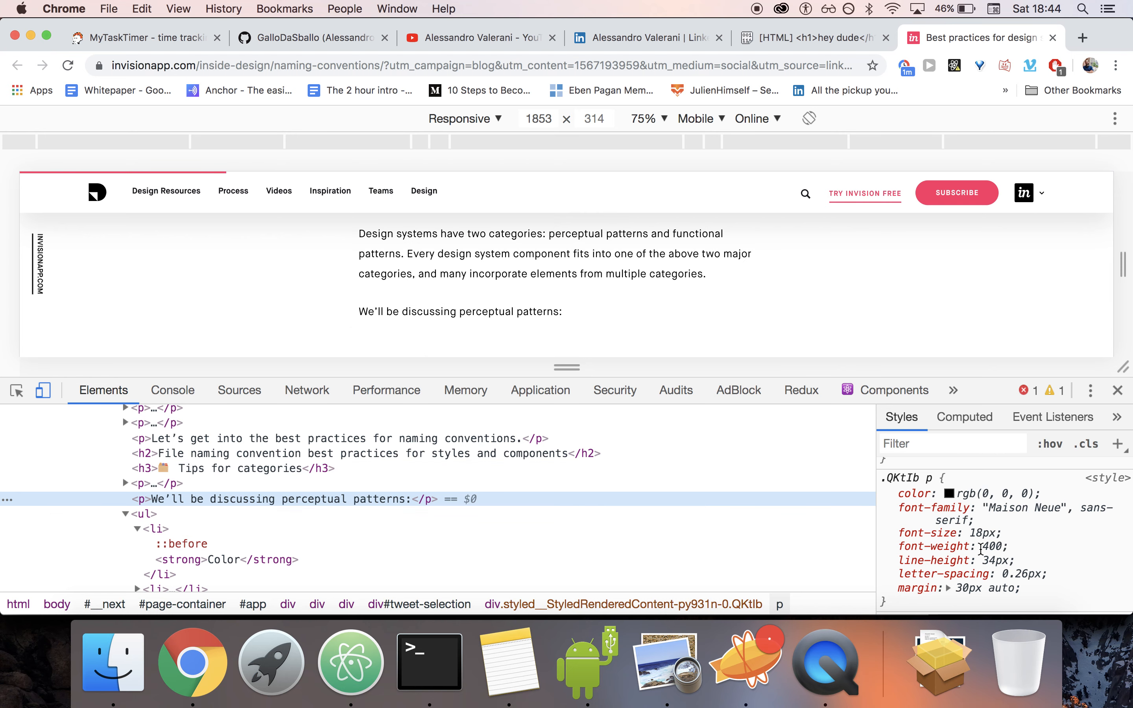
mouse_move(343, 468)
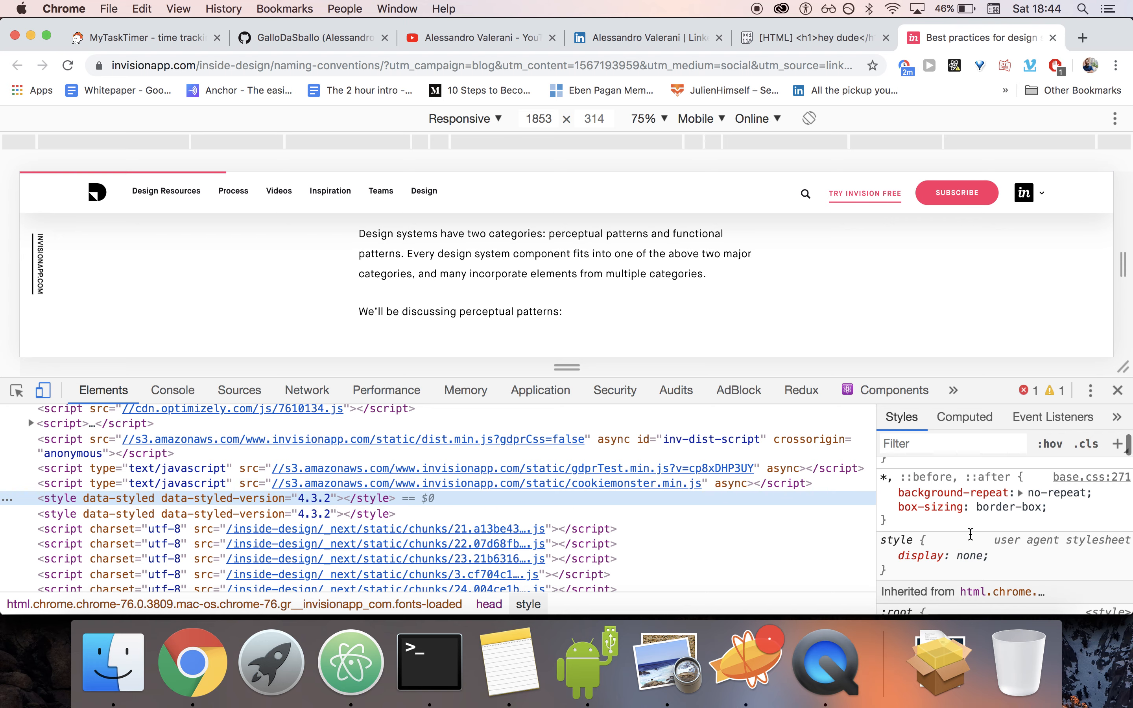
- Replace the paragraph text with 'dasdsadasdsa' and style it color: yellow via element.style
left_click_drag(359, 234, 706, 273)
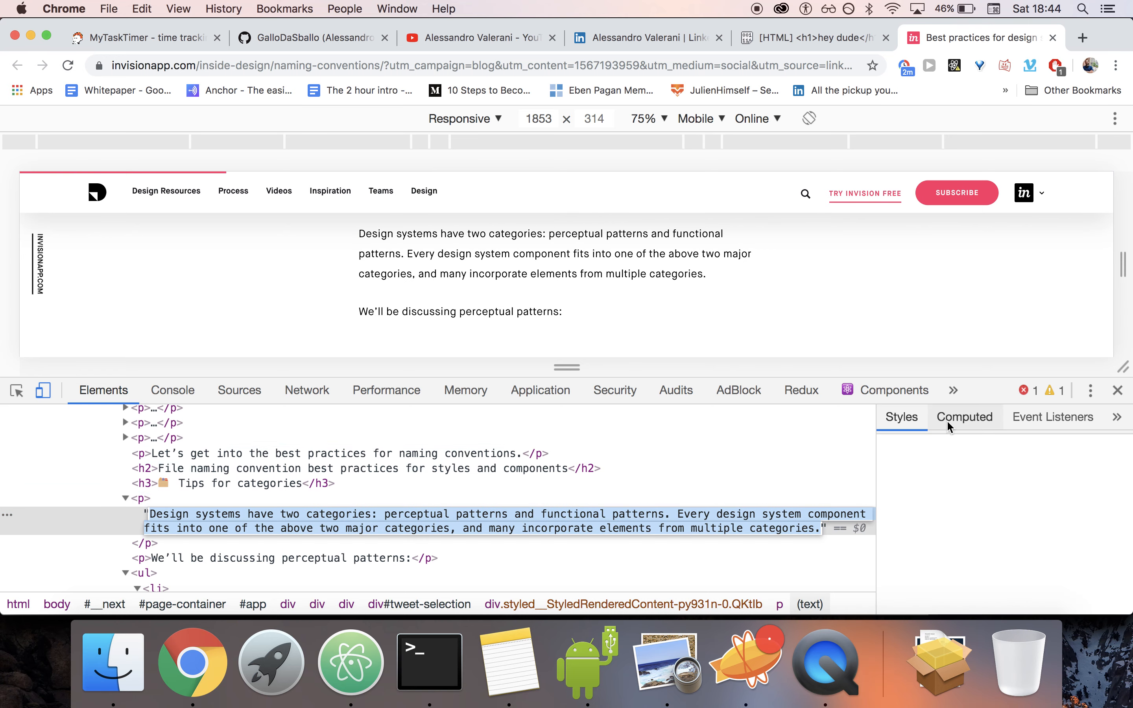
type("dasdsadasdsads")
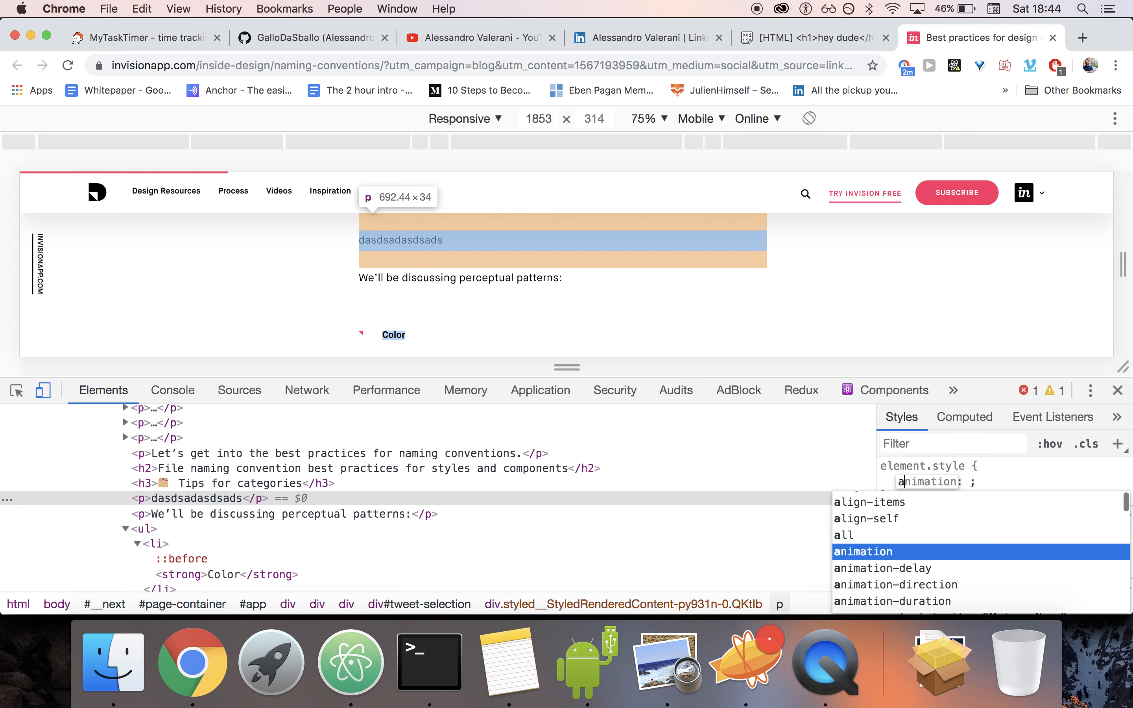
type("color")
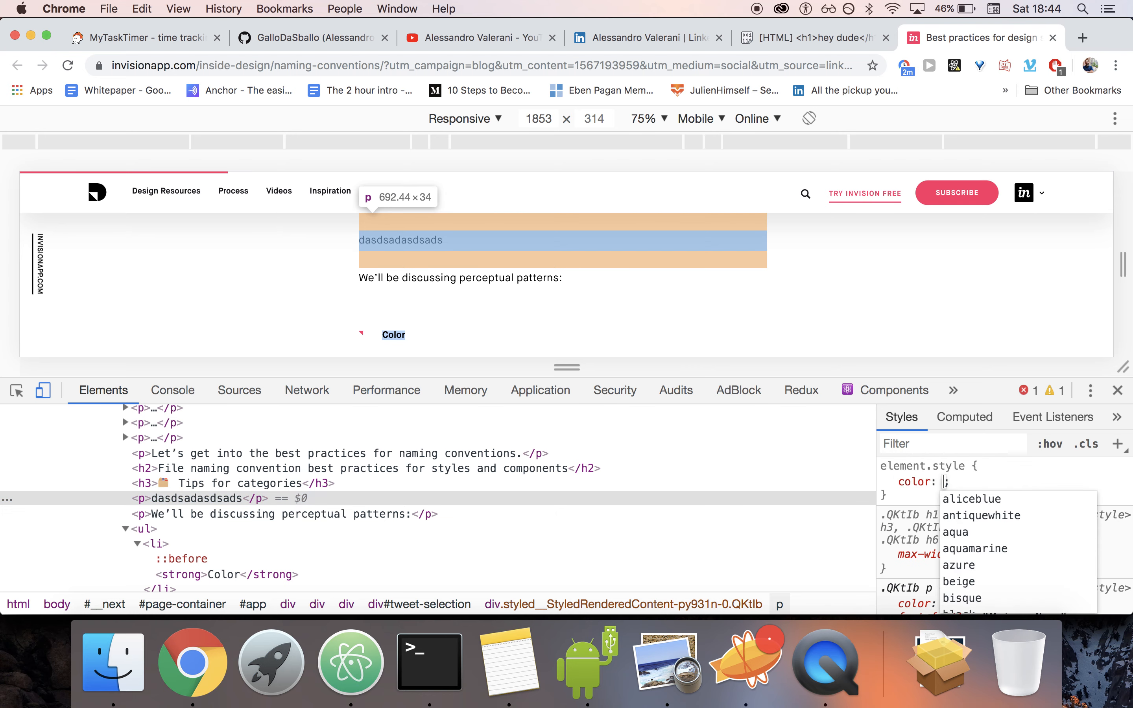
type("yellow")
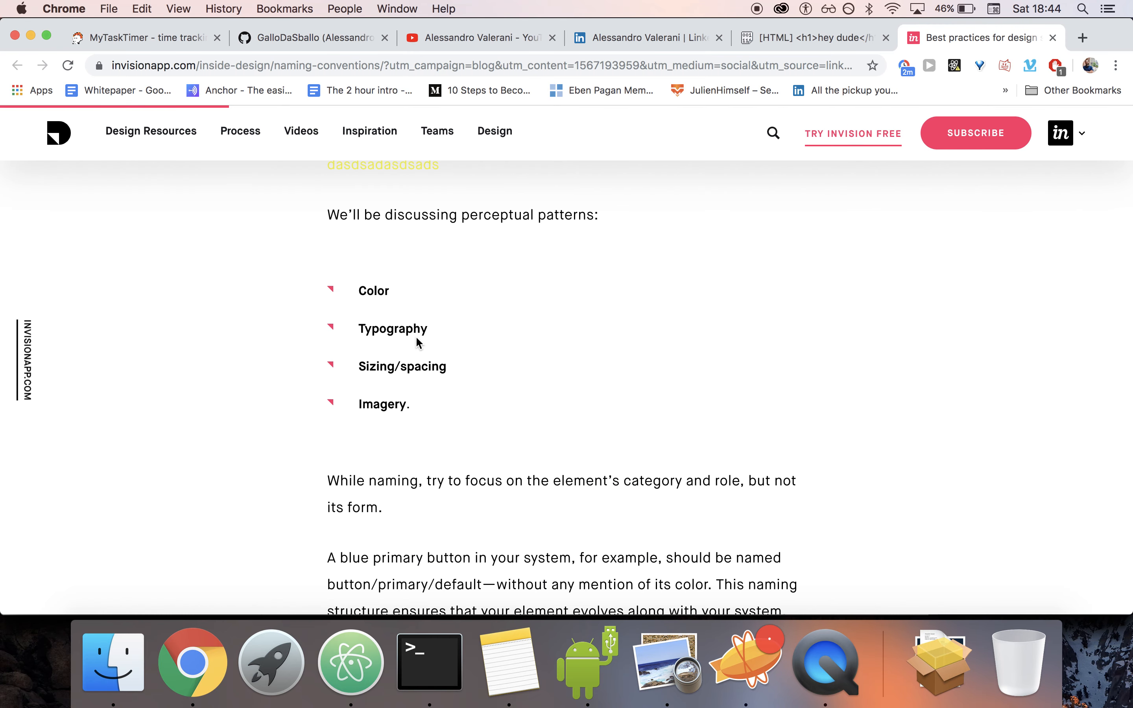
mouse_move(743, 324)
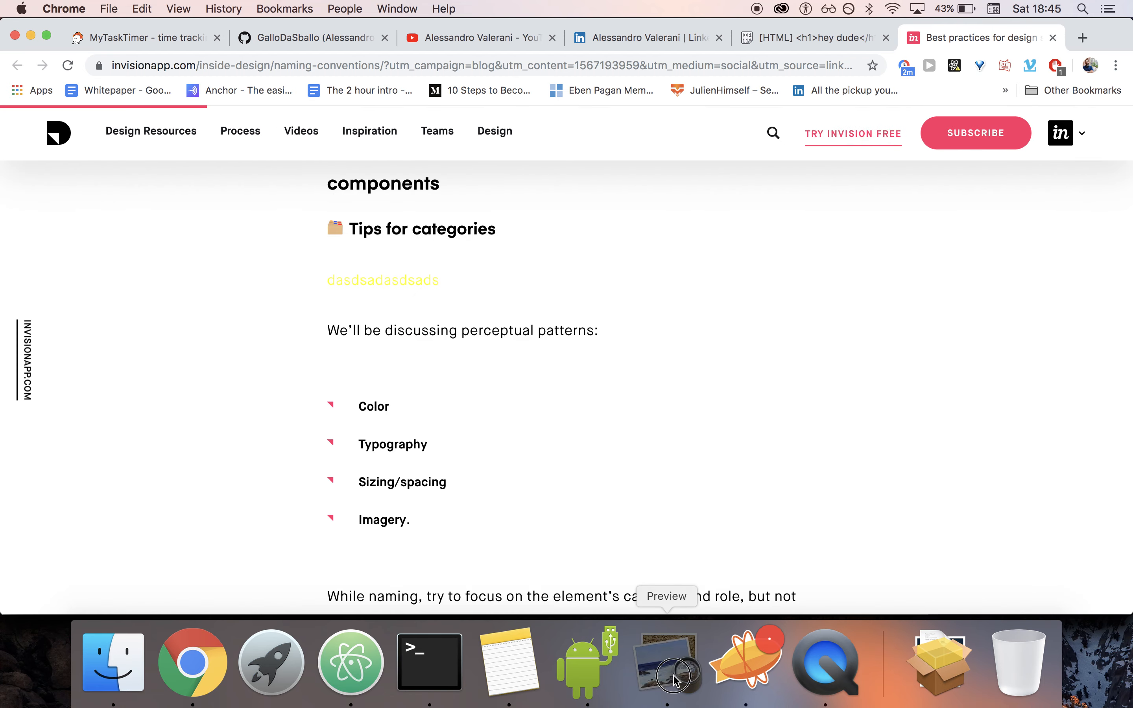
- Bring the infographic in Preview to the front, showing tips 06 to 08
left_click(667, 661)
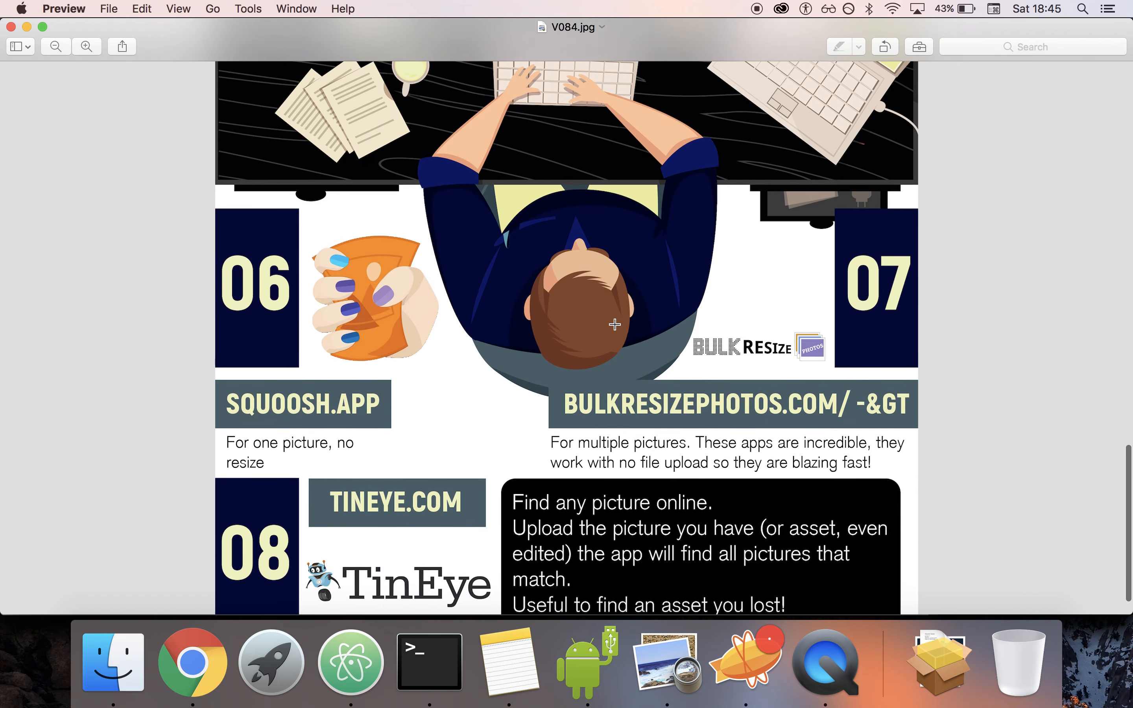
mouse_move(555, 393)
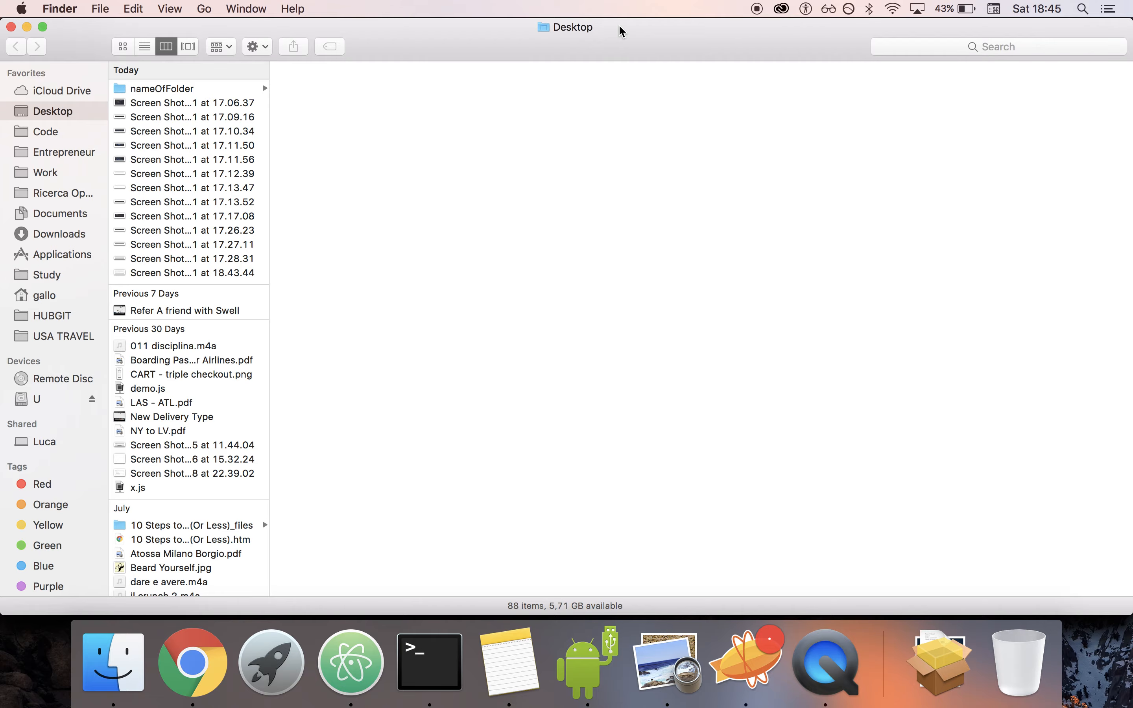
- Load a desktop code screenshot into Squoosh, compressing it with MozJPEG to 20.4 kB
left_click(191, 102)
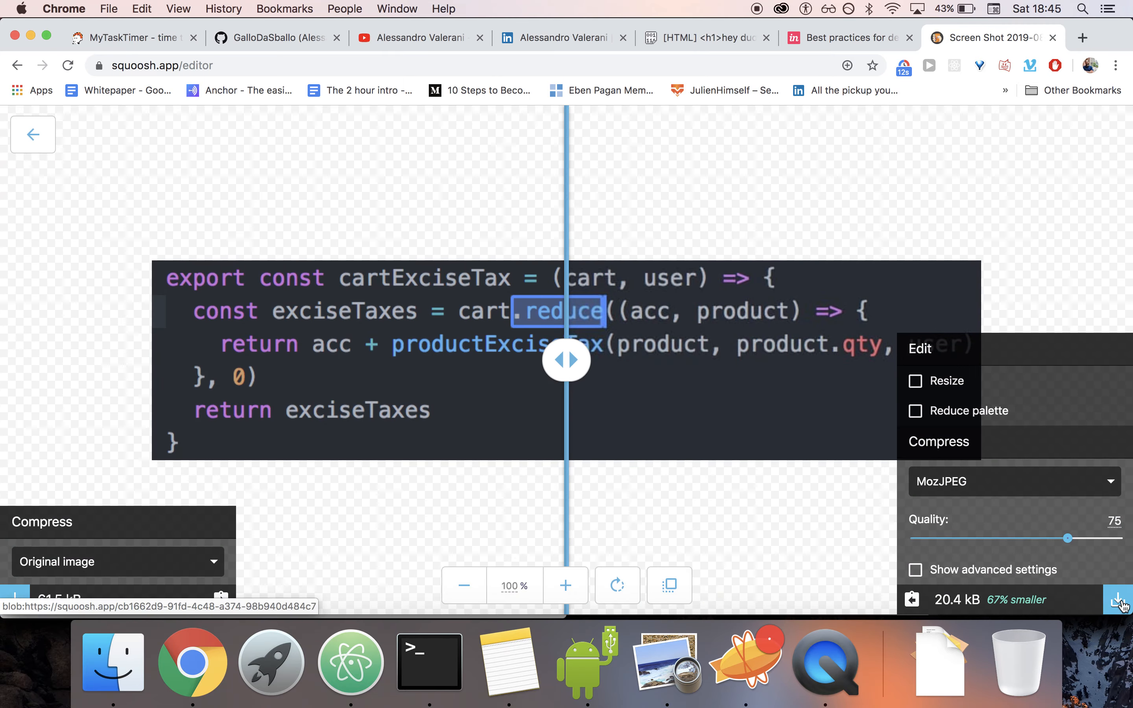
- Lower MozJPEG quality to 25, reaching 8.92 kB, and compare the result against the original
left_click(1114, 599)
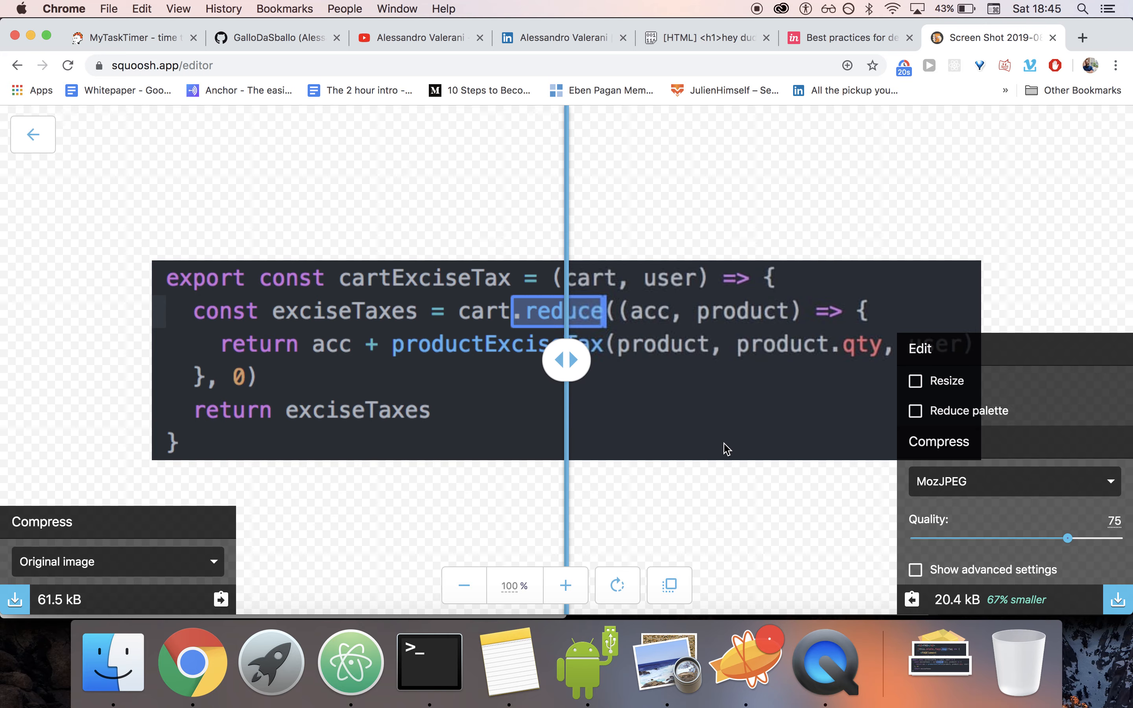
left_click_drag(566, 359, 821, 359)
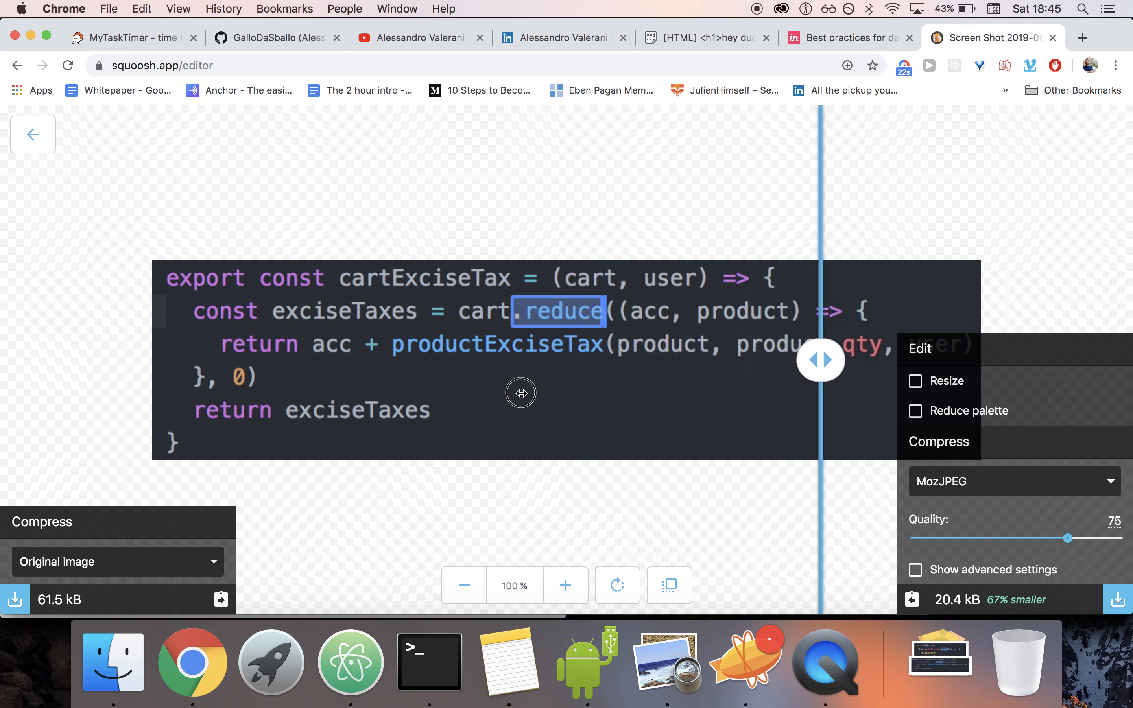
left_click_drag(820, 360, 565, 360)
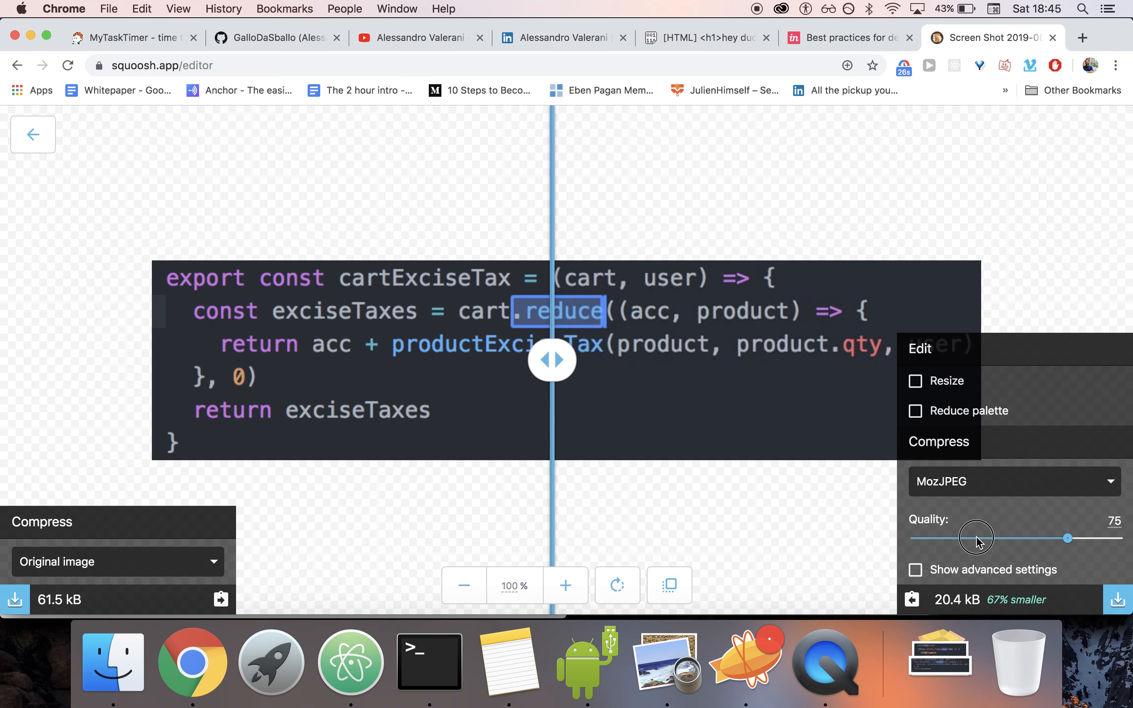
left_click_drag(1067, 538, 966, 537)
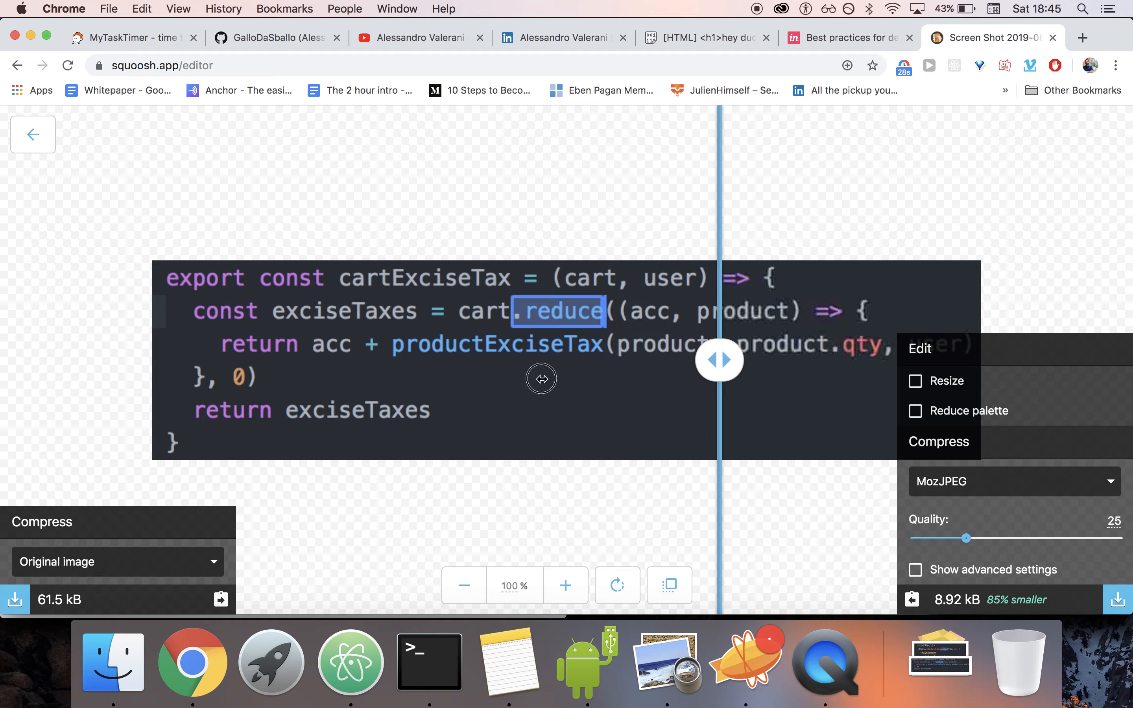
left_click_drag(719, 360, 643, 359)
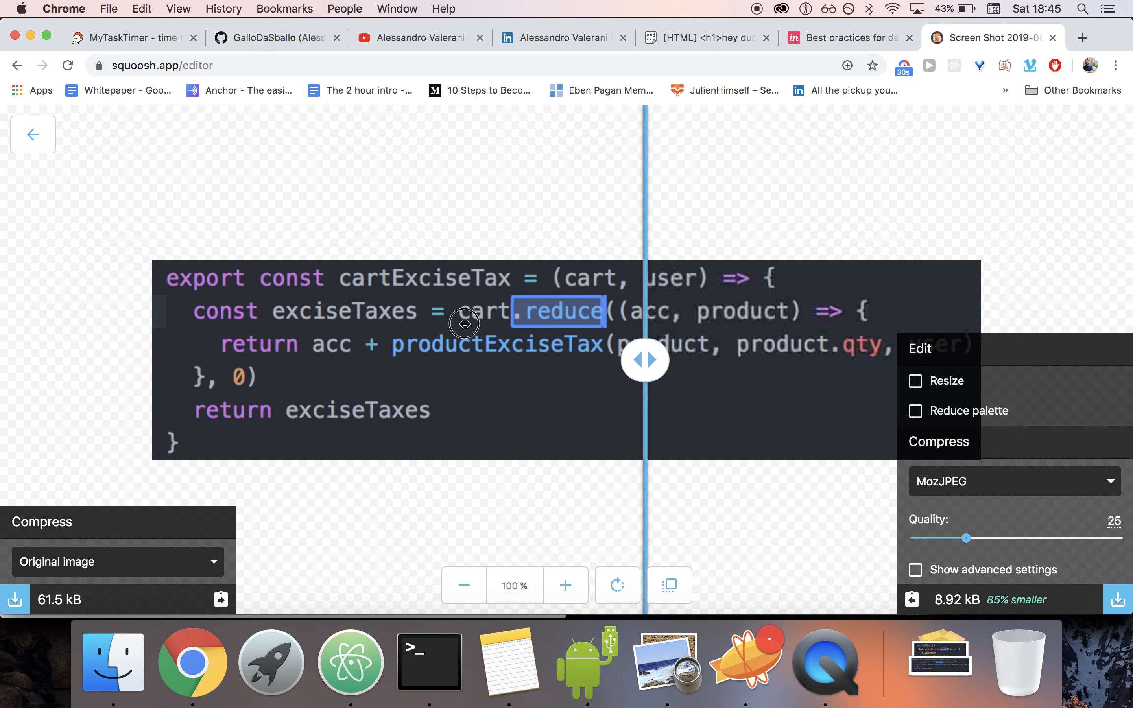
left_click_drag(642, 360, 686, 360)
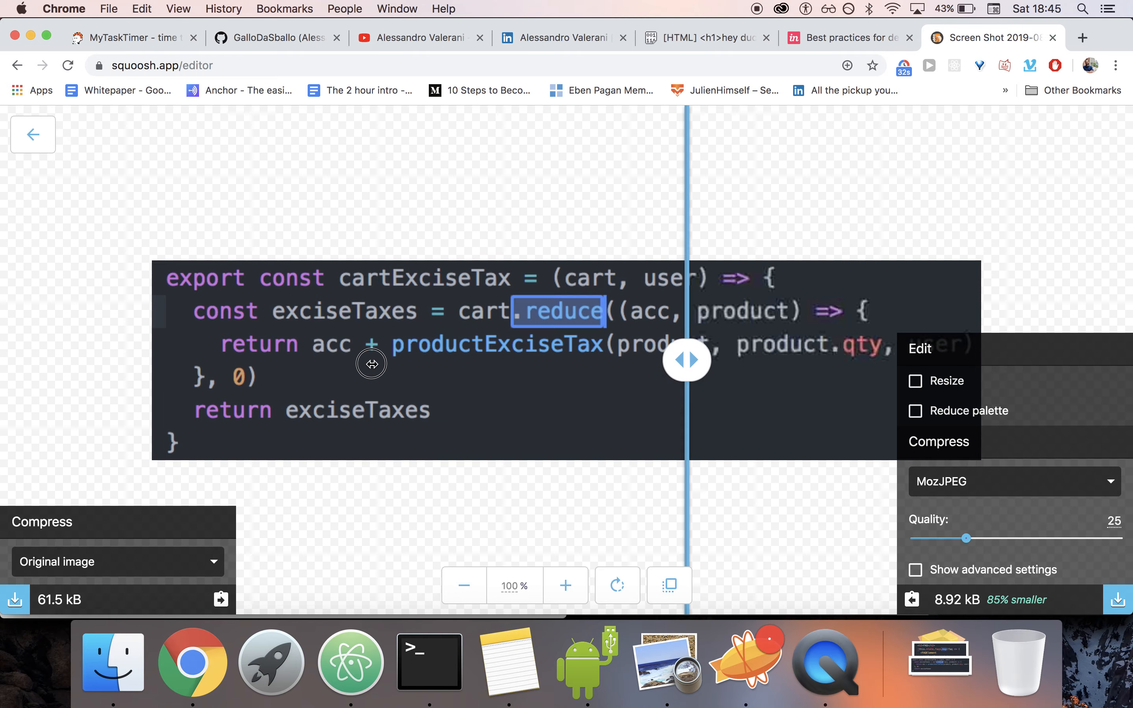
left_click_drag(685, 361, 530, 360)
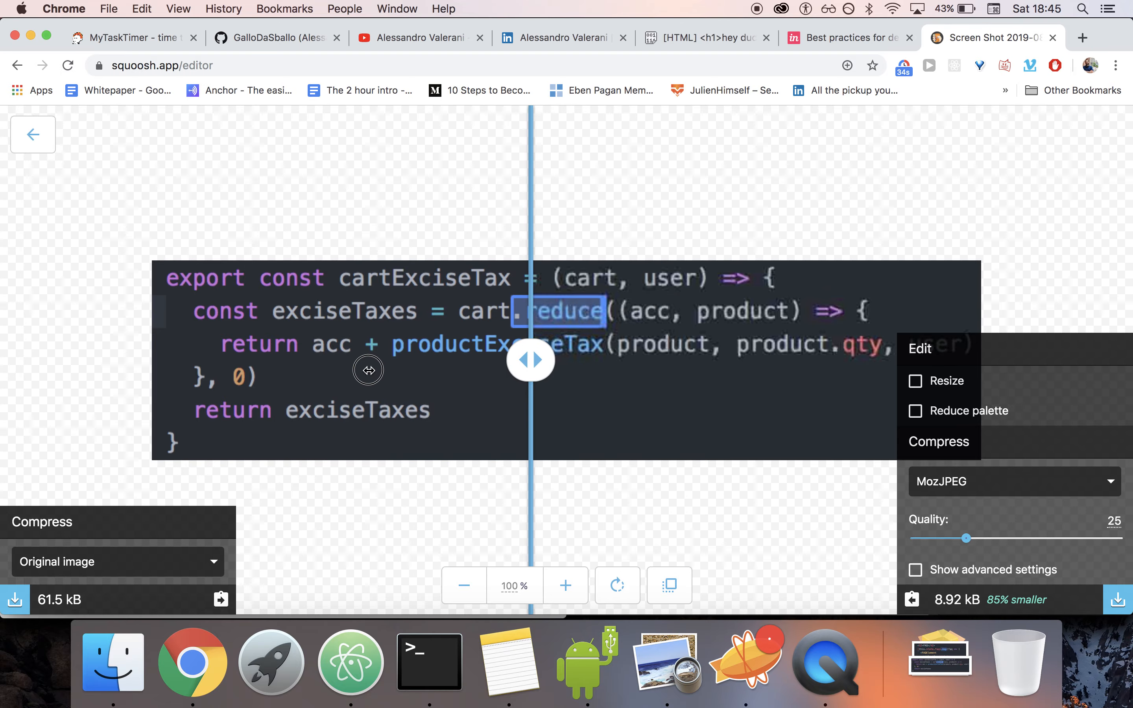
left_click_drag(531, 360, 730, 360)
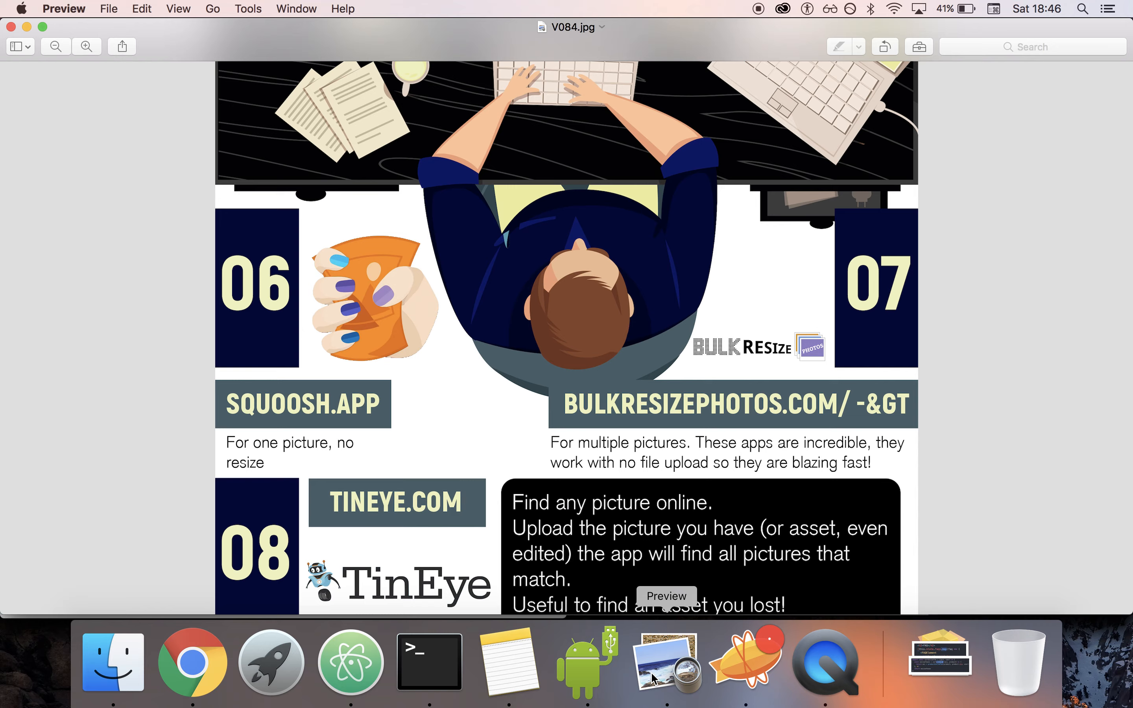
scroll("down", 3)
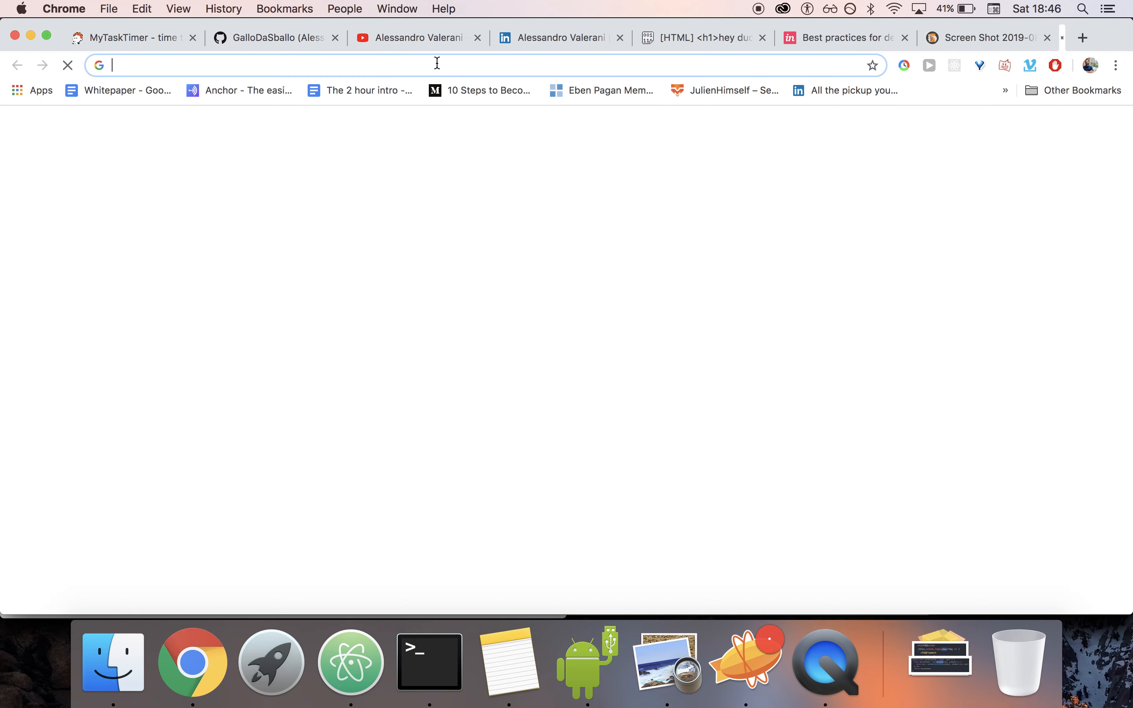
- Search Google for bulk resize images and go to the Bulk Resize Photos website
type("bulkresizephotos&oq=")
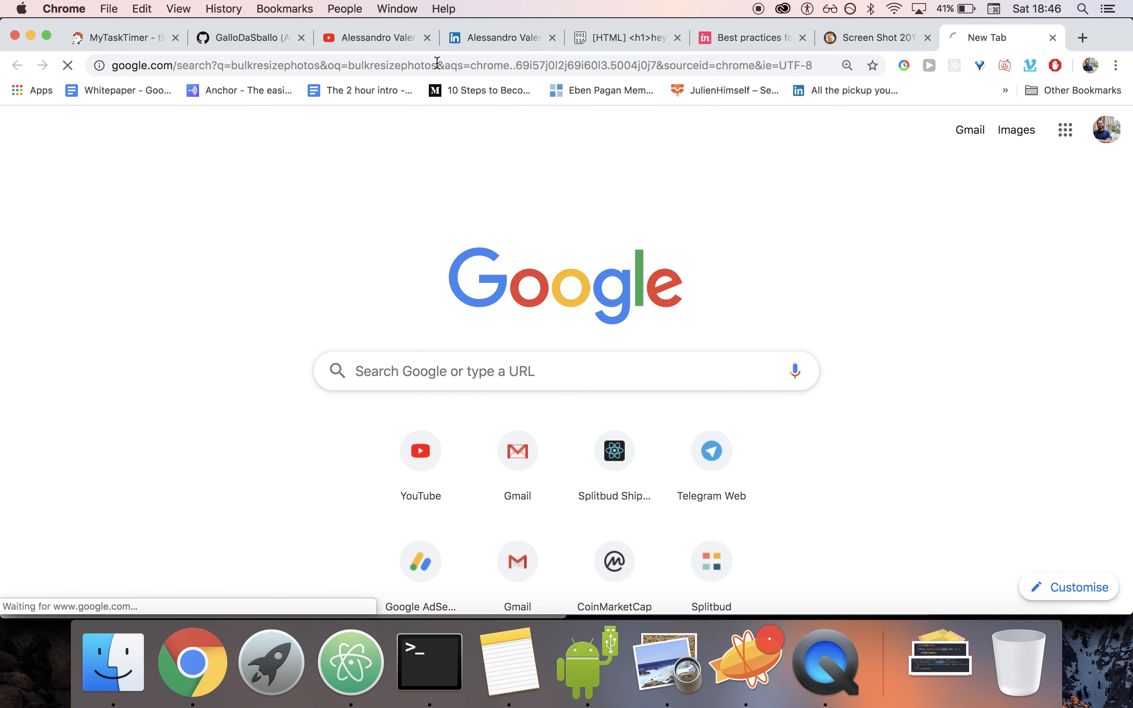
type("bulk")
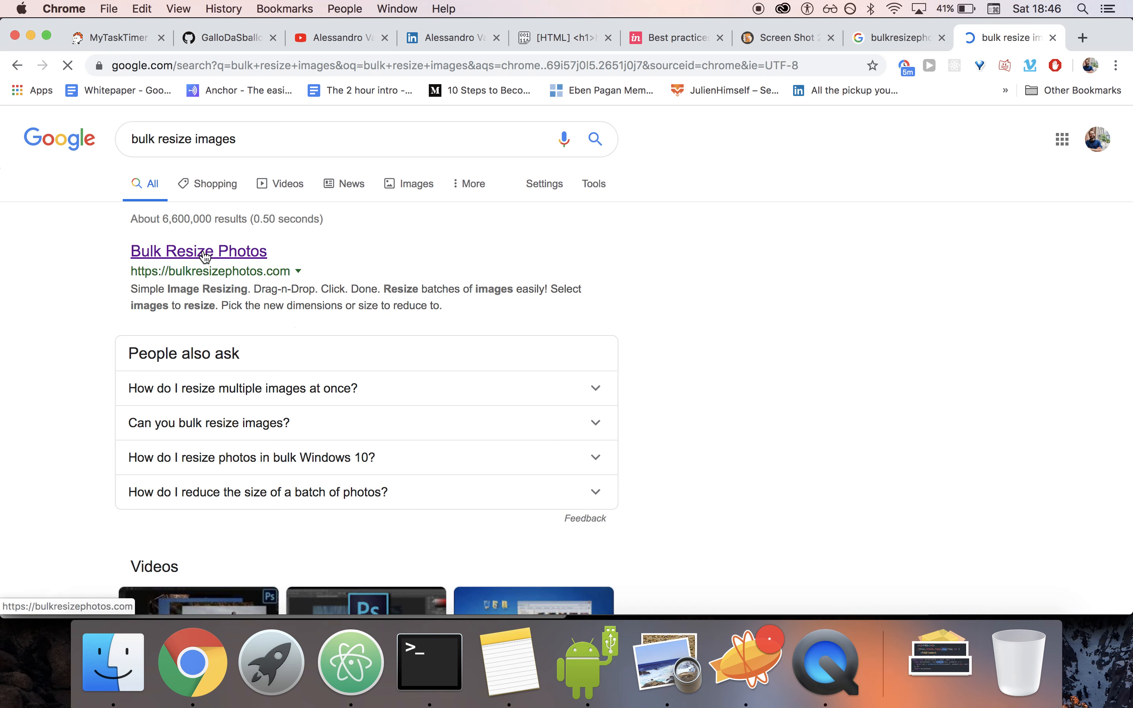
left_click(198, 251)
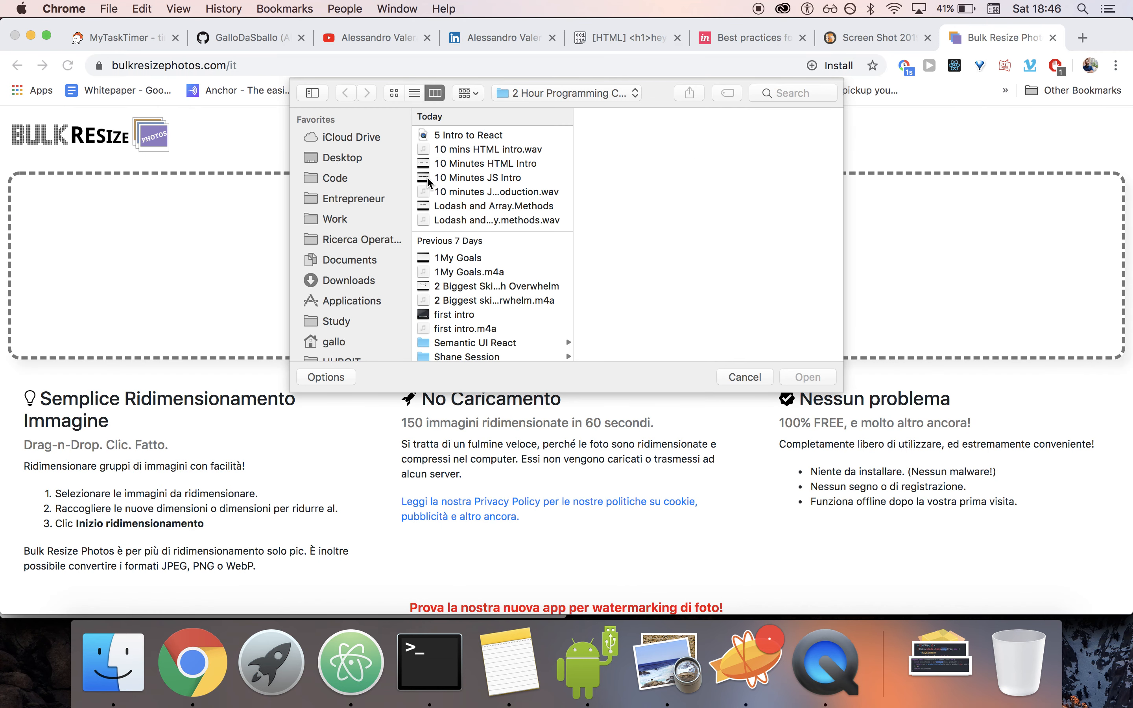
- Add a desktop screenshot and set resizing by width to 1920 pixels
left_click(346, 157)
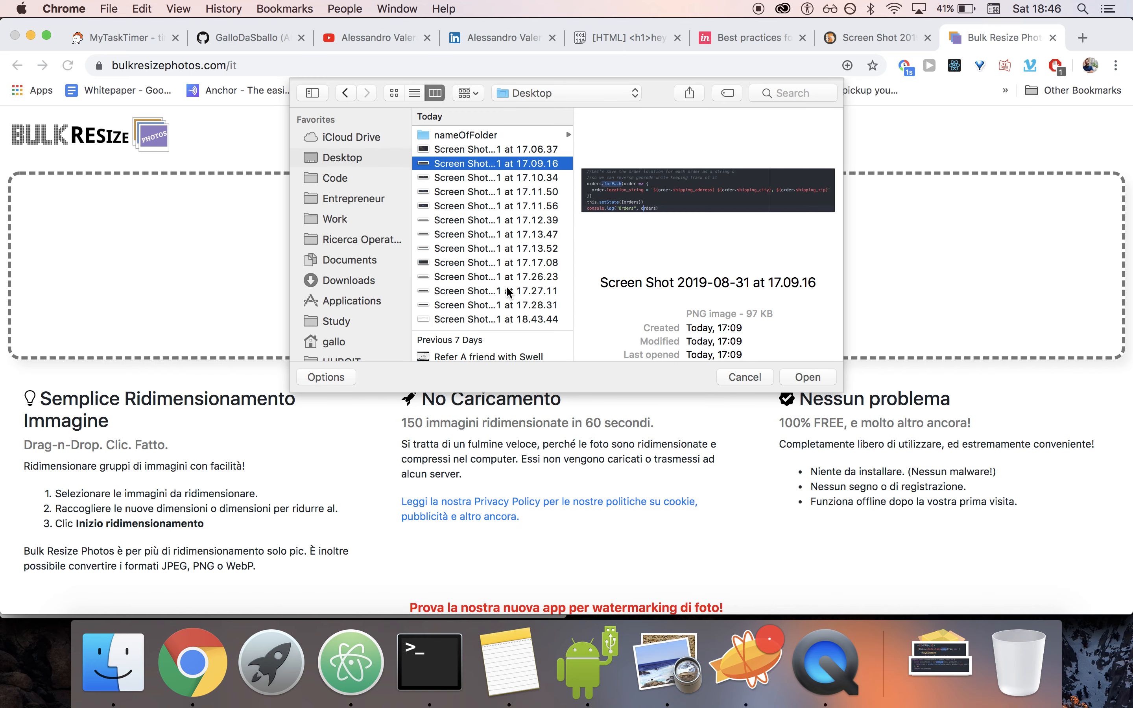
left_click(807, 376)
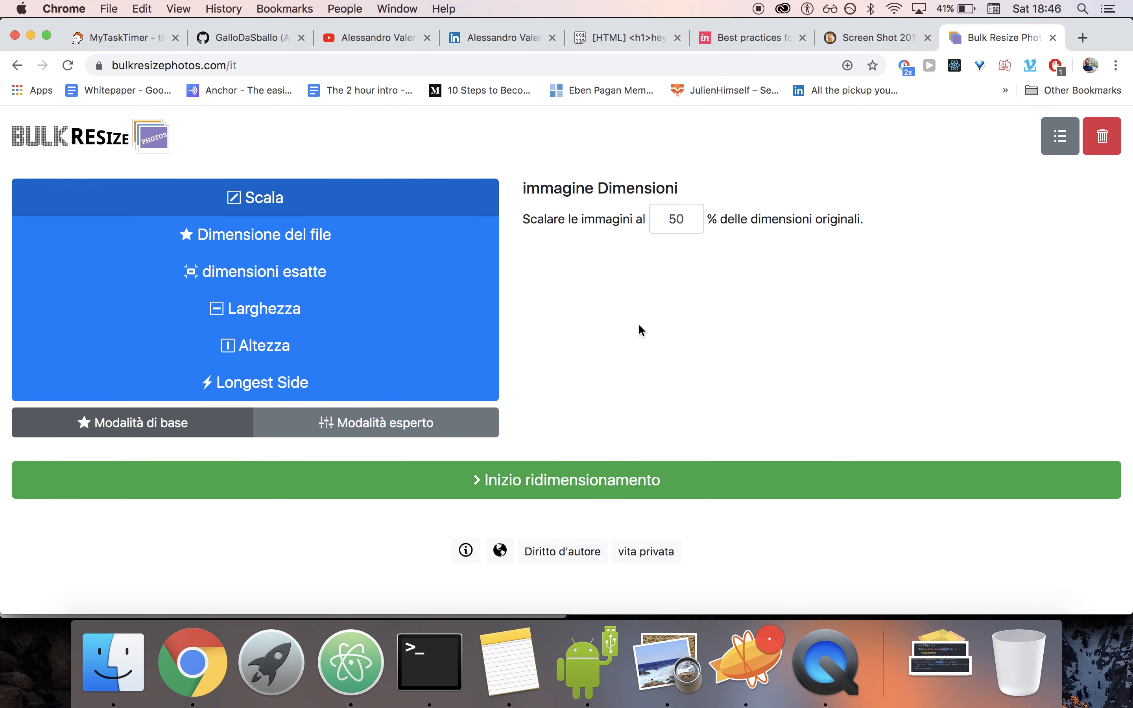
left_click(254, 234)
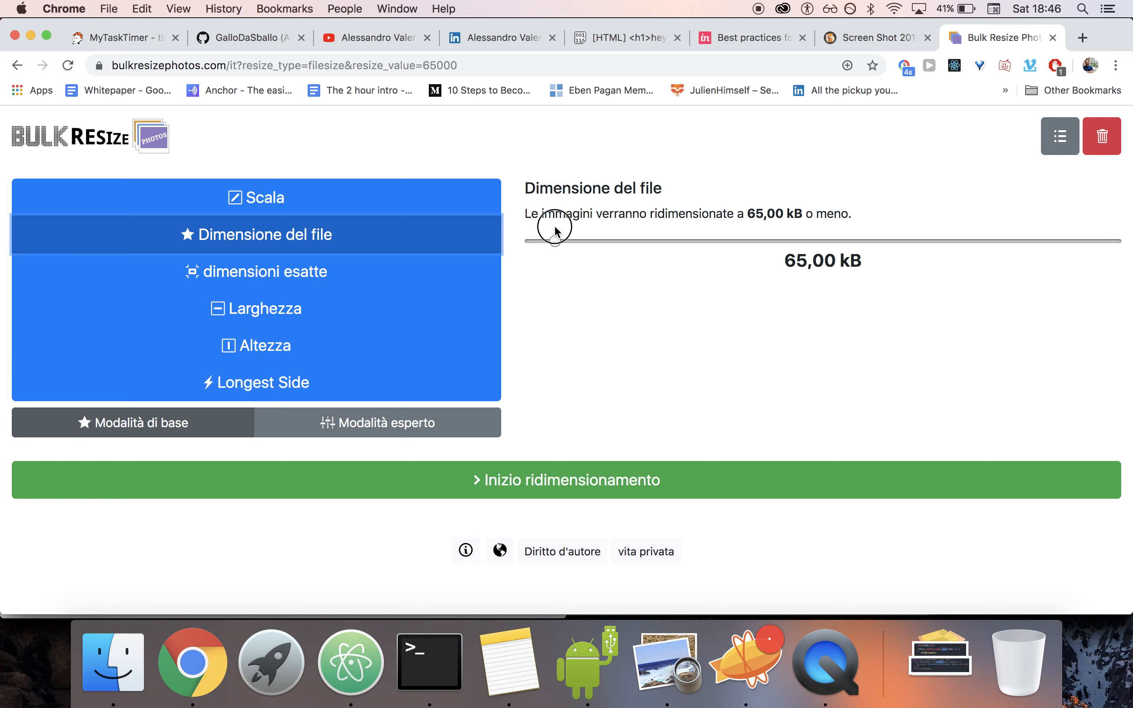
left_click(260, 346)
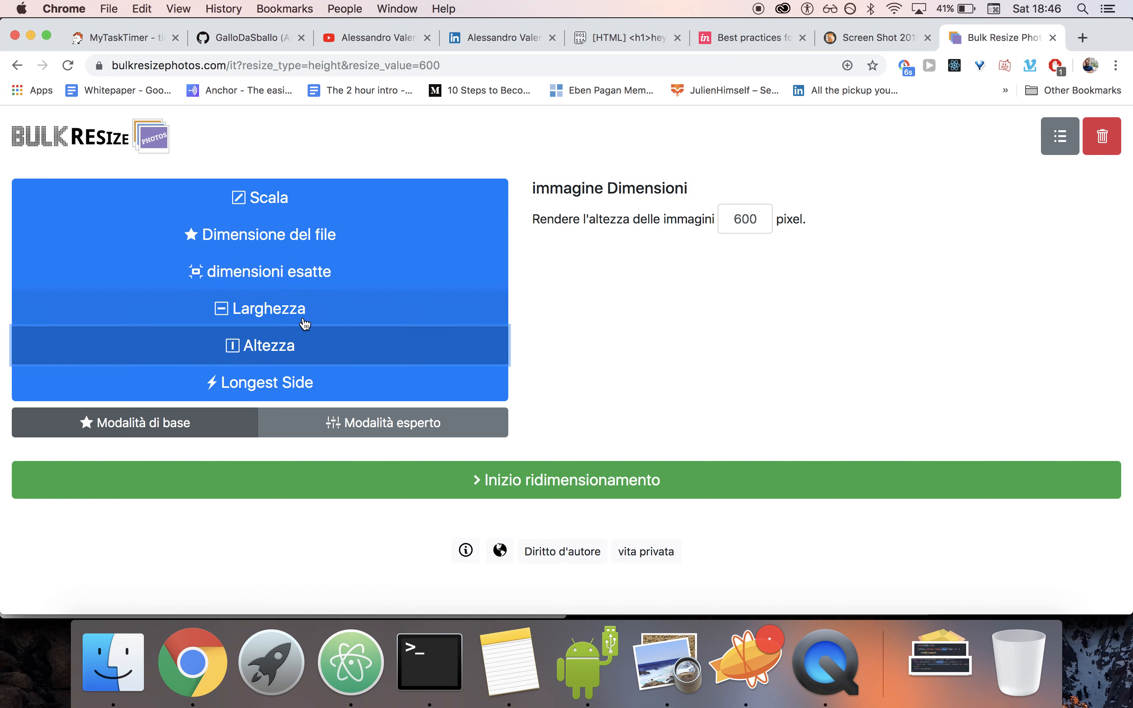
left_click(258, 307)
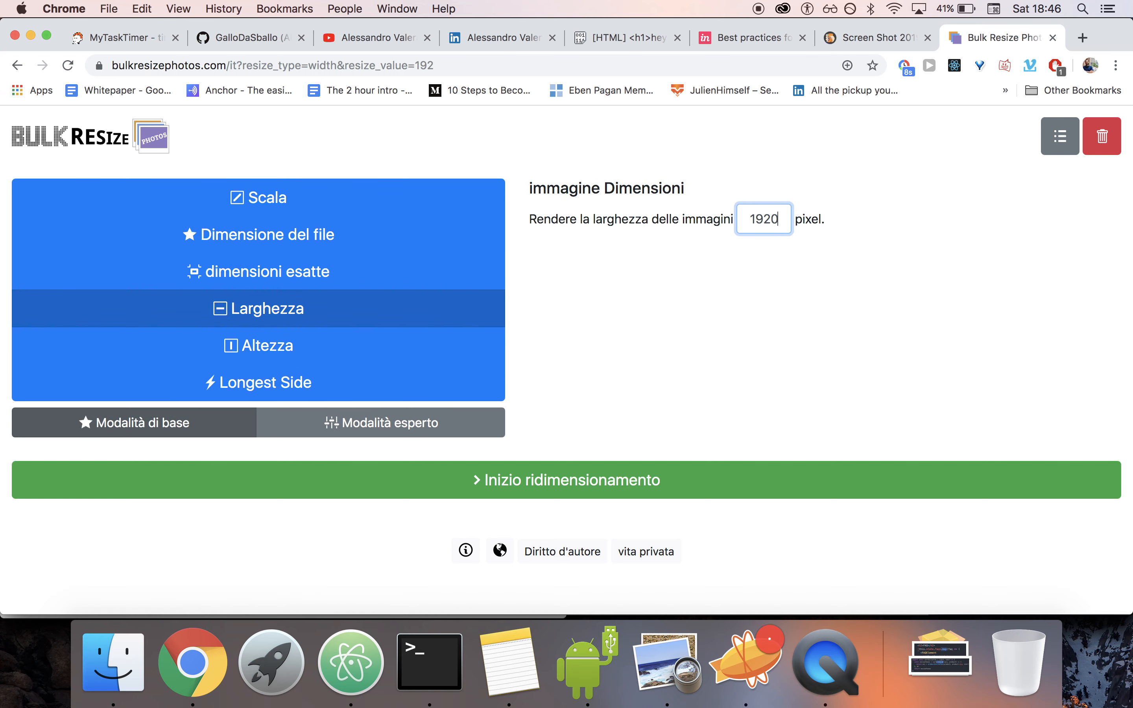
left_click(566, 480)
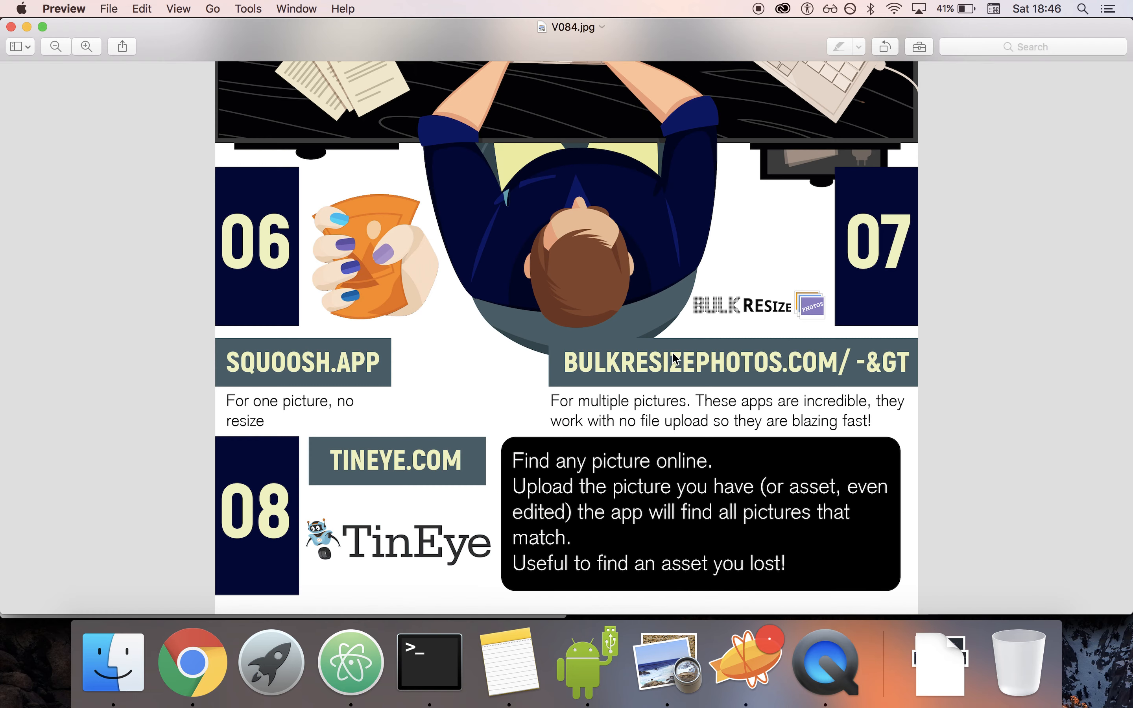
mouse_move(622, 414)
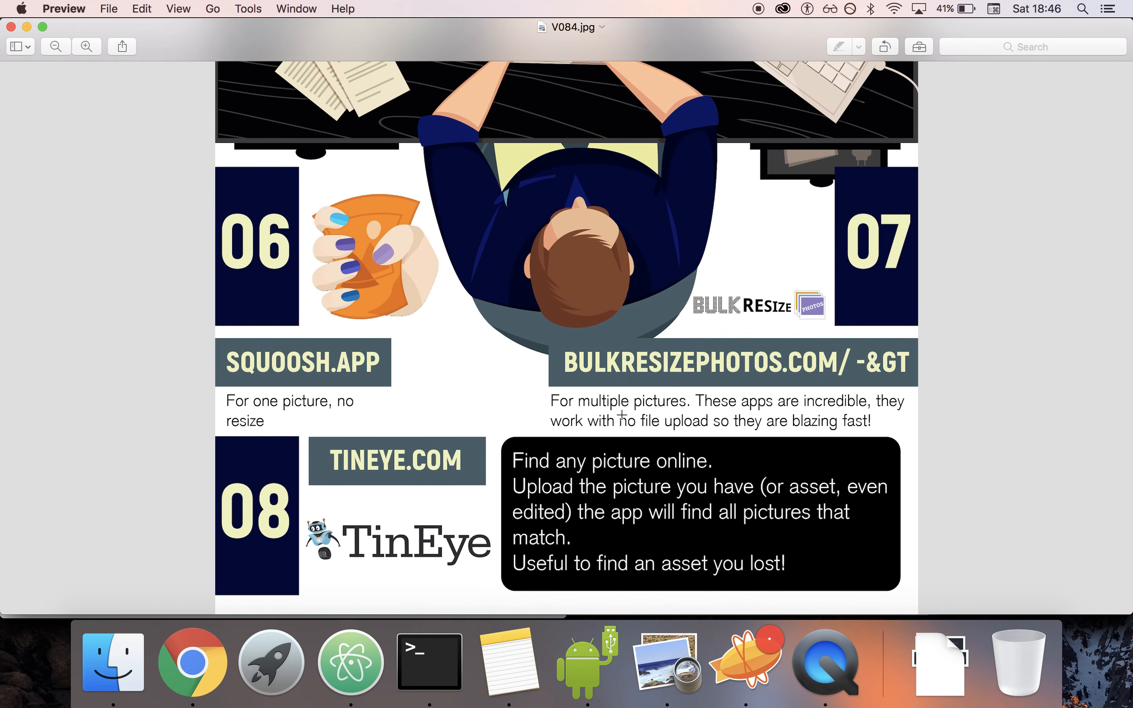
mouse_move(192, 660)
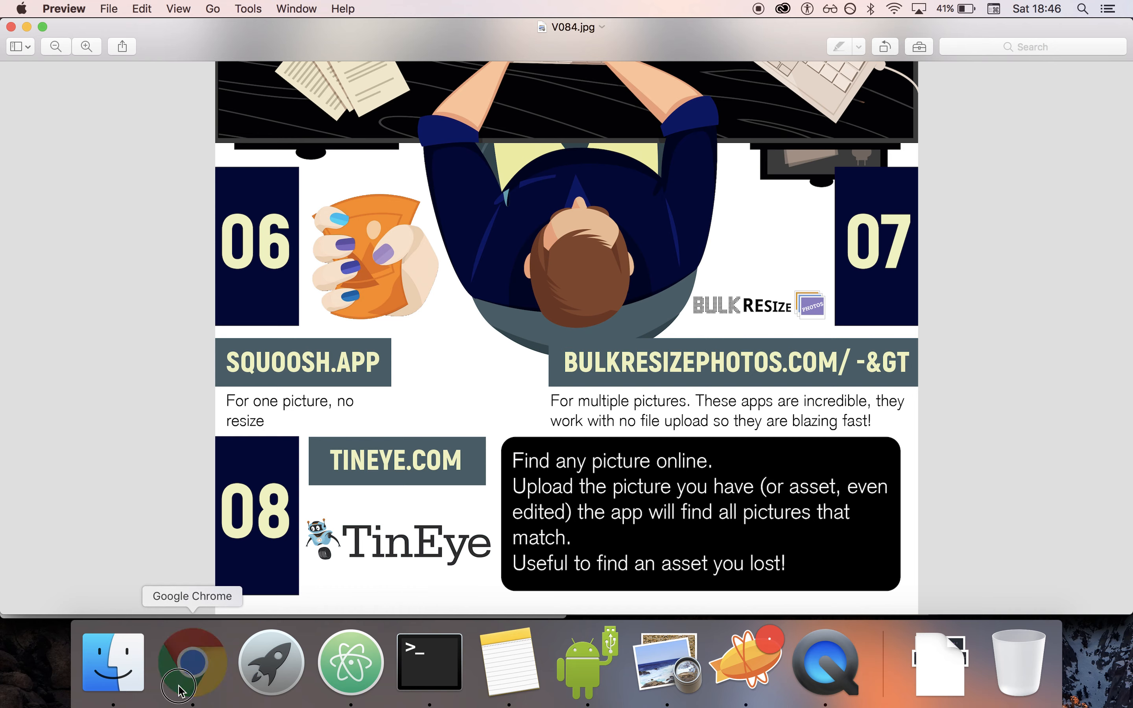
mouse_move(347, 544)
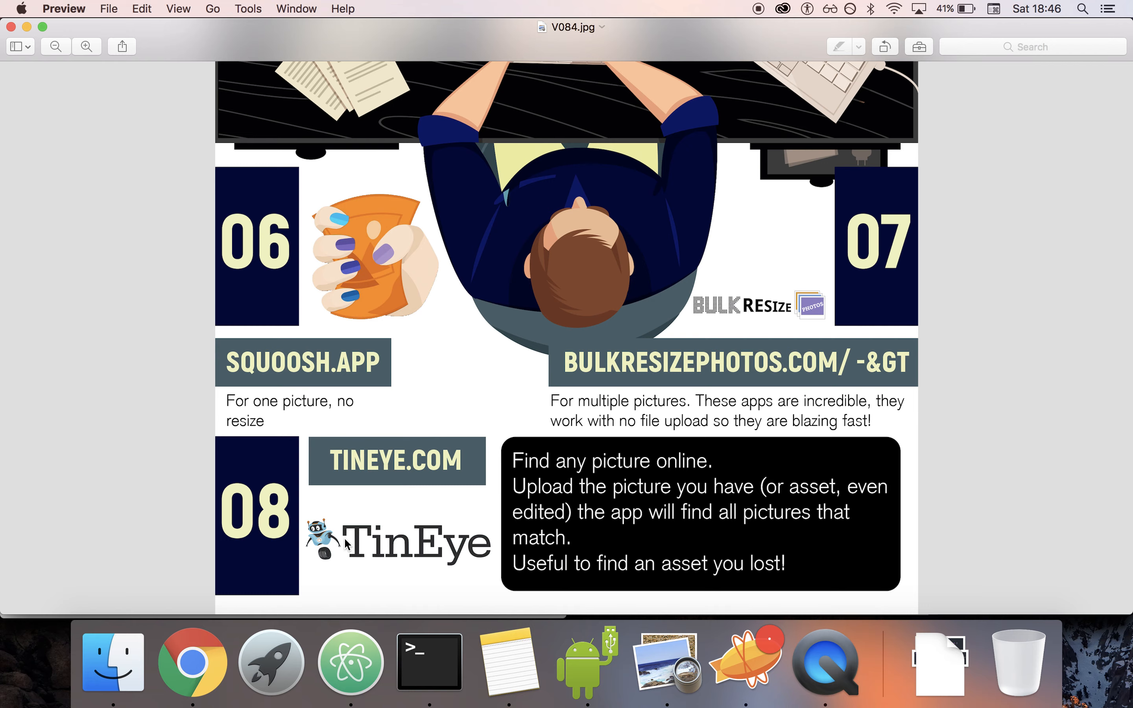
mouse_move(368, 469)
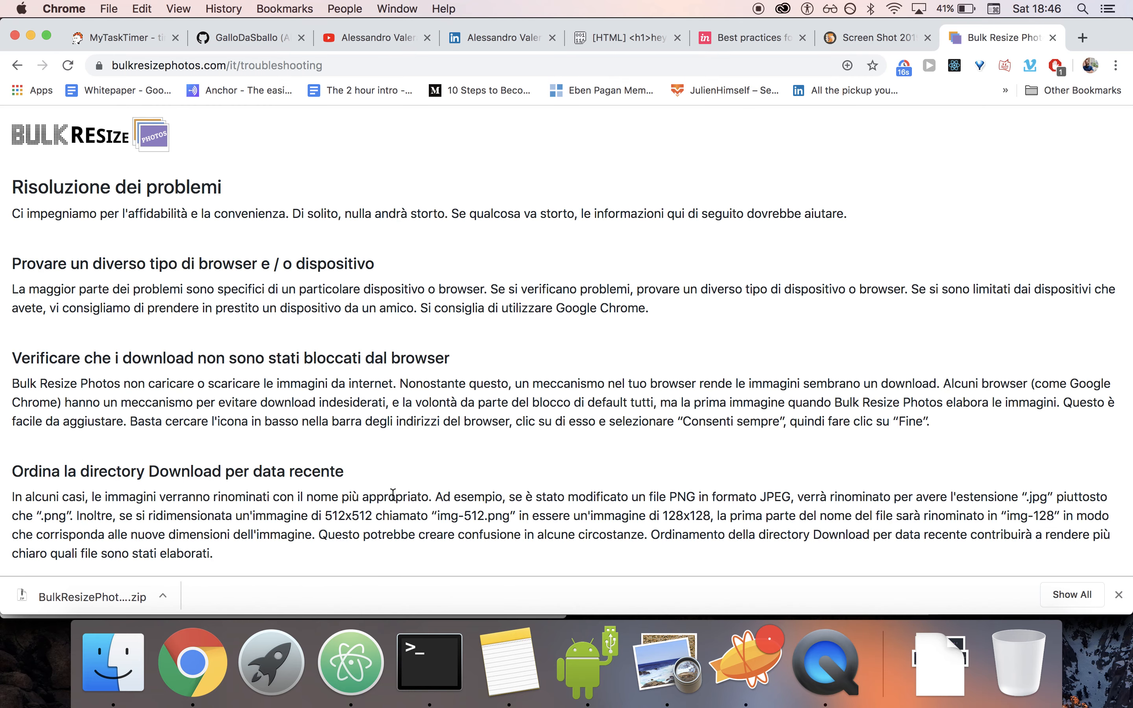
- Search for tin eye from the address bar to reach TinEye
type("tin eye")
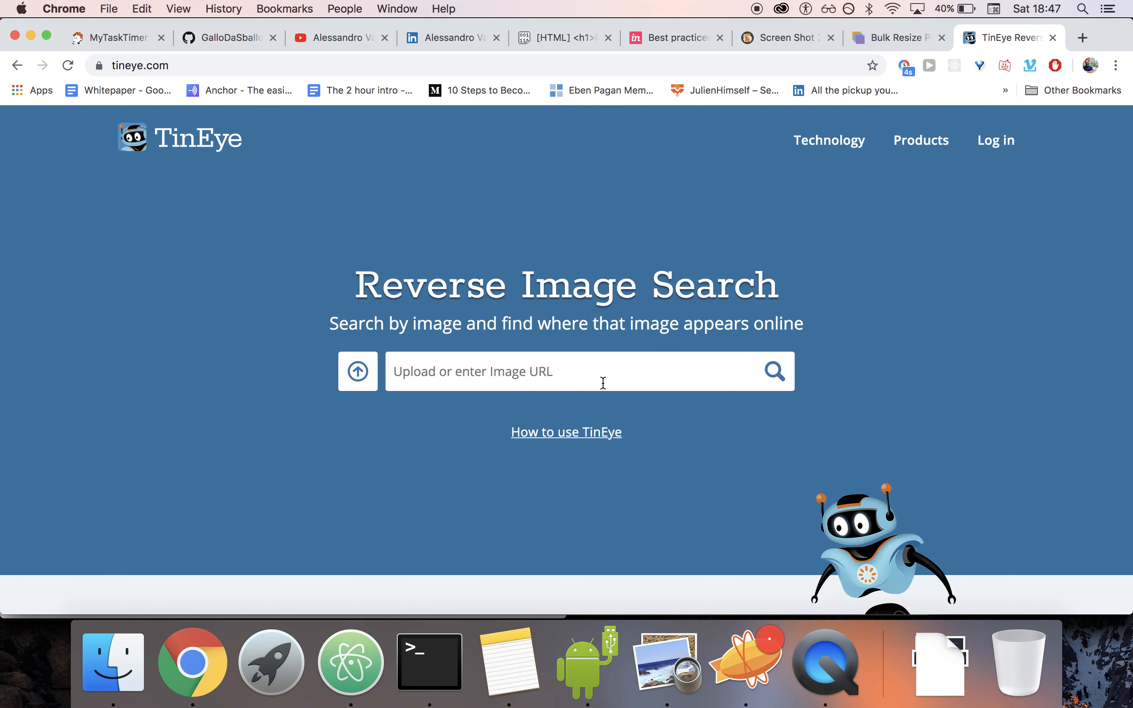
- Reverse-search the 17.13.47 desktop screenshot on TinEye, which finds 0 results
left_click(357, 371)
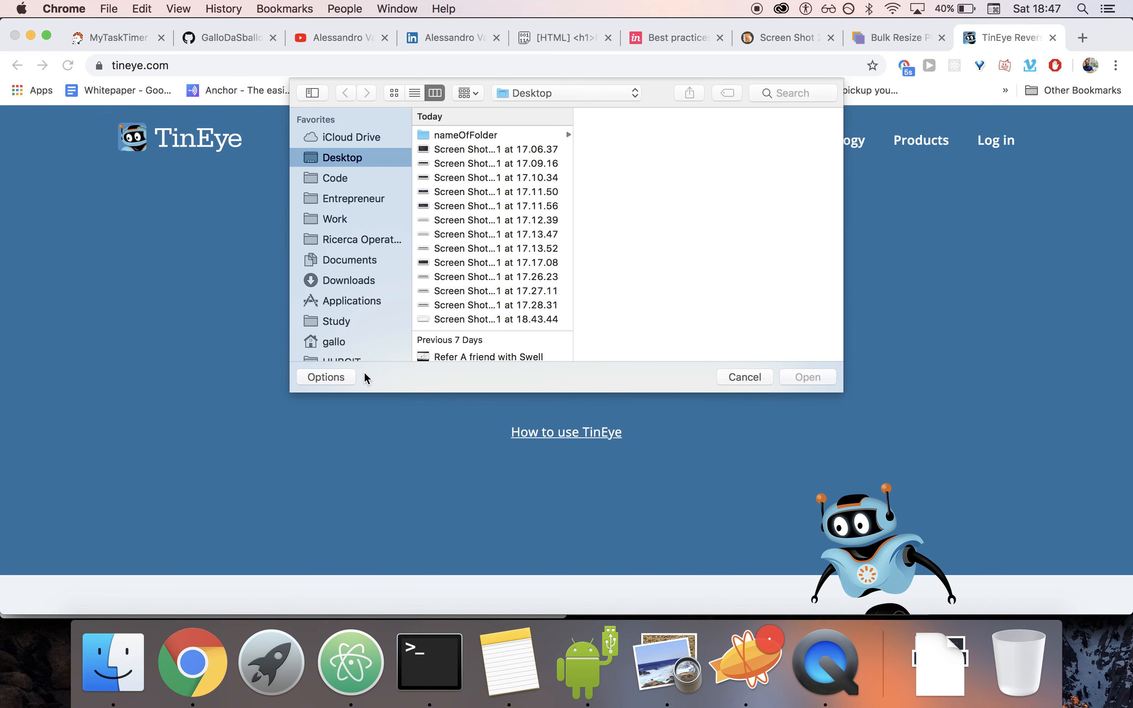
left_click(495, 234)
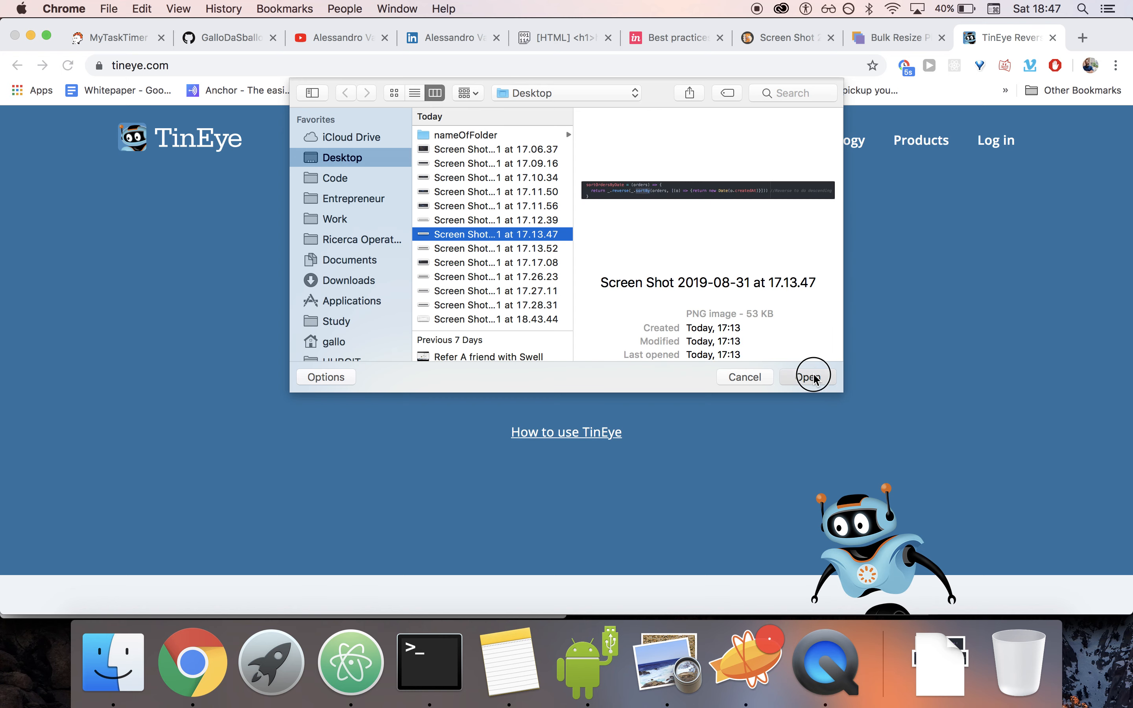
left_click(809, 376)
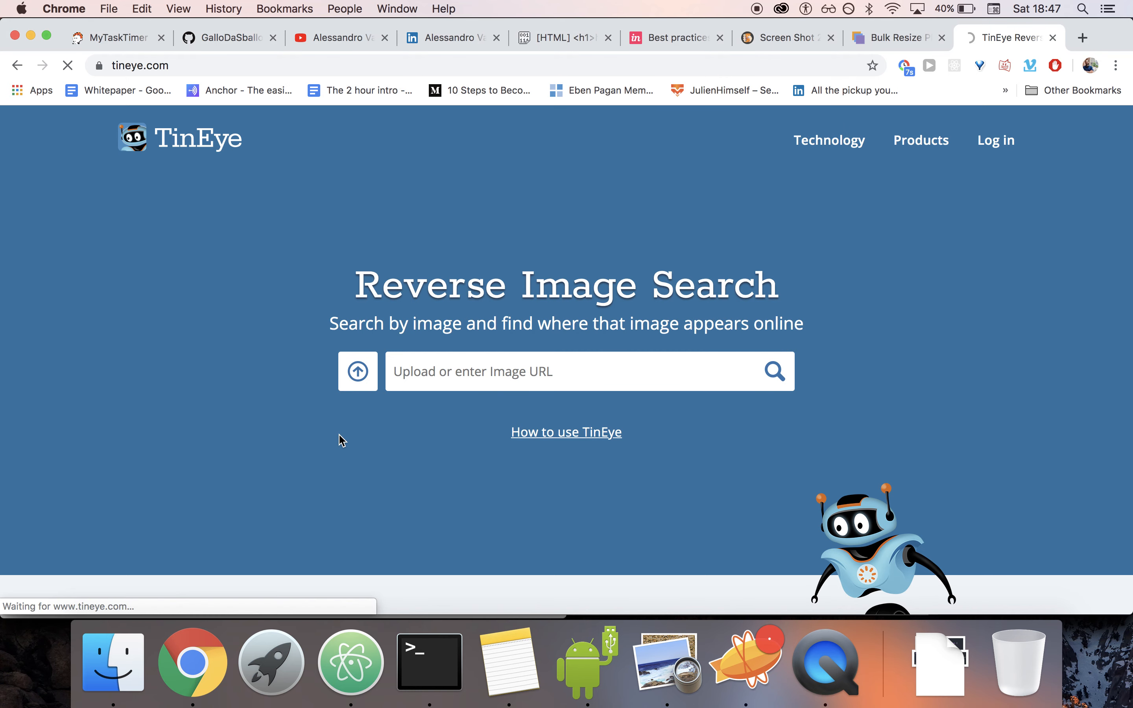
left_click(774, 371)
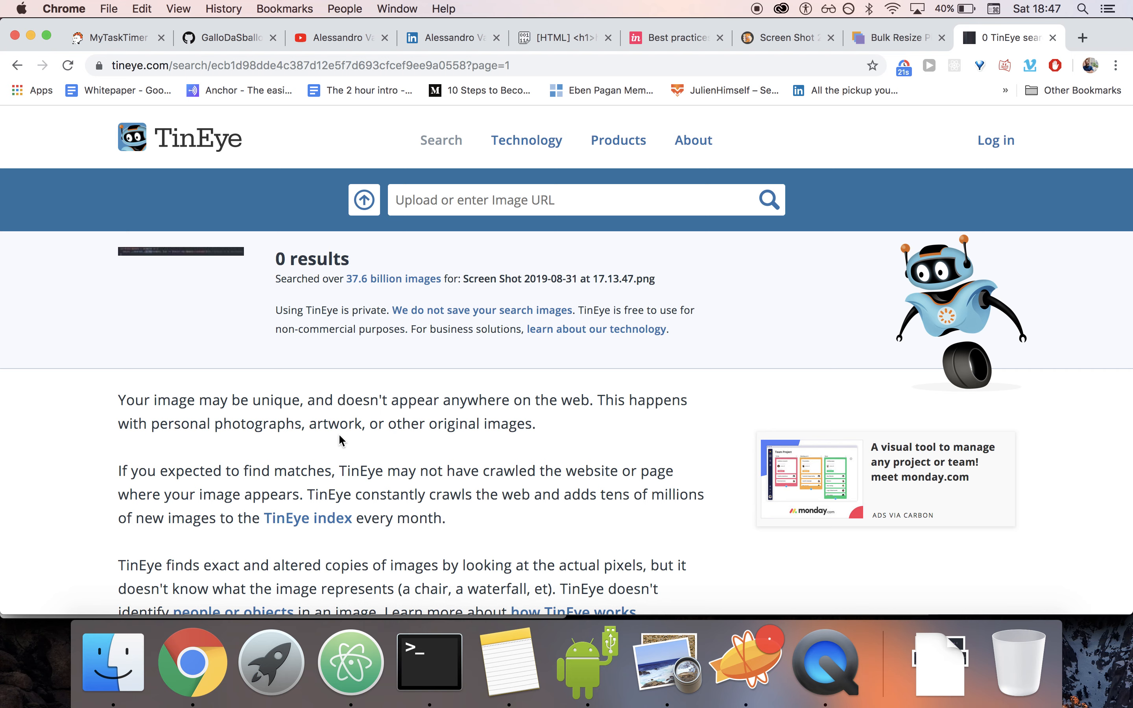
mouse_move(327, 428)
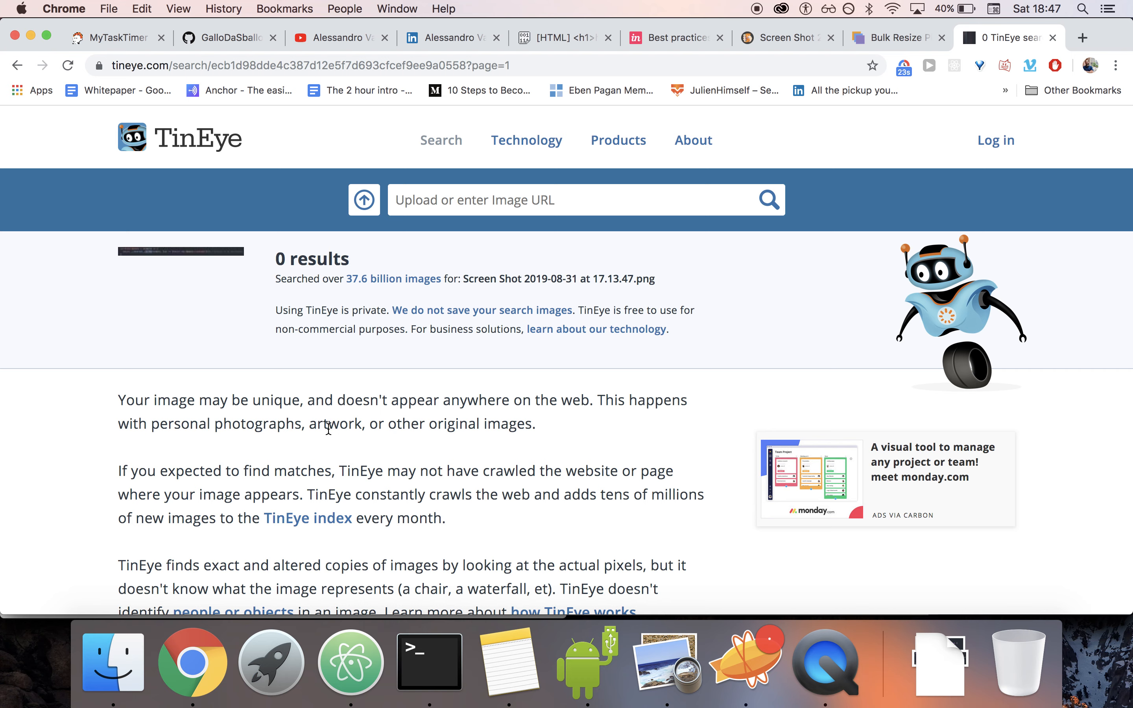
left_click(831, 38)
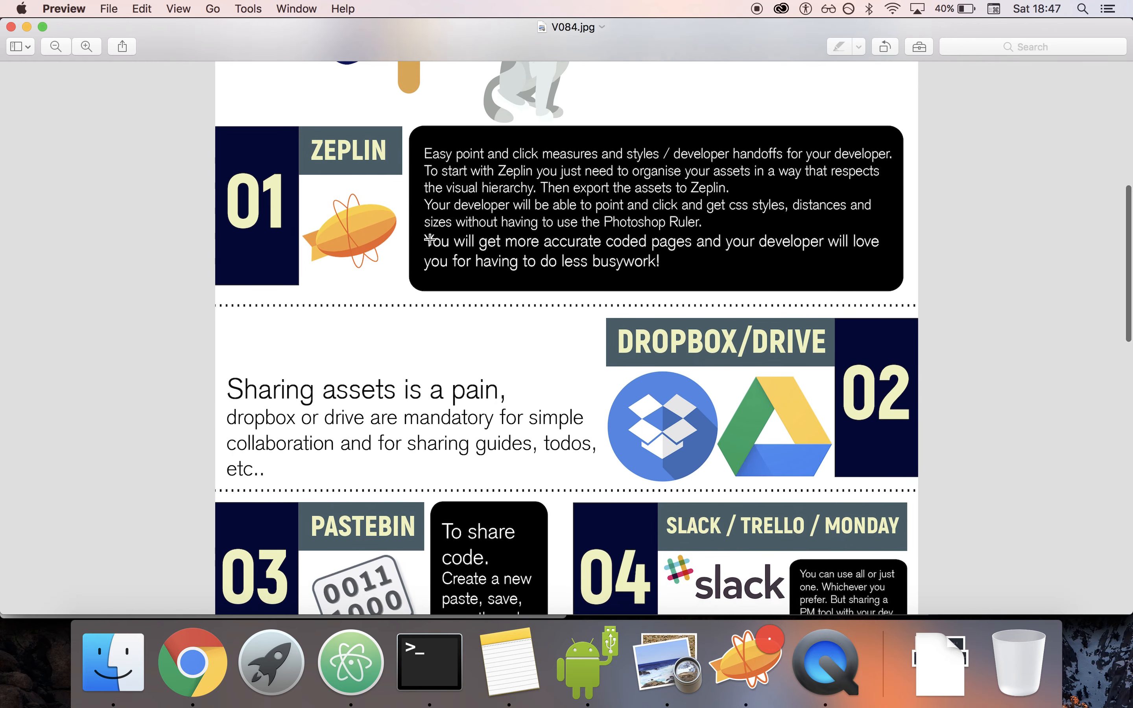
- Scroll the infographic to the Dropbox/Drive, Pastebin, Slack/Trello/Monday and Developer Console sections
scroll("down", 3)
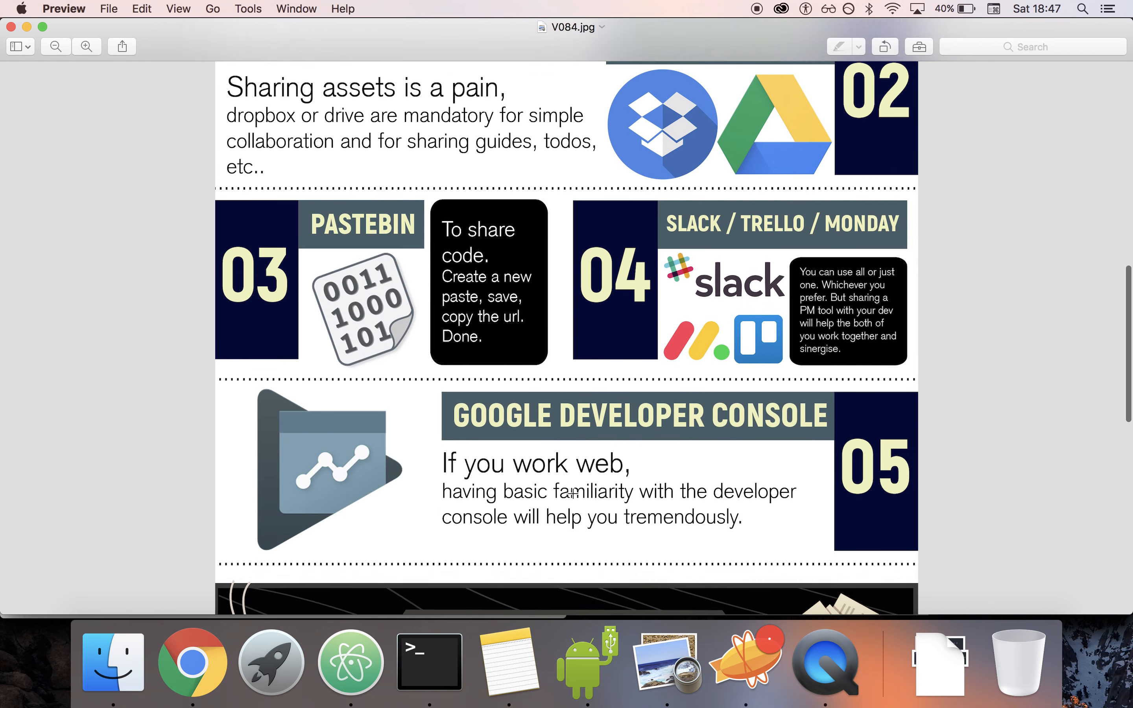
scroll("up", 3)
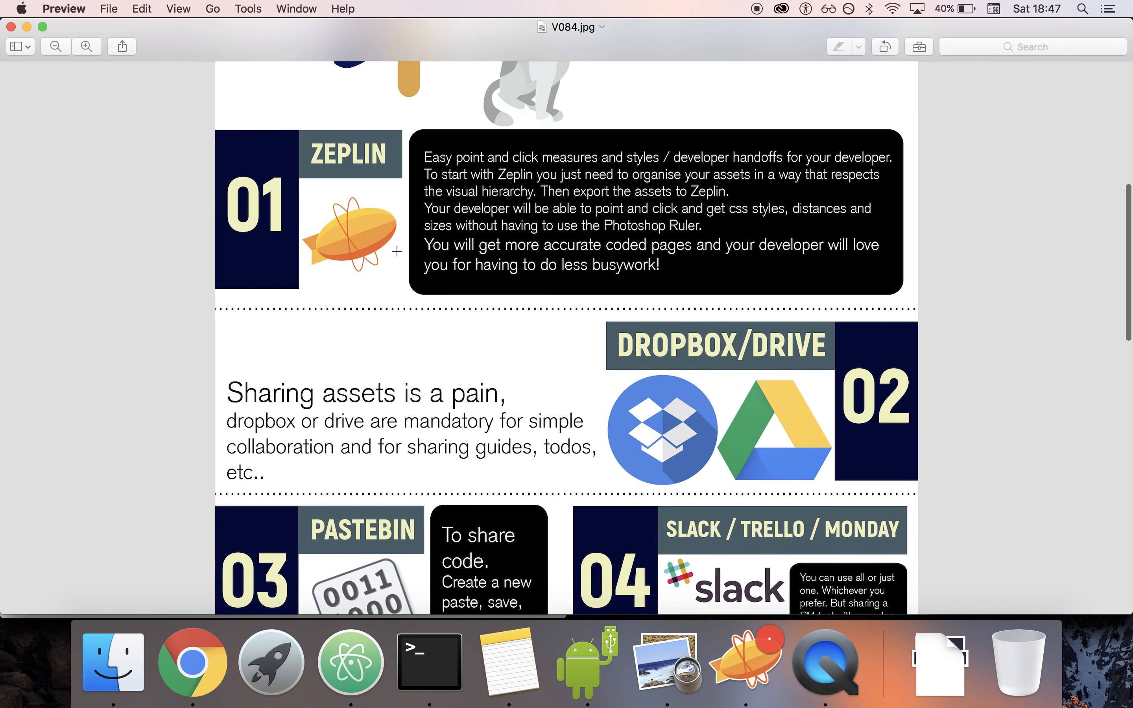
scroll("down", 3)
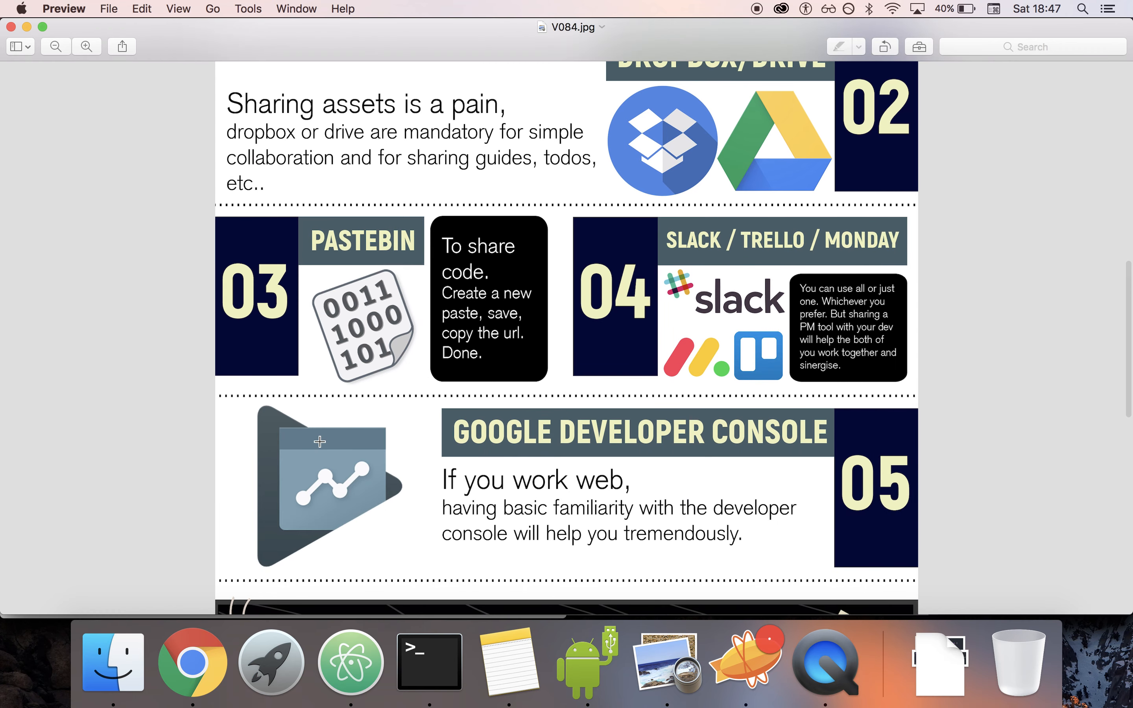
mouse_move(598, 509)
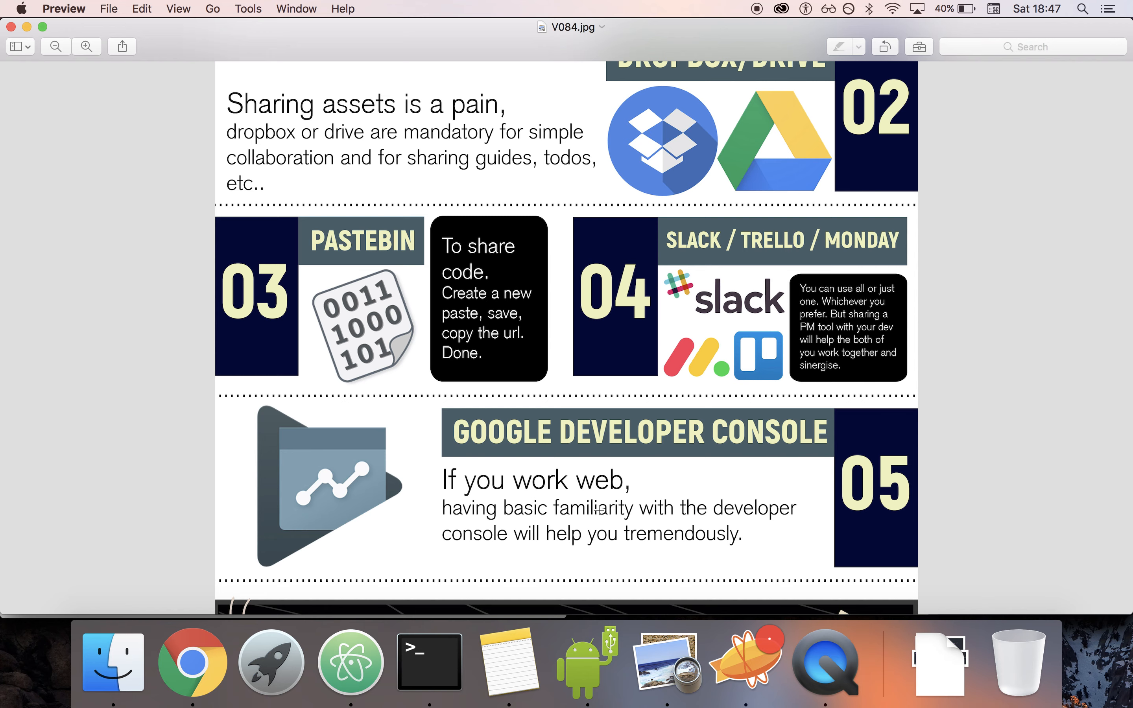
mouse_move(744, 501)
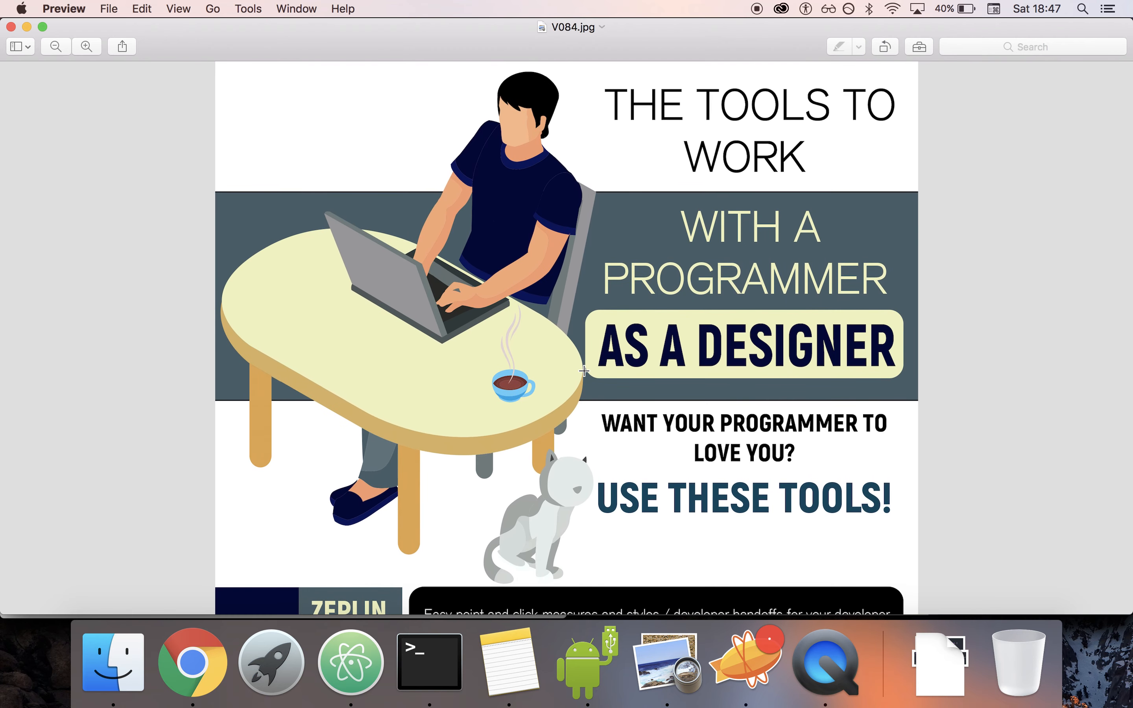
scroll("down", 3)
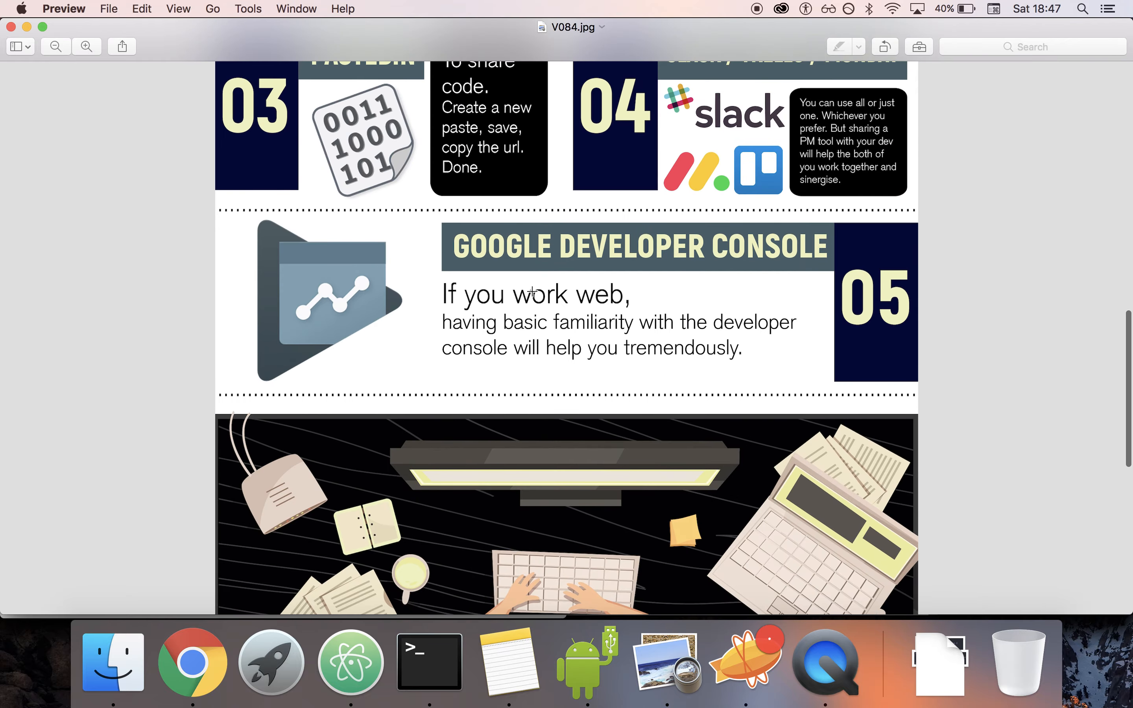
scroll("down", 3)
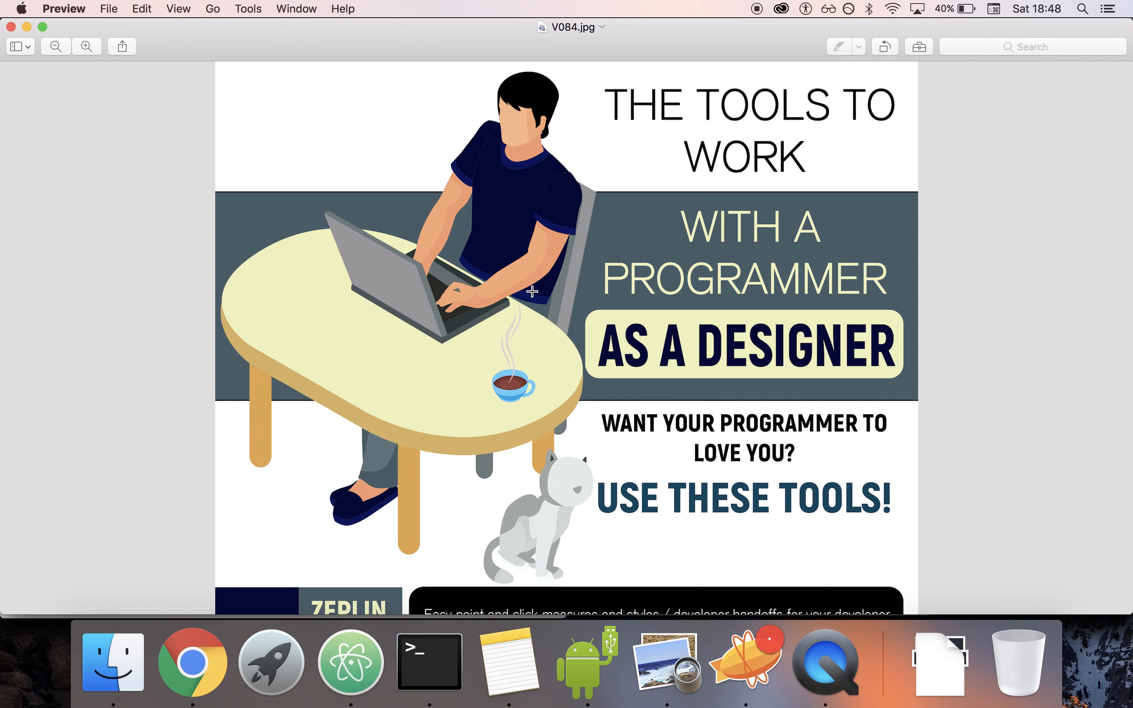
mouse_move(961, 472)
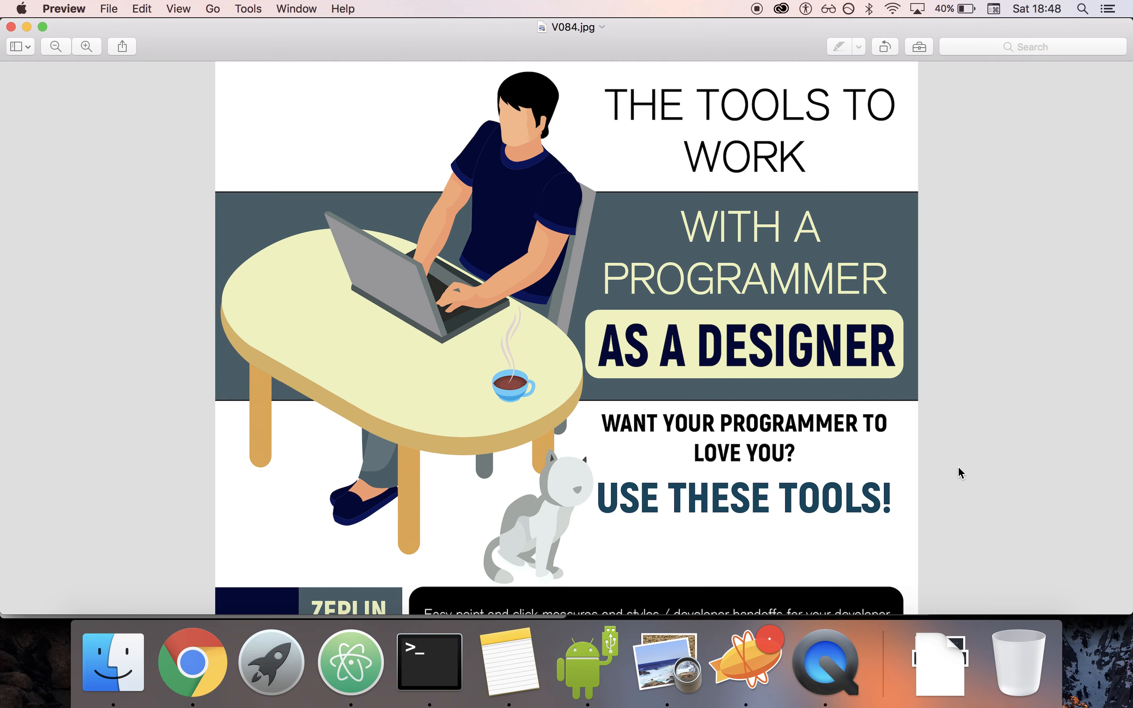